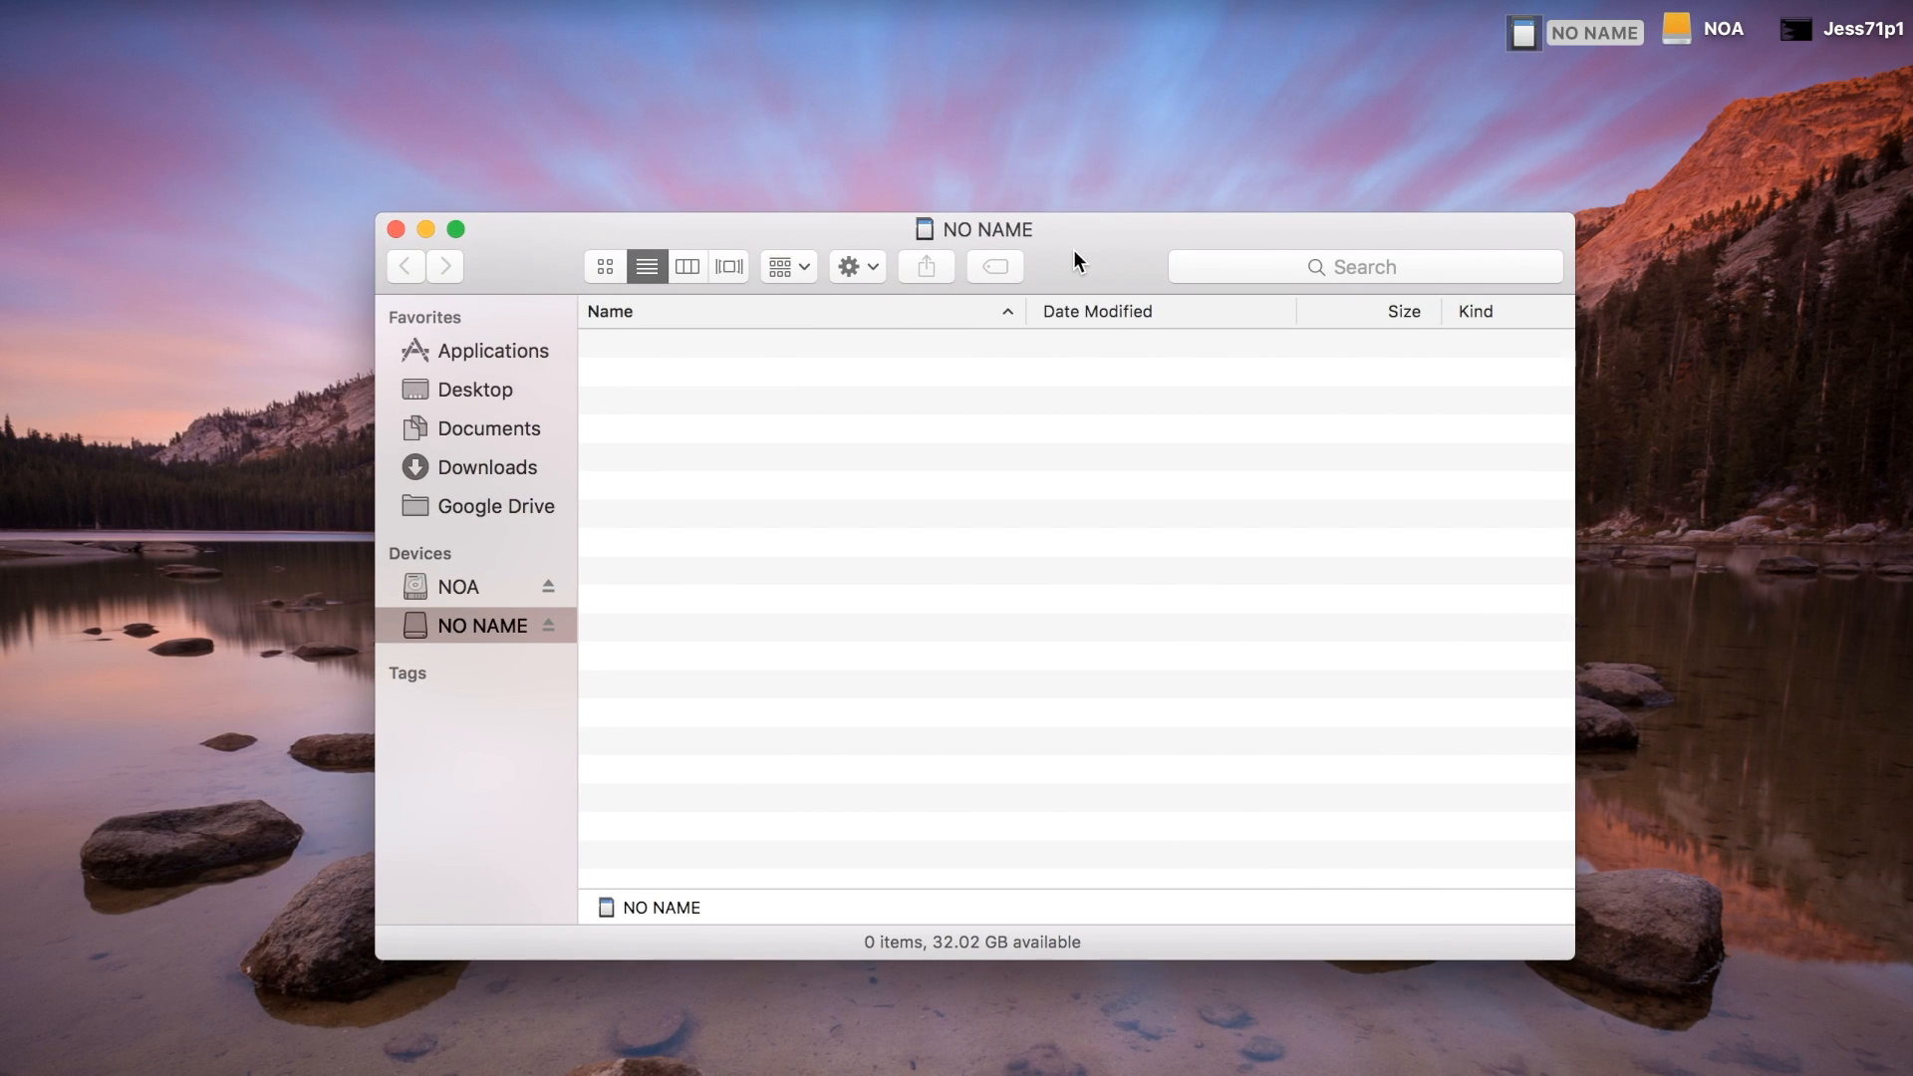
- View the NO NAME card's Get Info panel, confirming a 32 GB MS-DOS (FAT32) volume
{"action": "left_click_drag", "start_coordinate": [975, 227], "coordinate": [1074, 803]}
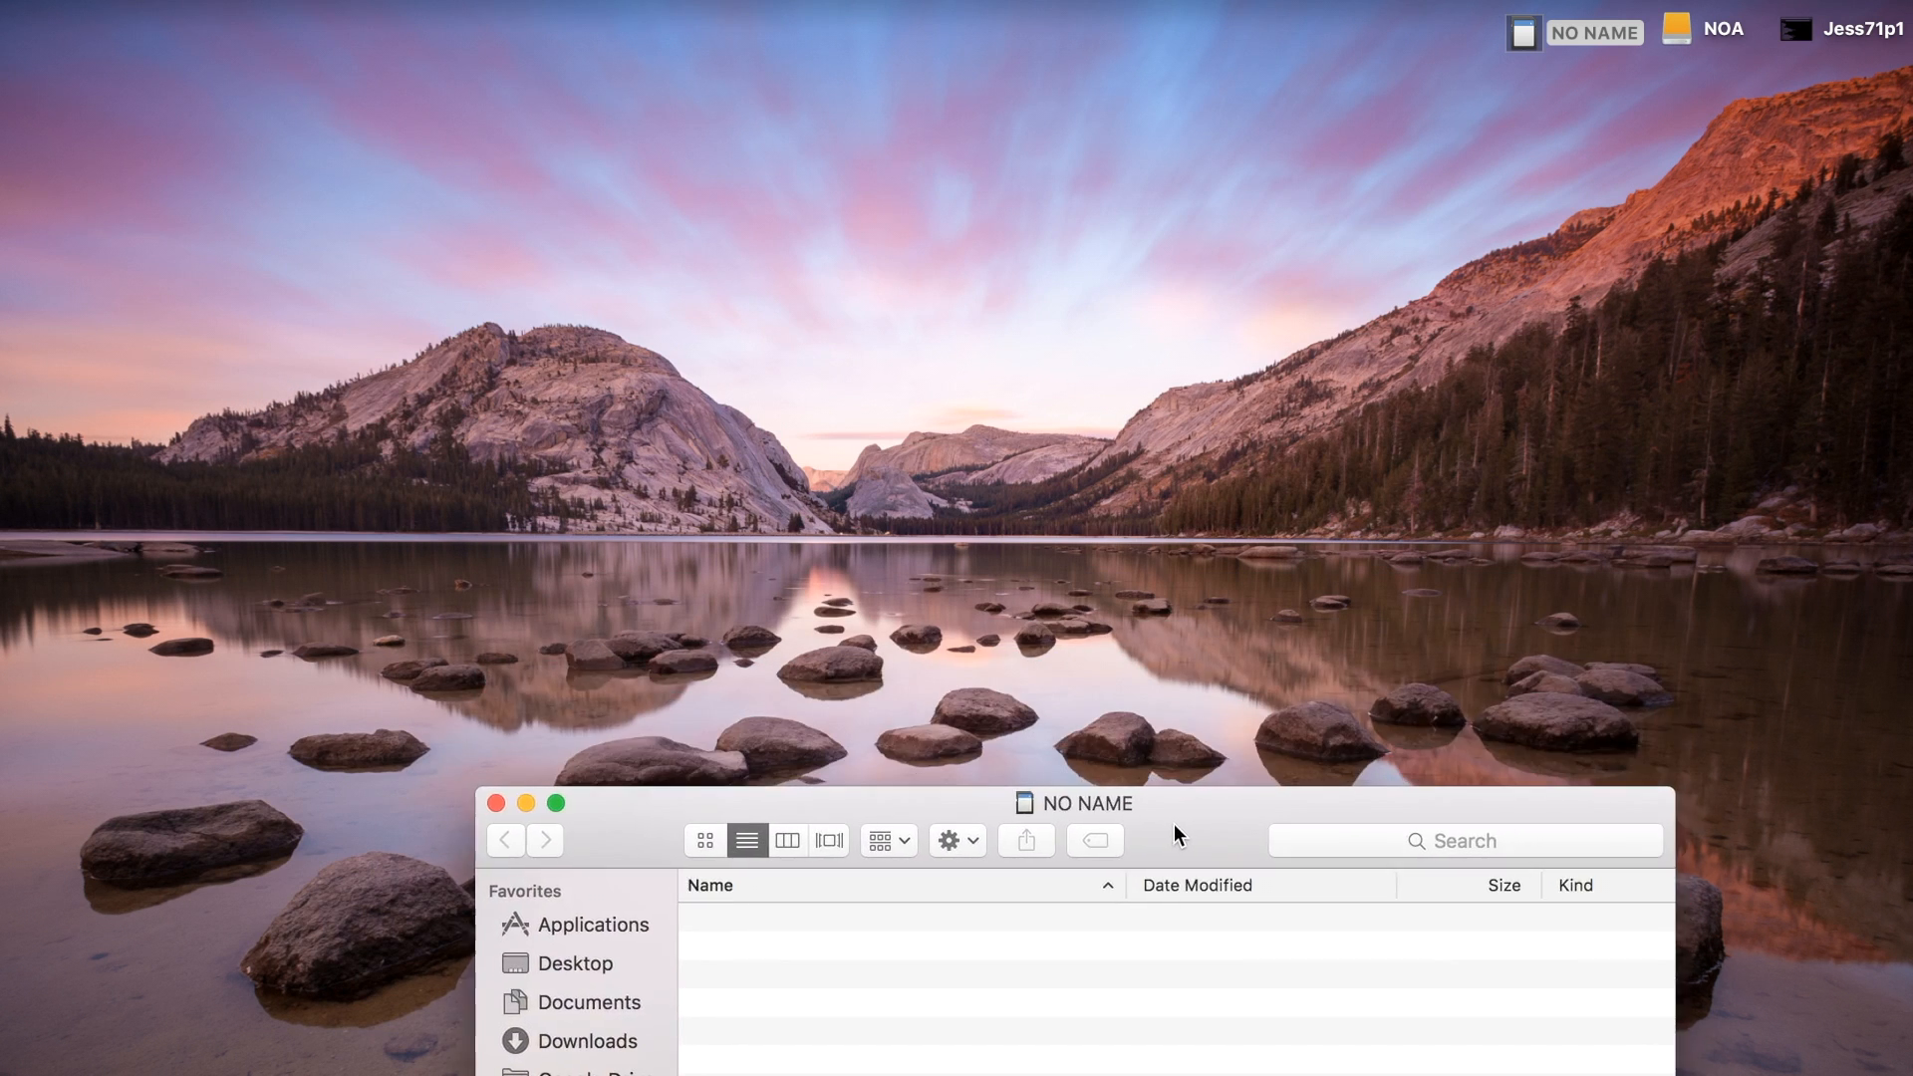
{"action": "right_click", "coordinate": [516, 622]}
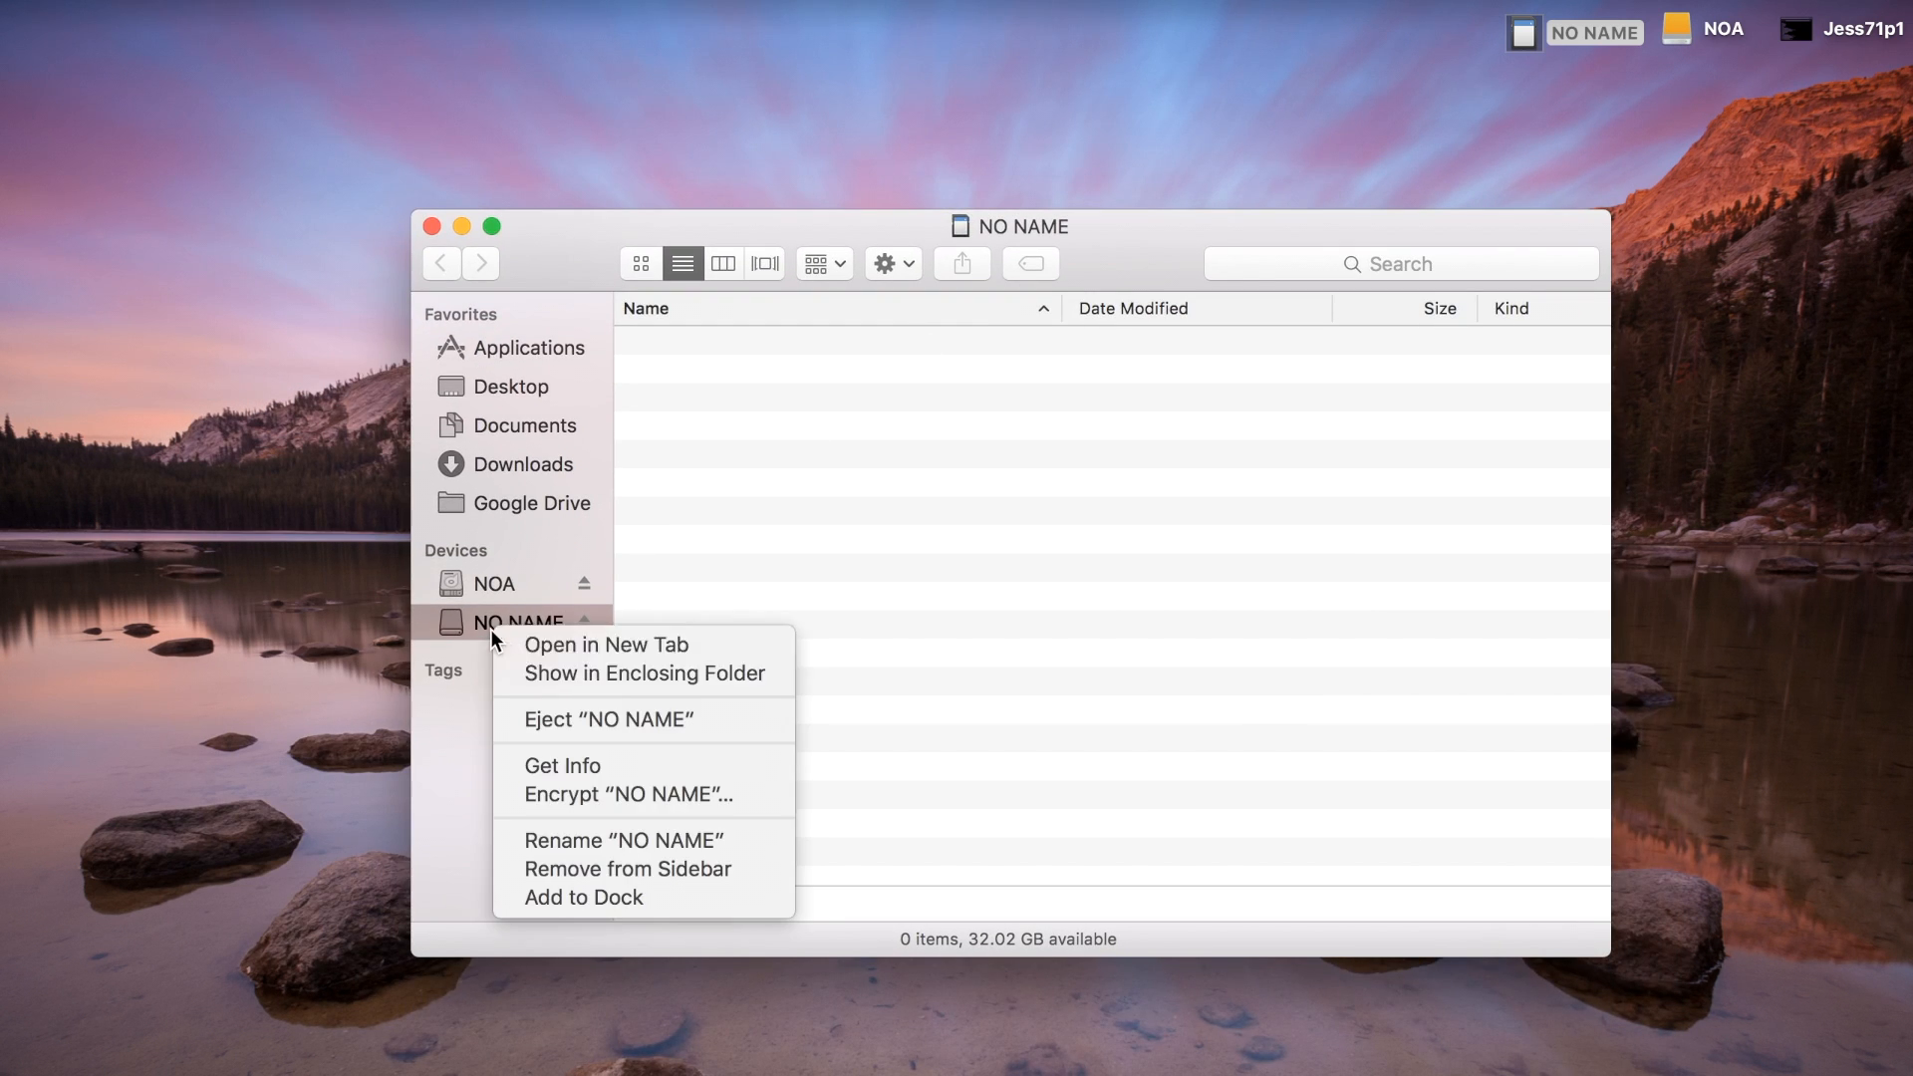
{"action": "left_click", "coordinate": [562, 766]}
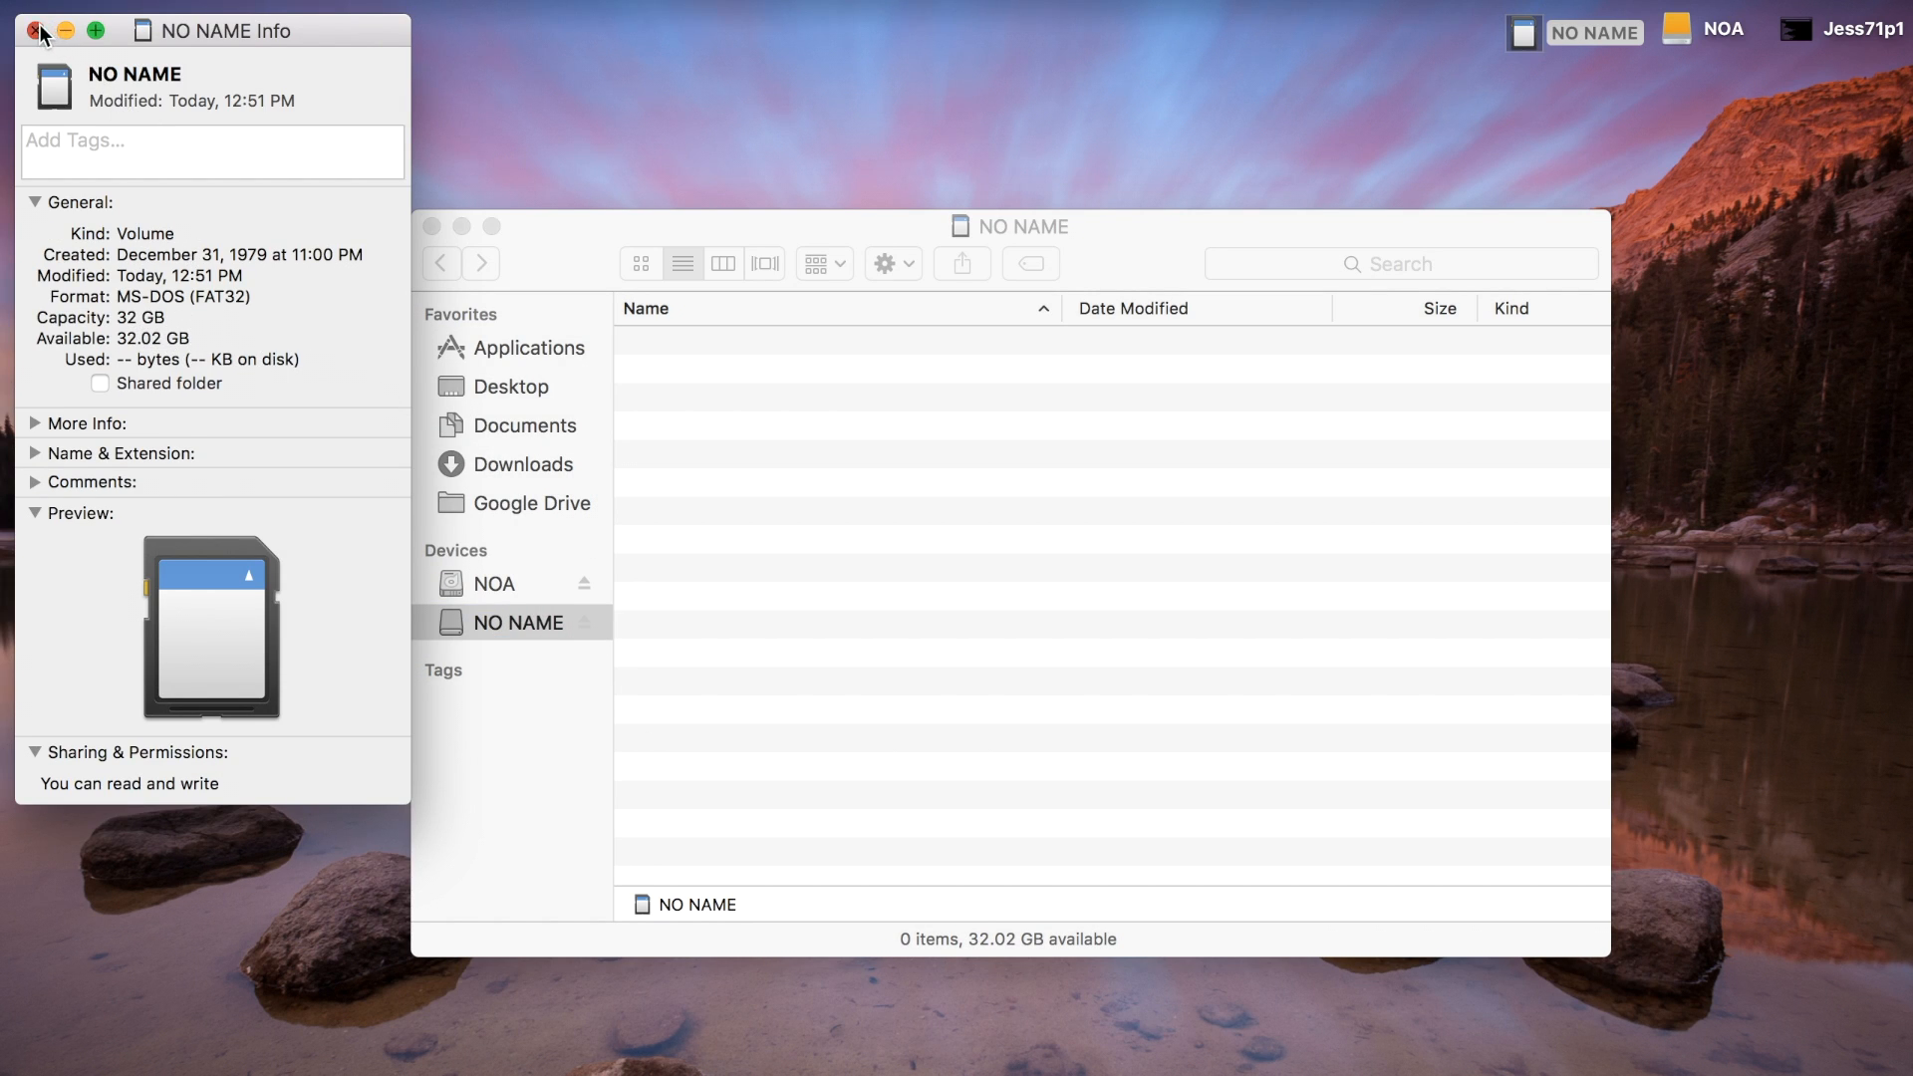
{"action": "left_click", "coordinate": [38, 30]}
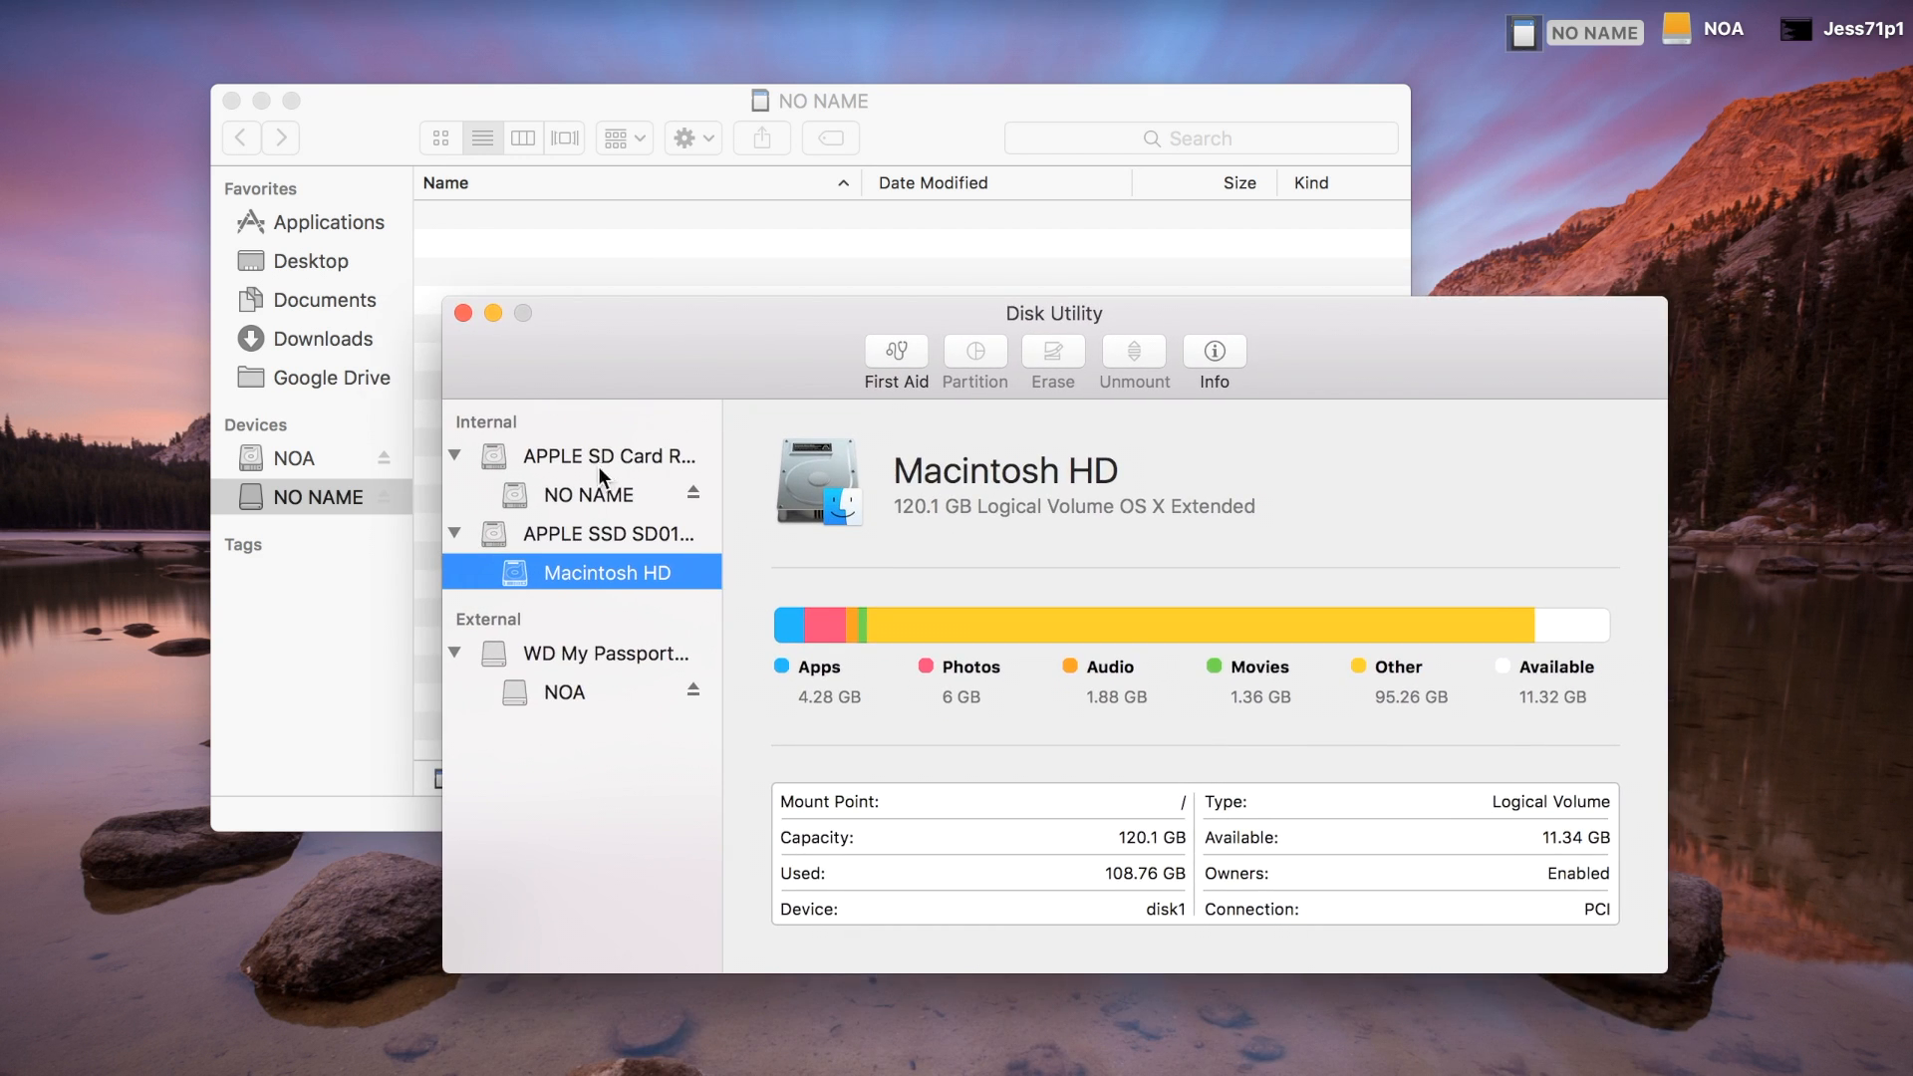
- Erase the NO NAME card as an MS-DOS (FAT) volume named RaspberryPi
{"action": "left_click", "coordinate": [586, 495]}
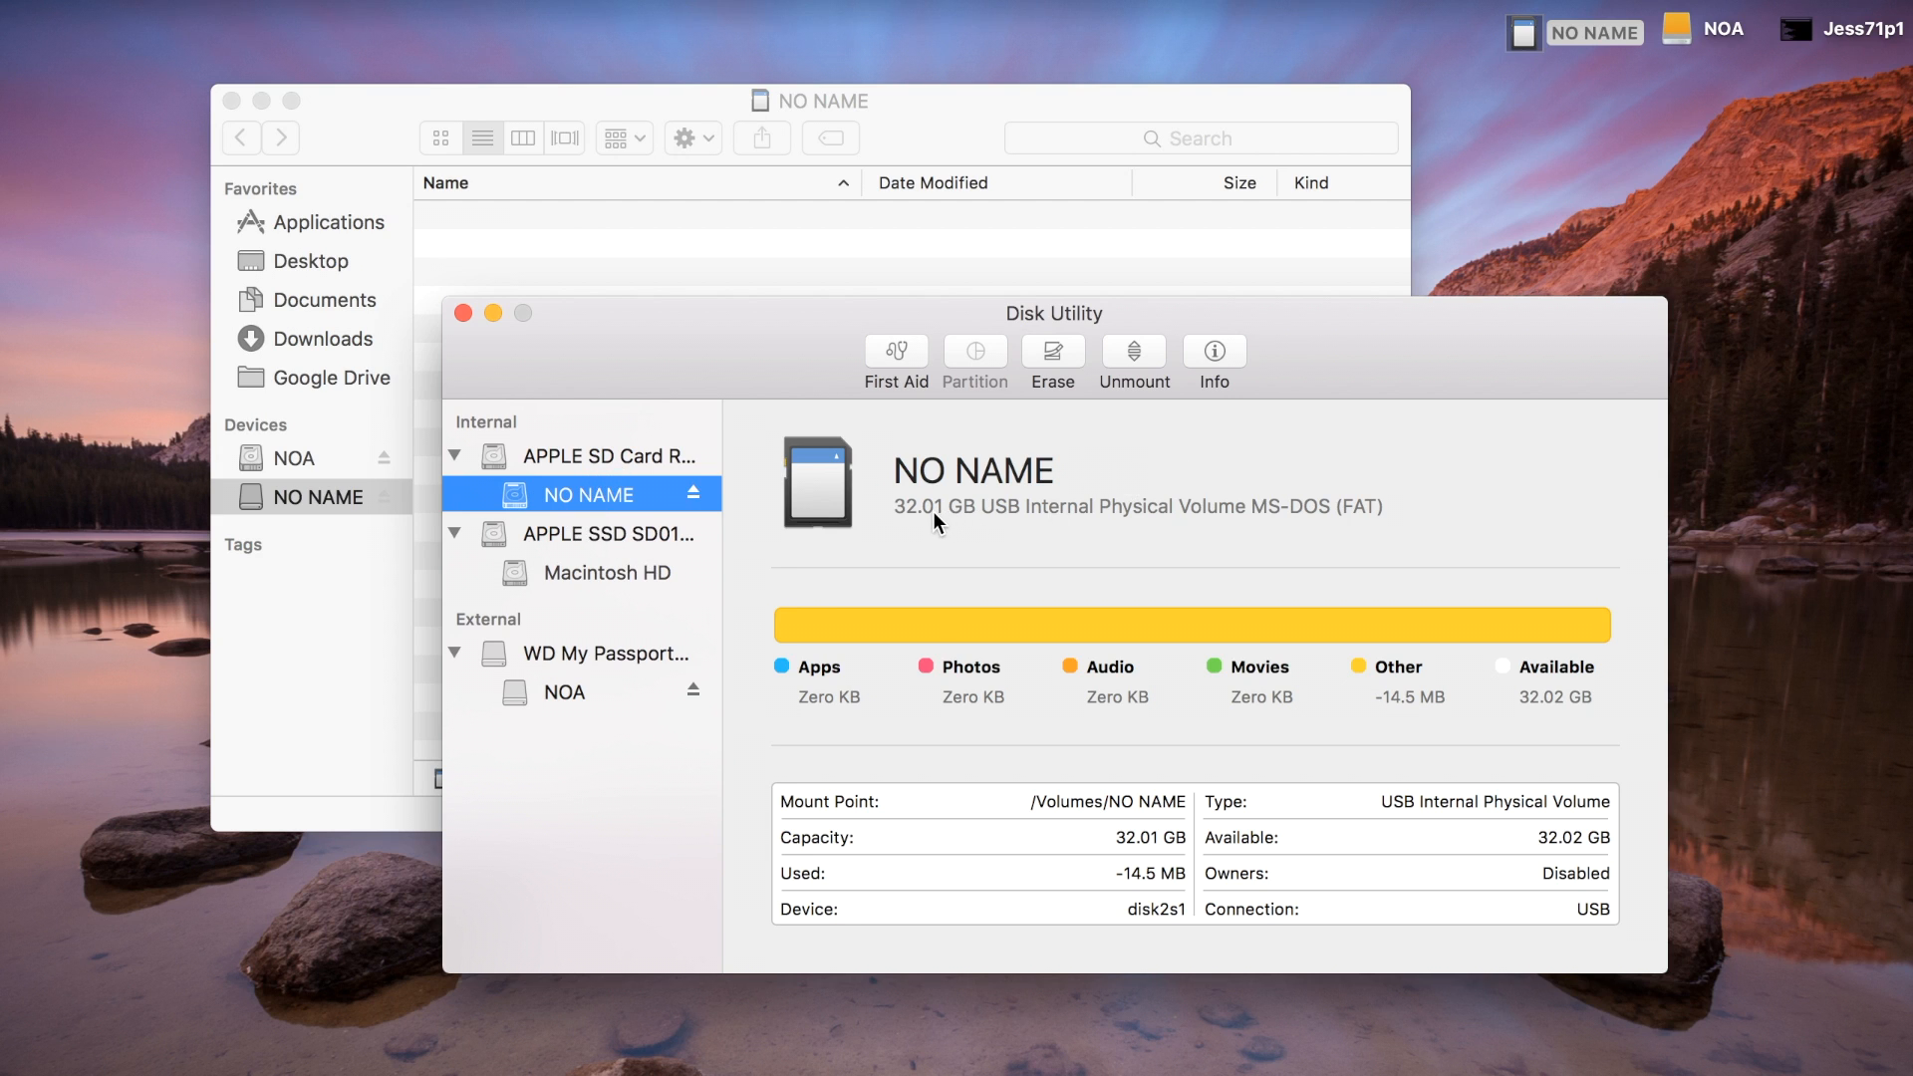
{"action": "mouse_move", "coordinate": [1037, 534]}
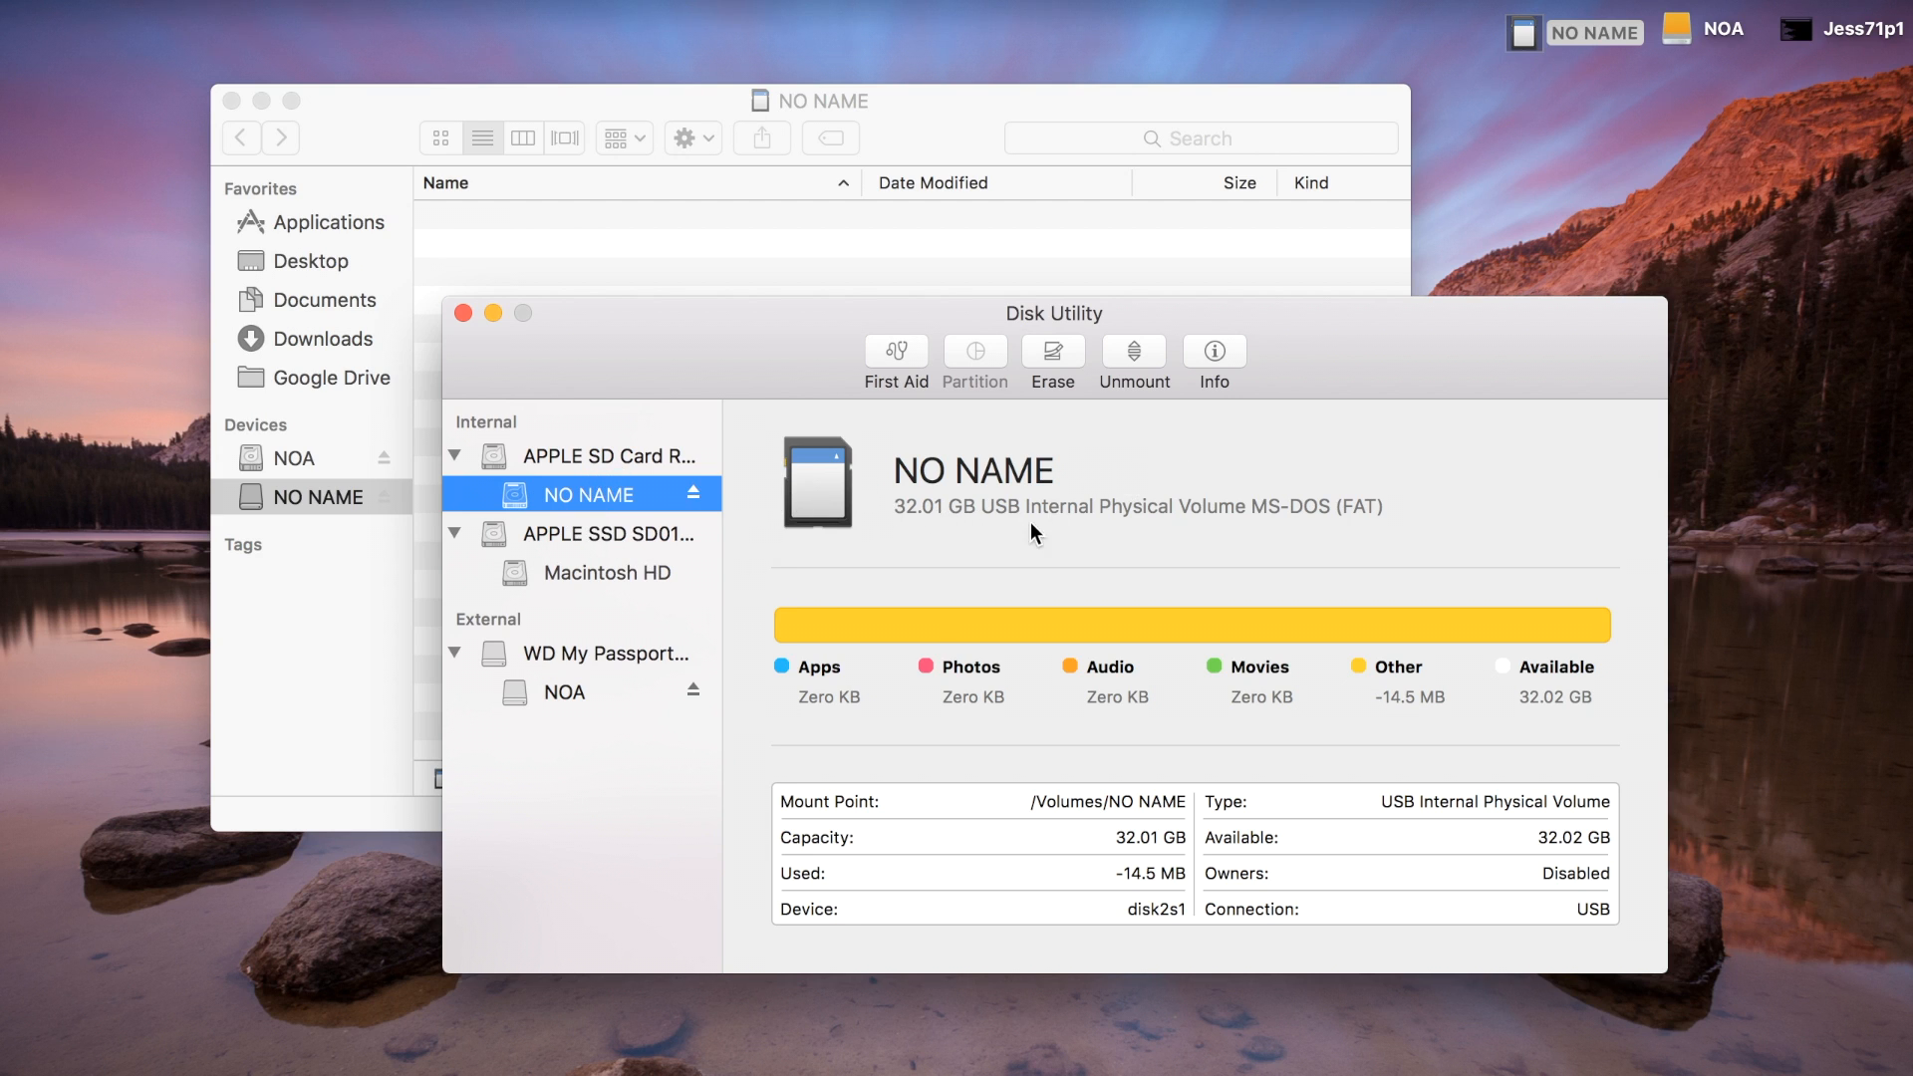
{"action": "mouse_move", "coordinate": [1051, 355]}
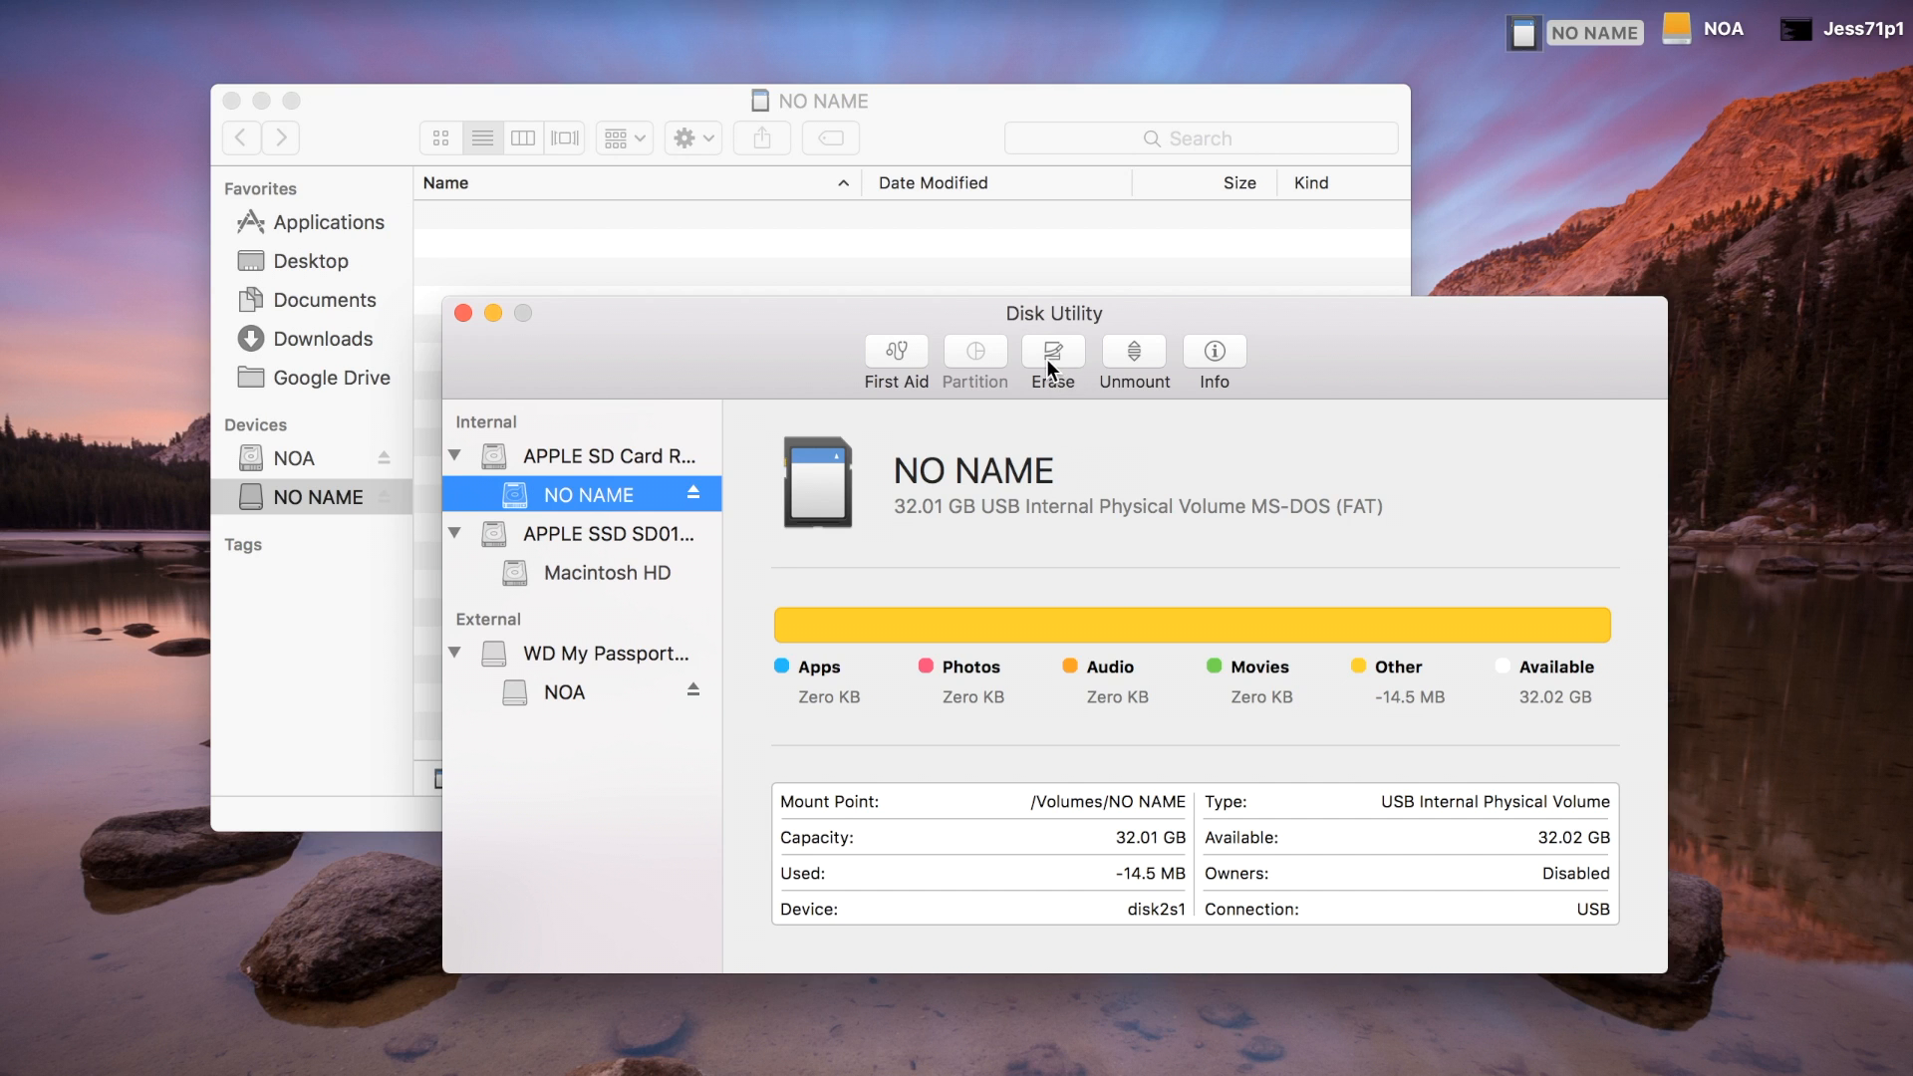
{"action": "left_click", "coordinate": [1051, 351]}
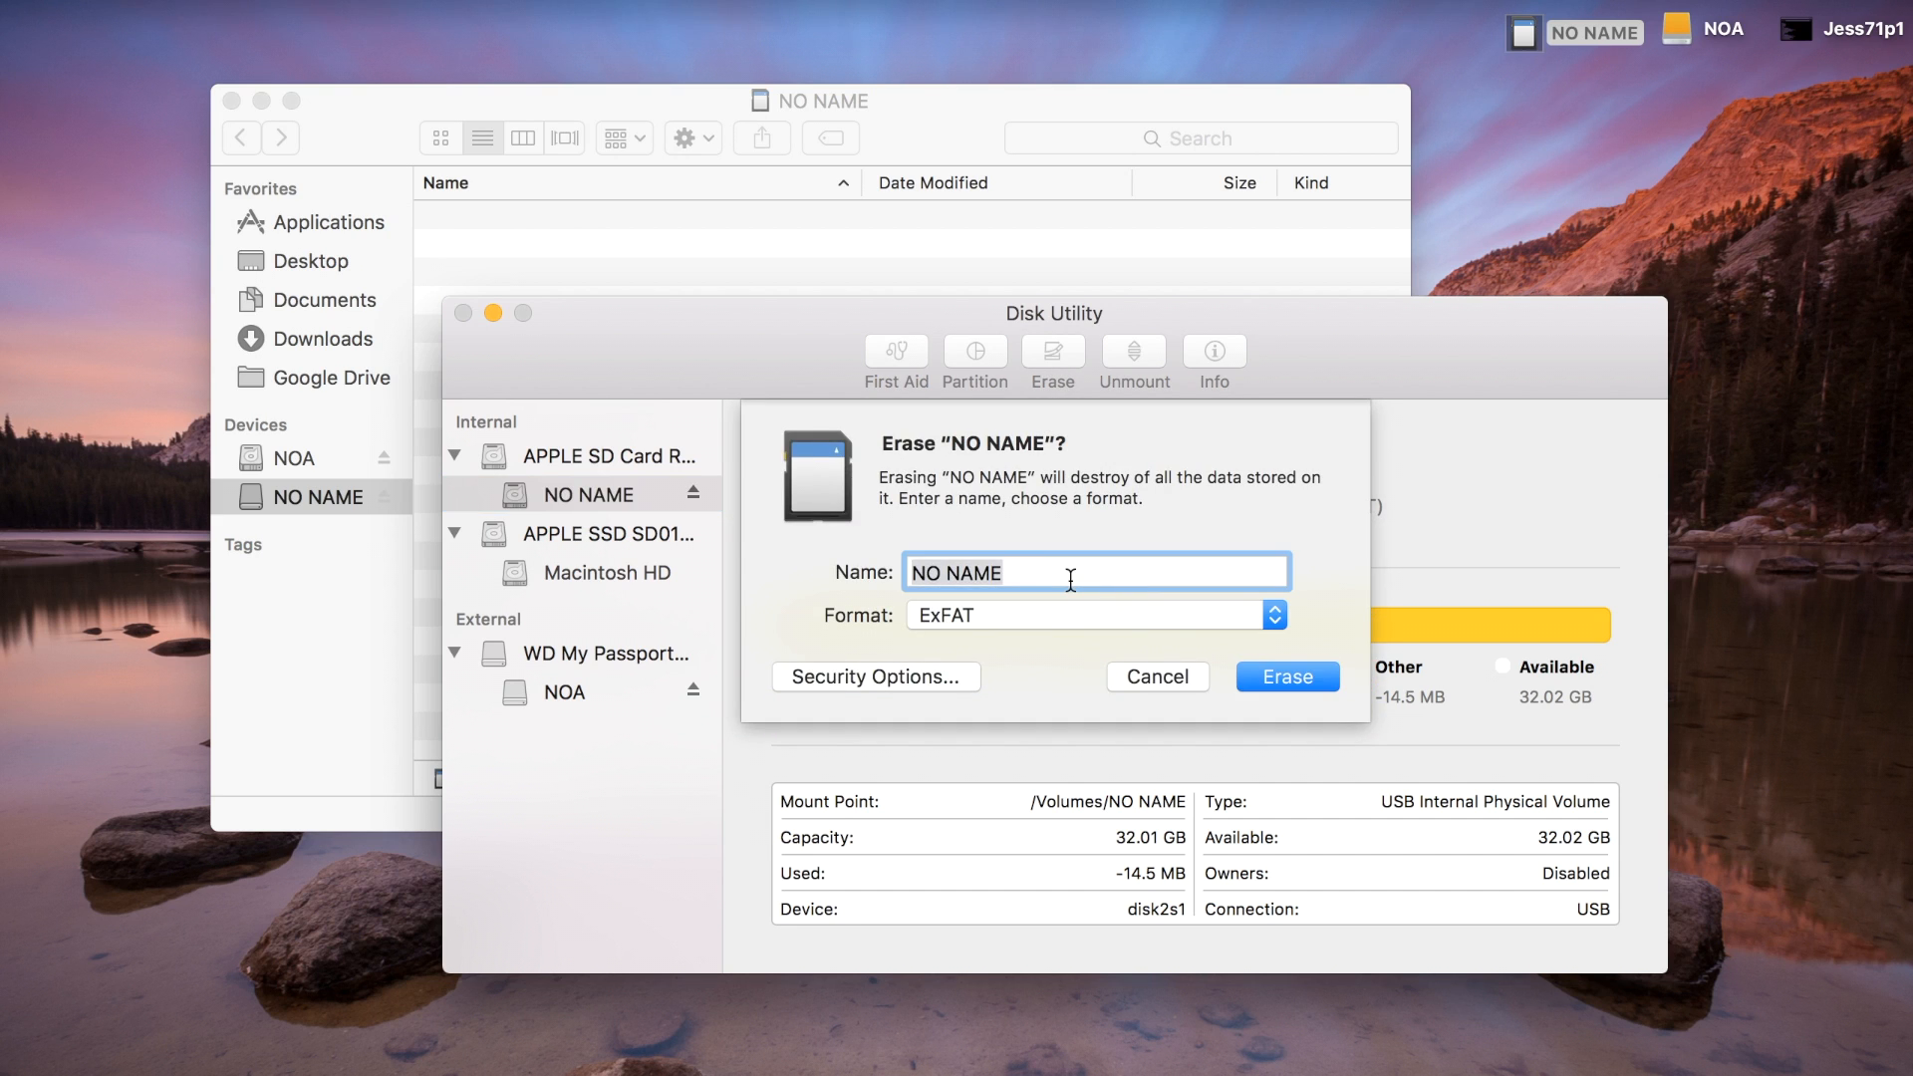
{"action": "type", "text": "Rasp"}
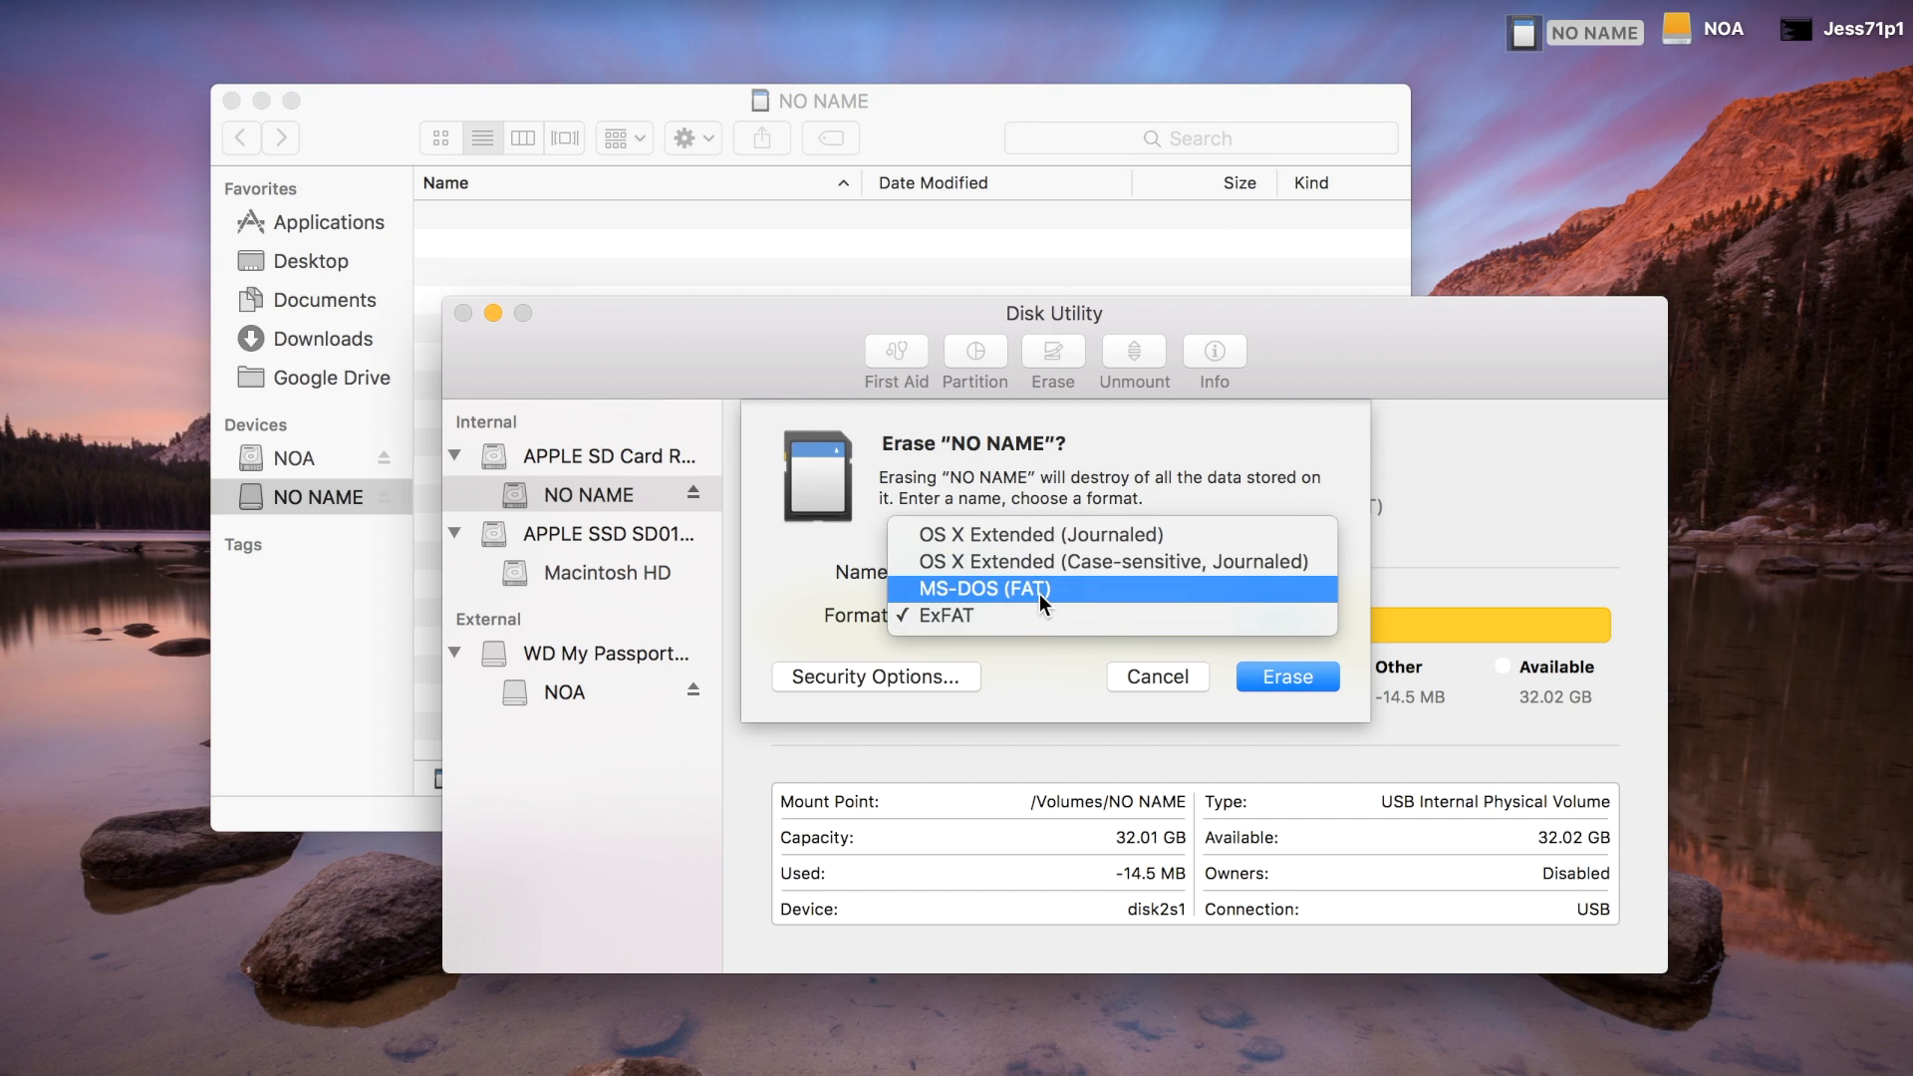
{"action": "mouse_move", "coordinate": [1056, 608]}
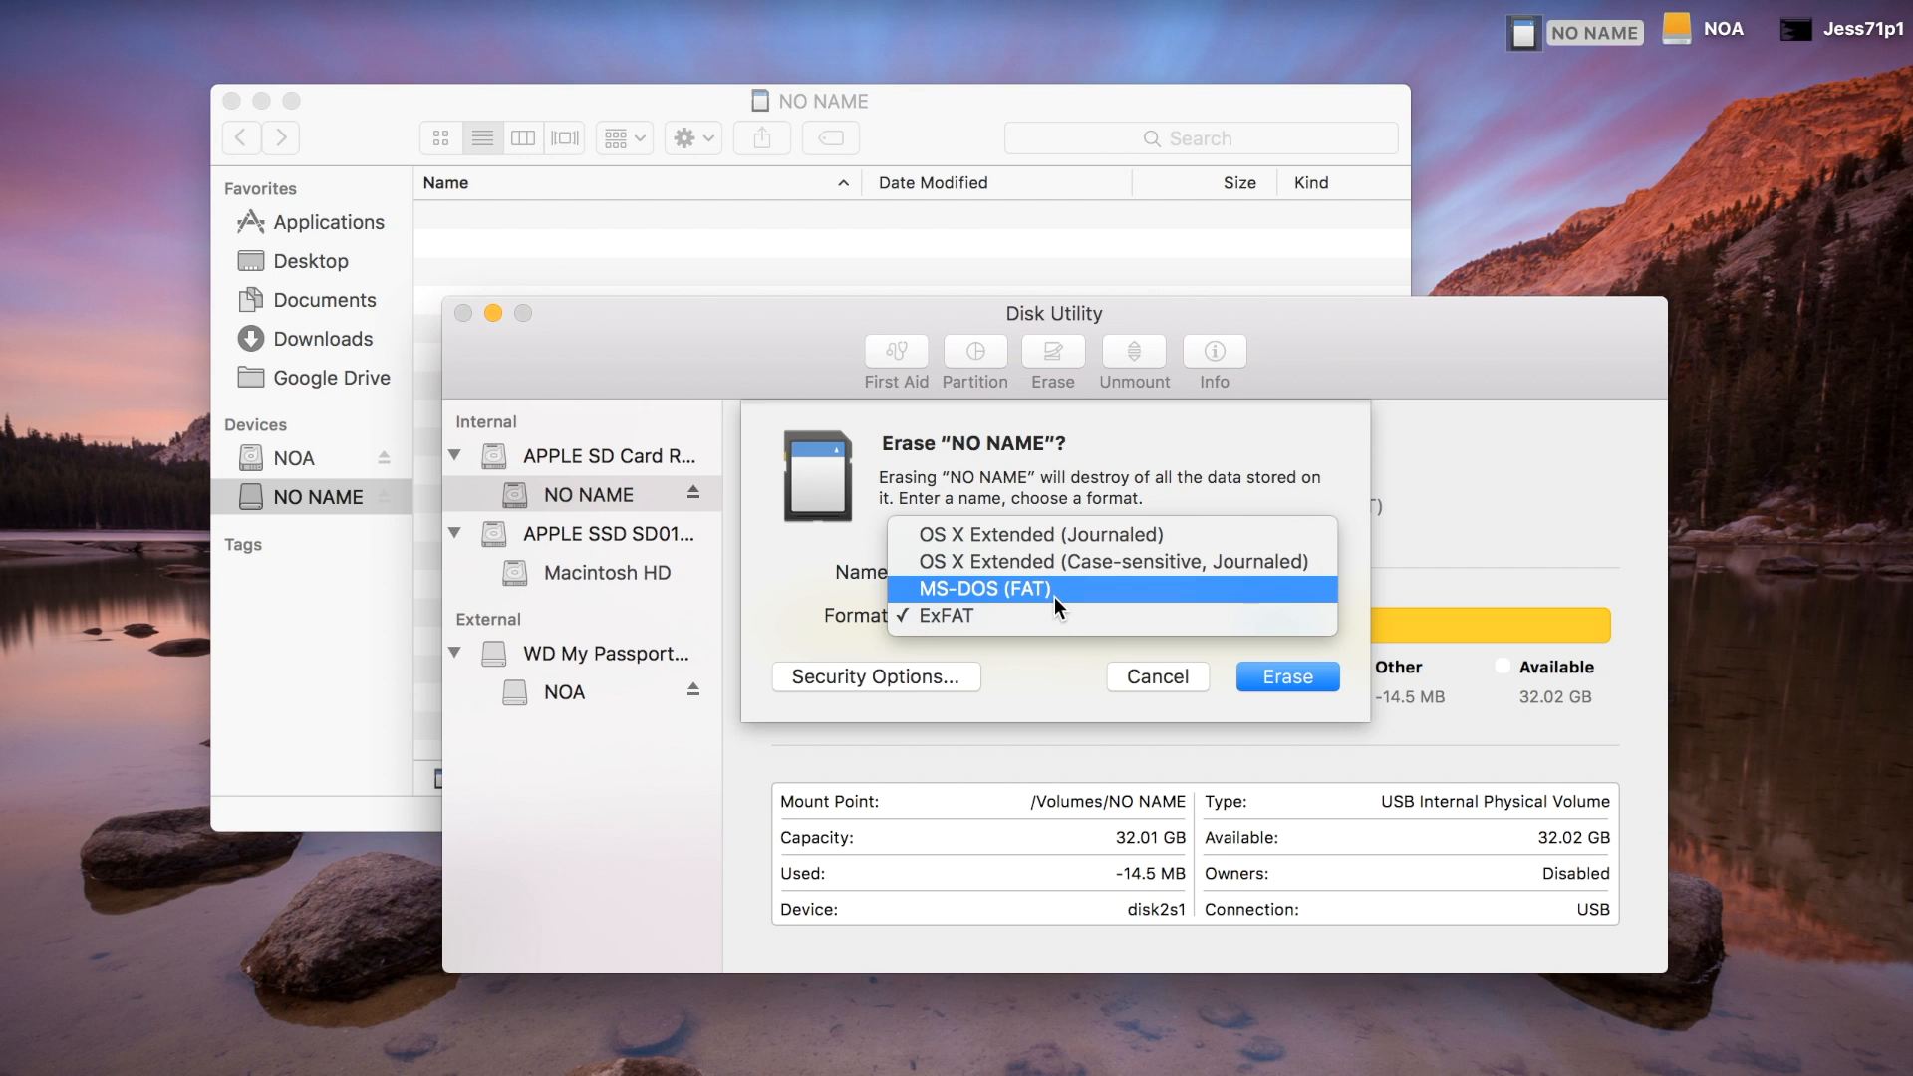
{"action": "left_click", "coordinate": [982, 590]}
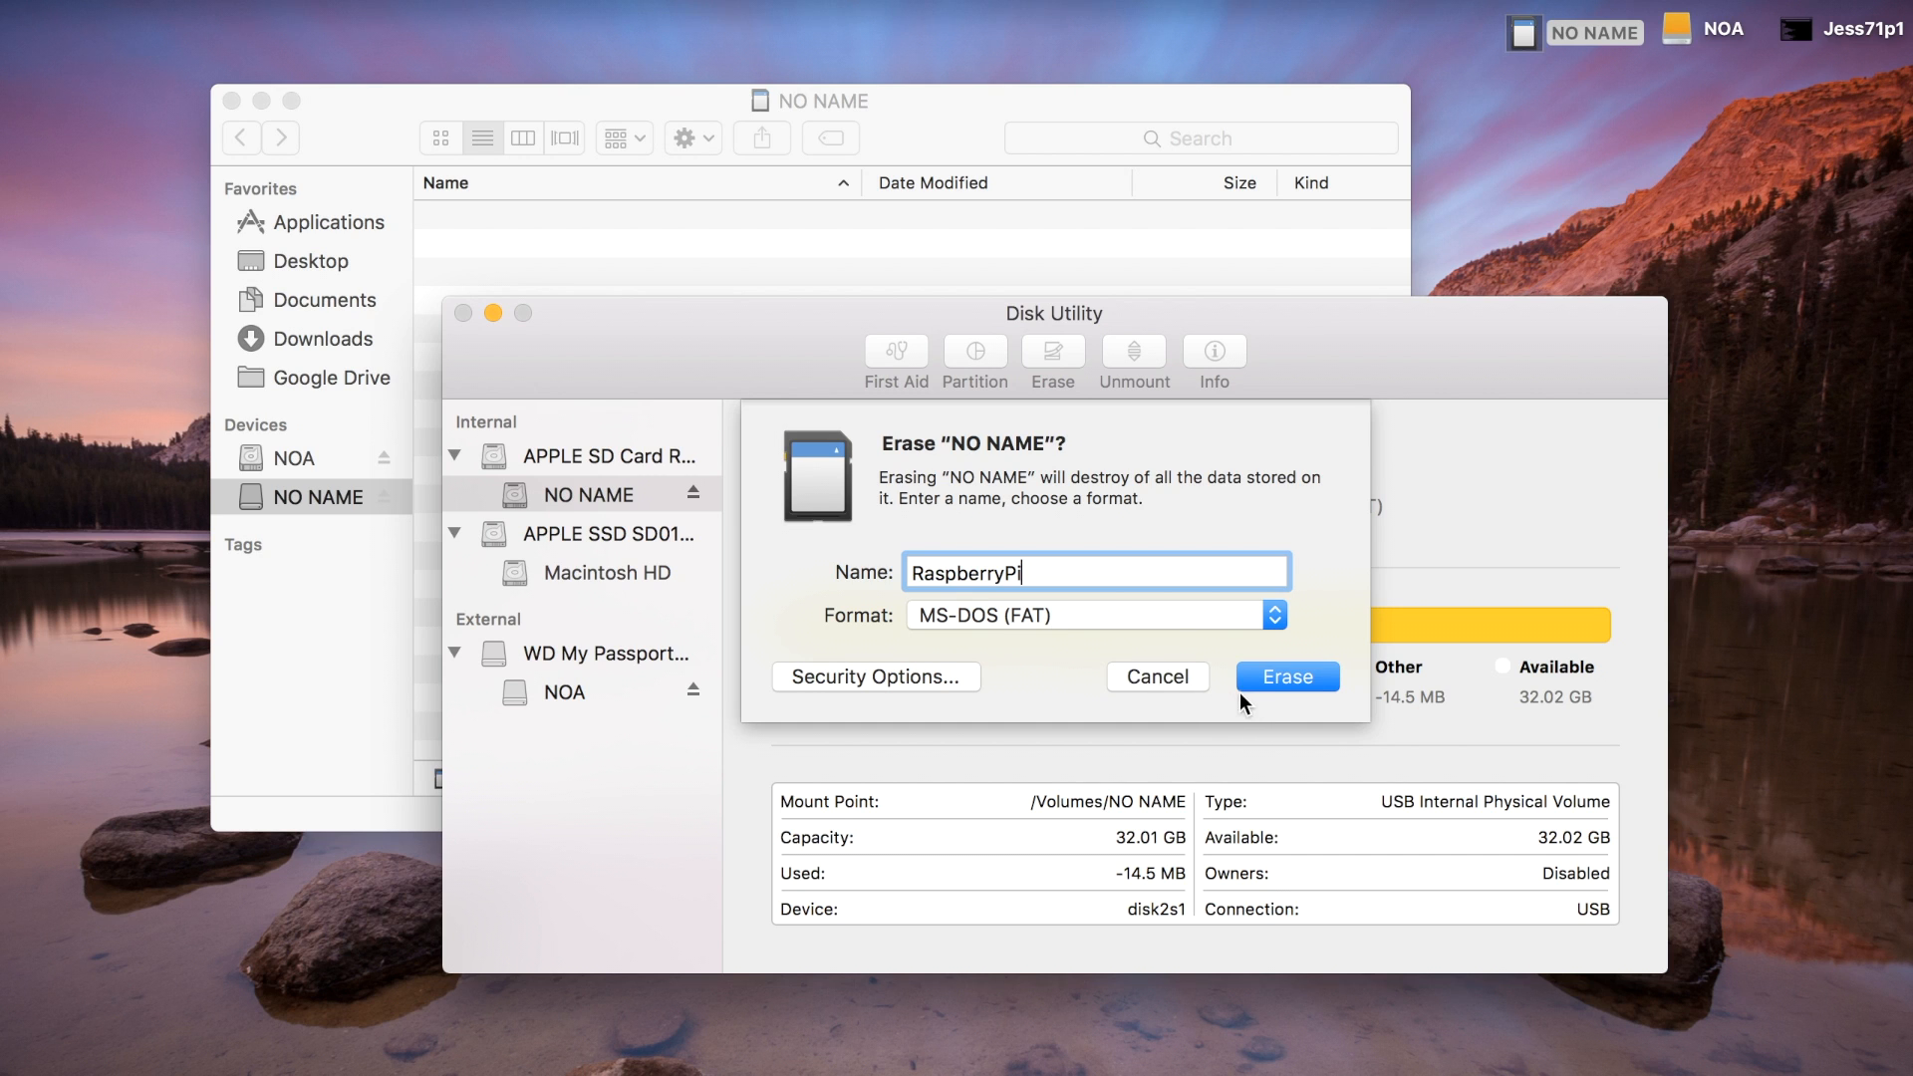
{"action": "left_click", "coordinate": [1285, 675]}
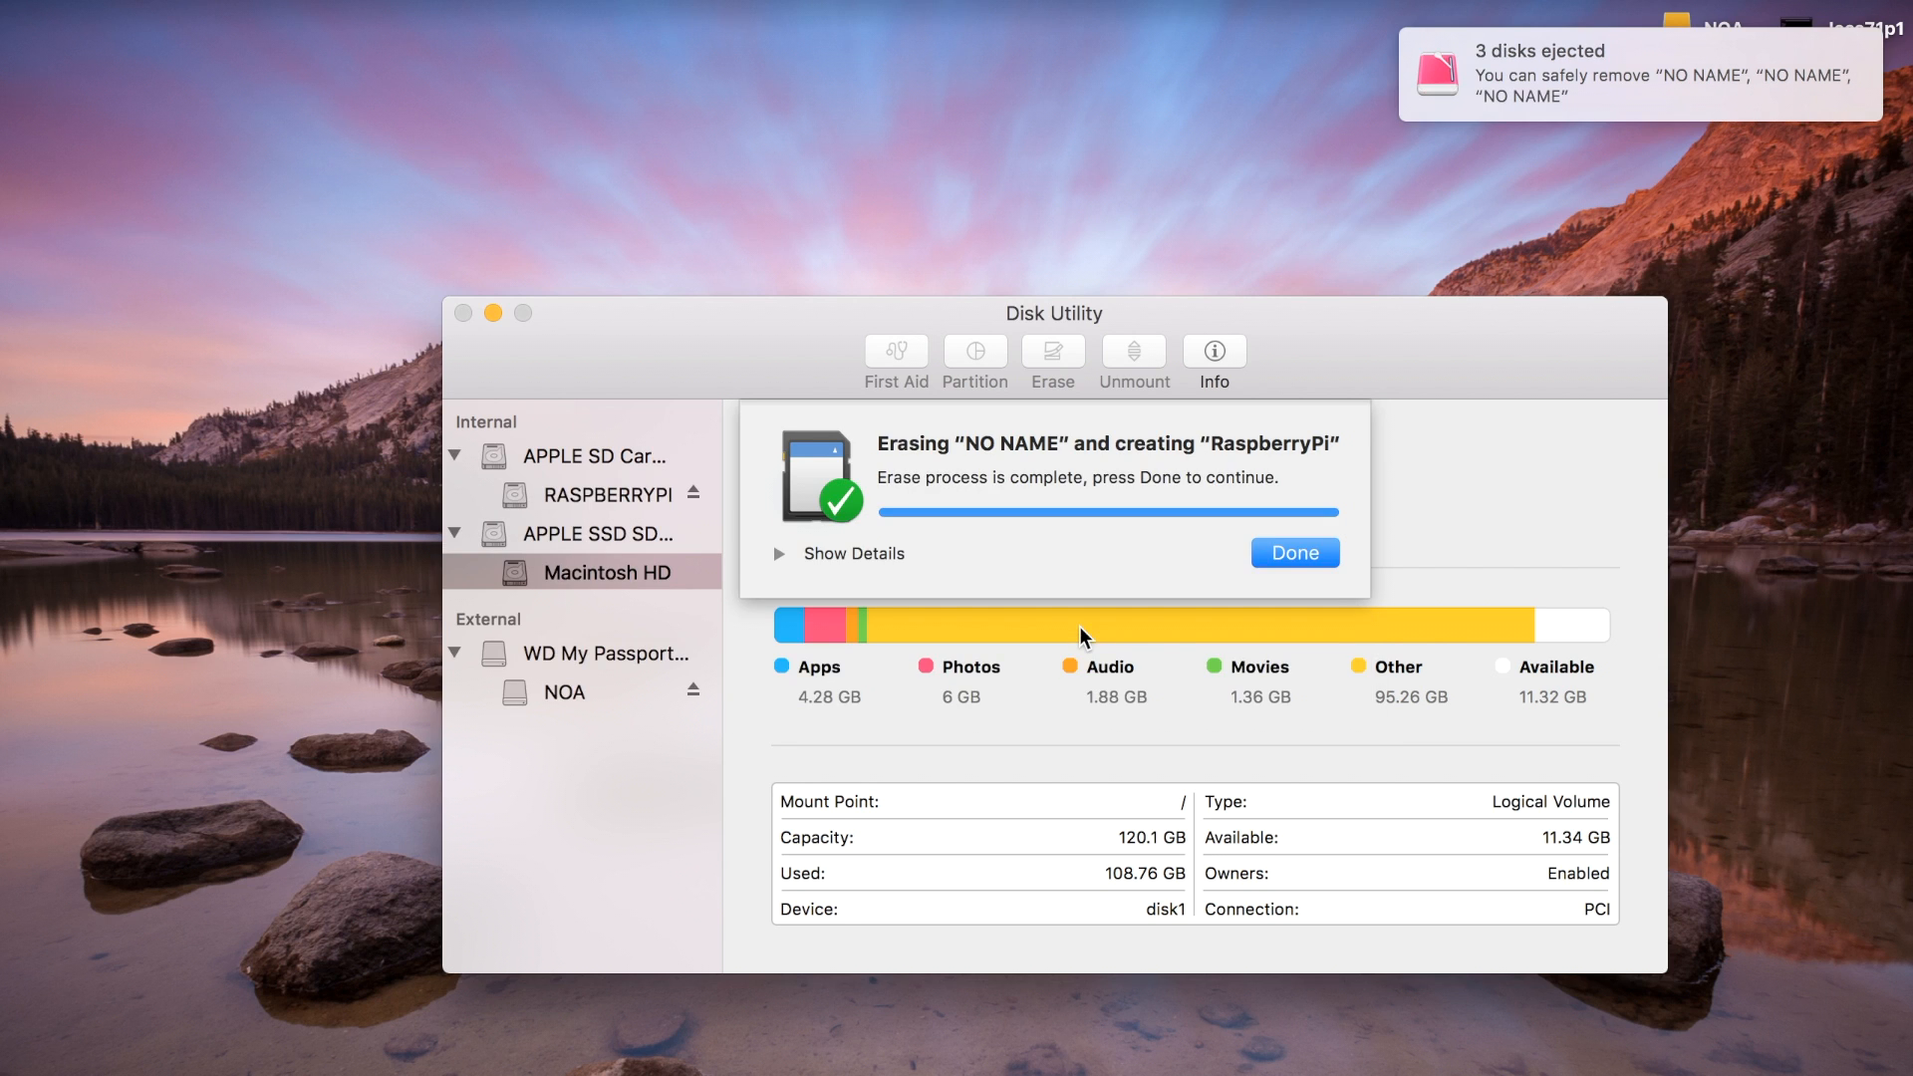
- Dismiss the erase notice and check RASPBERRYPI's info: empty FAT32 with 32.02 GB available
{"action": "left_click", "coordinate": [1294, 552]}
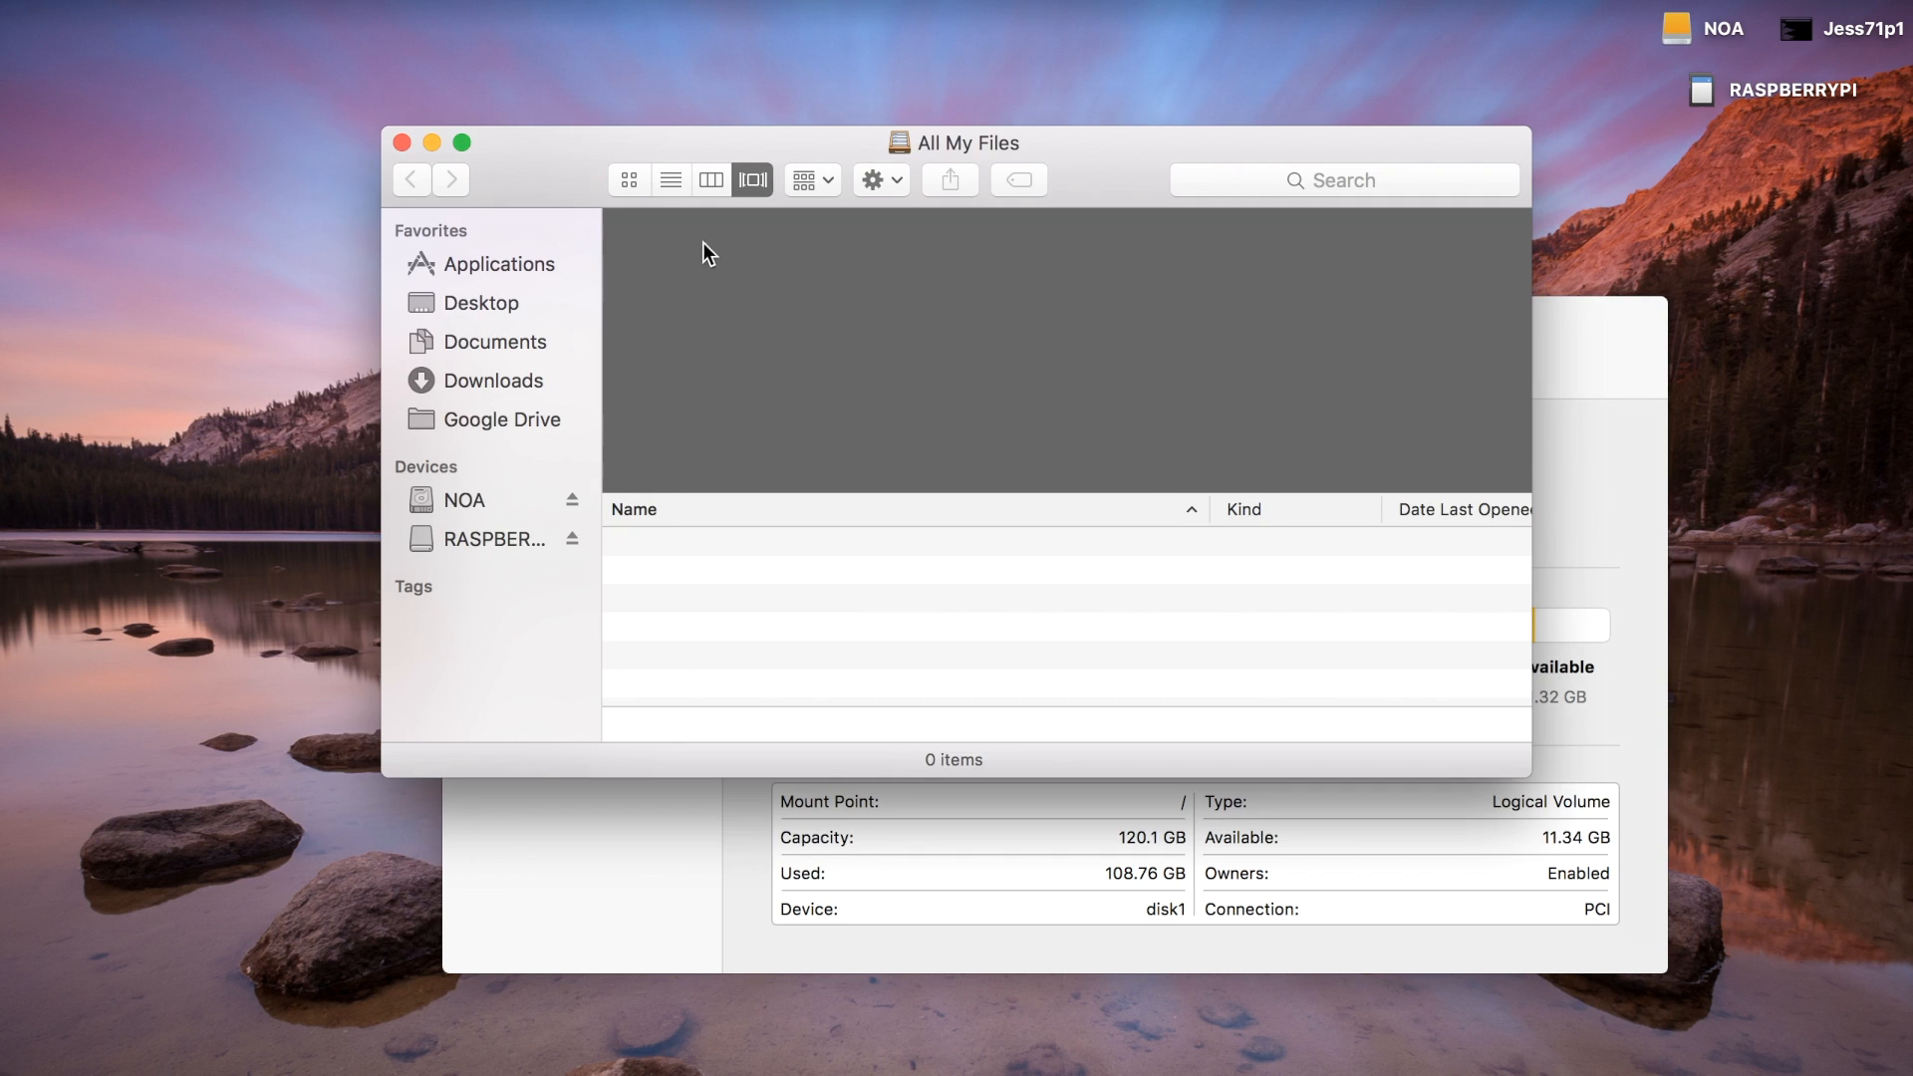
{"action": "left_click", "coordinate": [495, 540]}
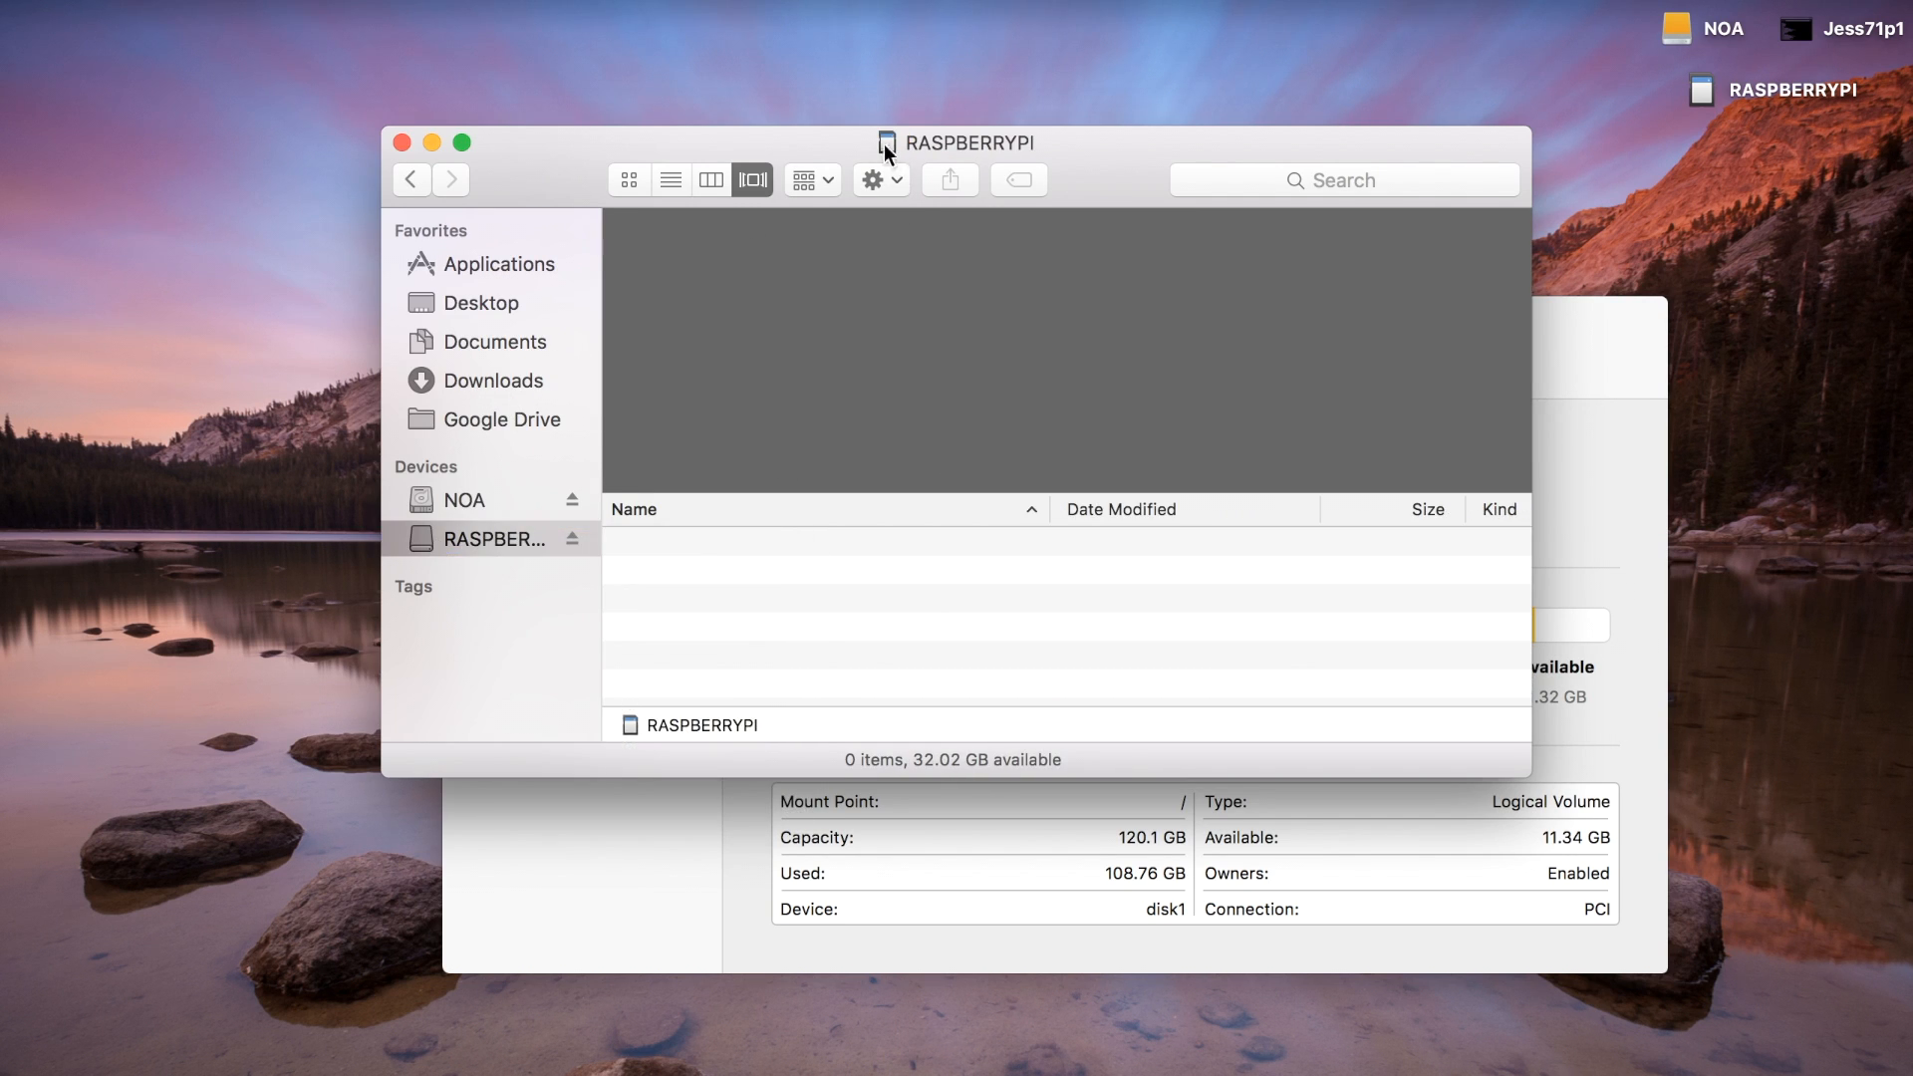
{"action": "right_click", "coordinate": [490, 540]}
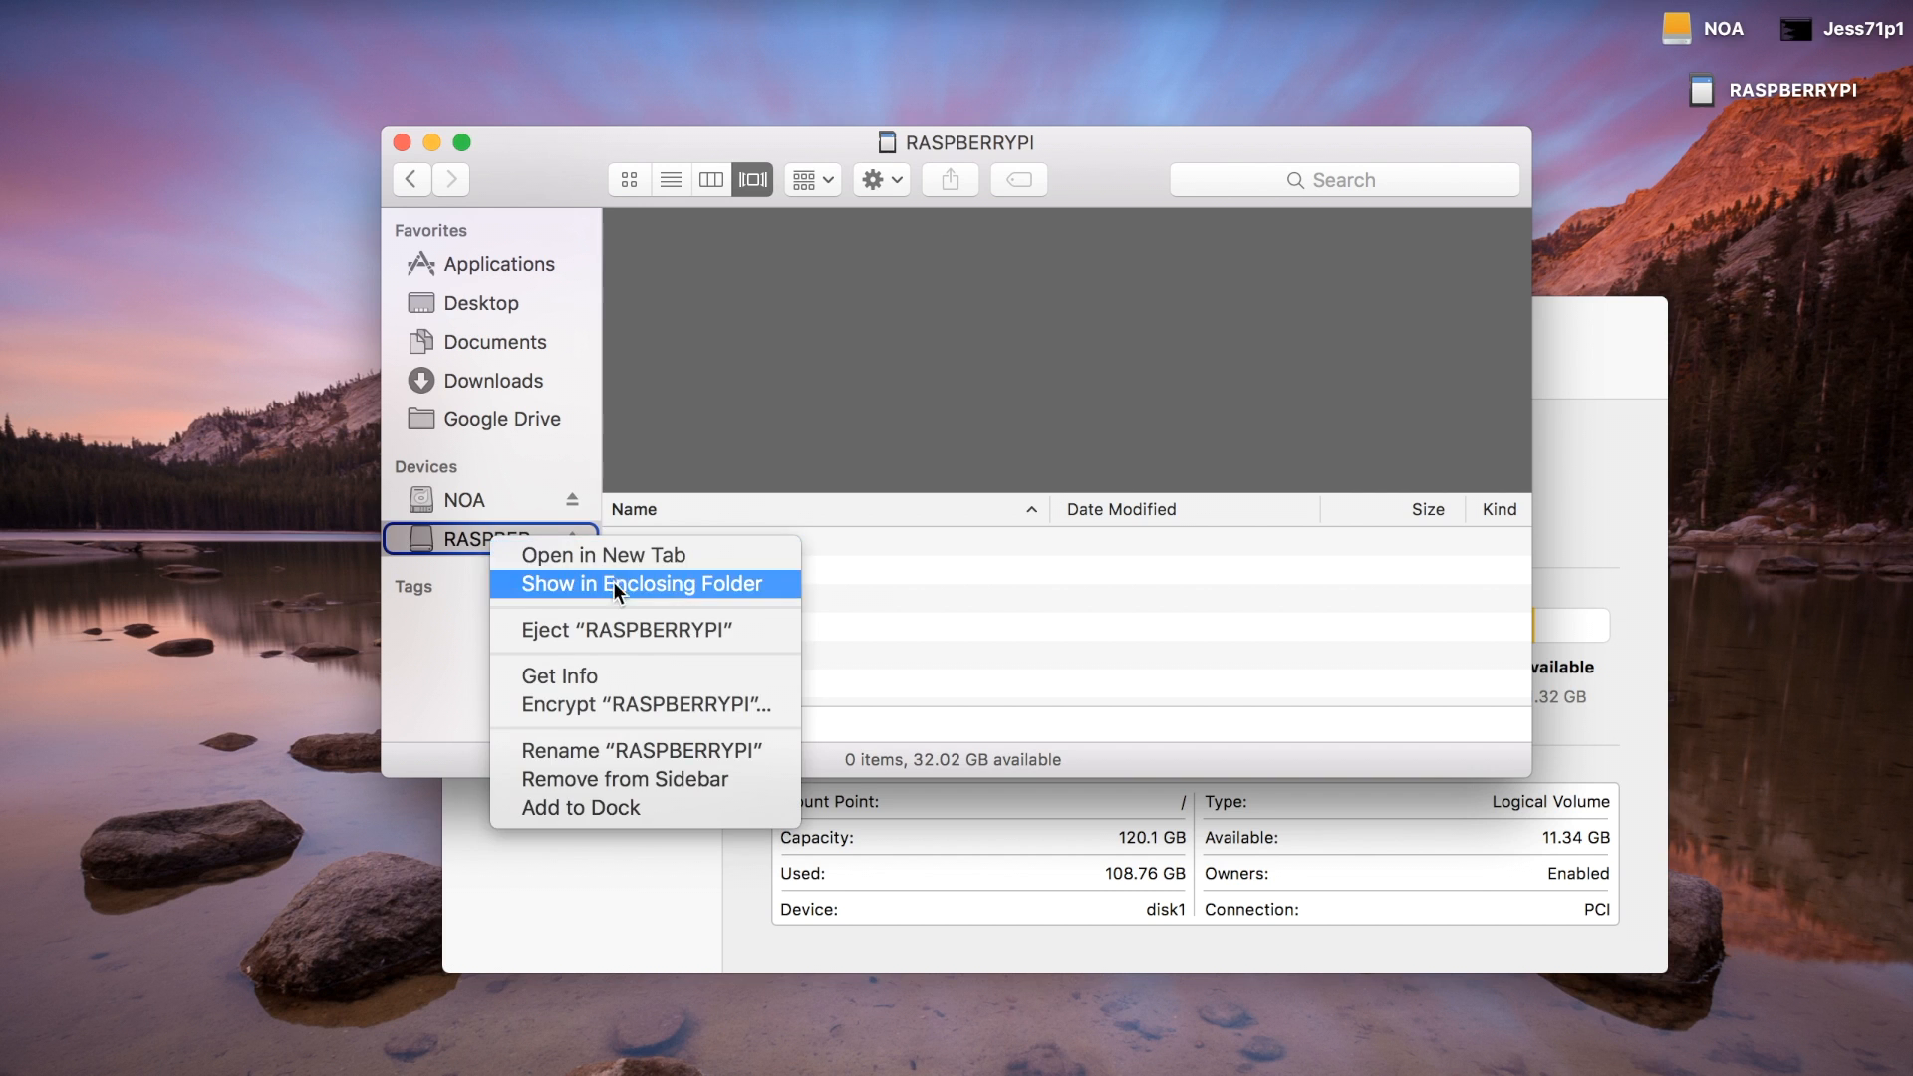
{"action": "left_click", "coordinate": [558, 676]}
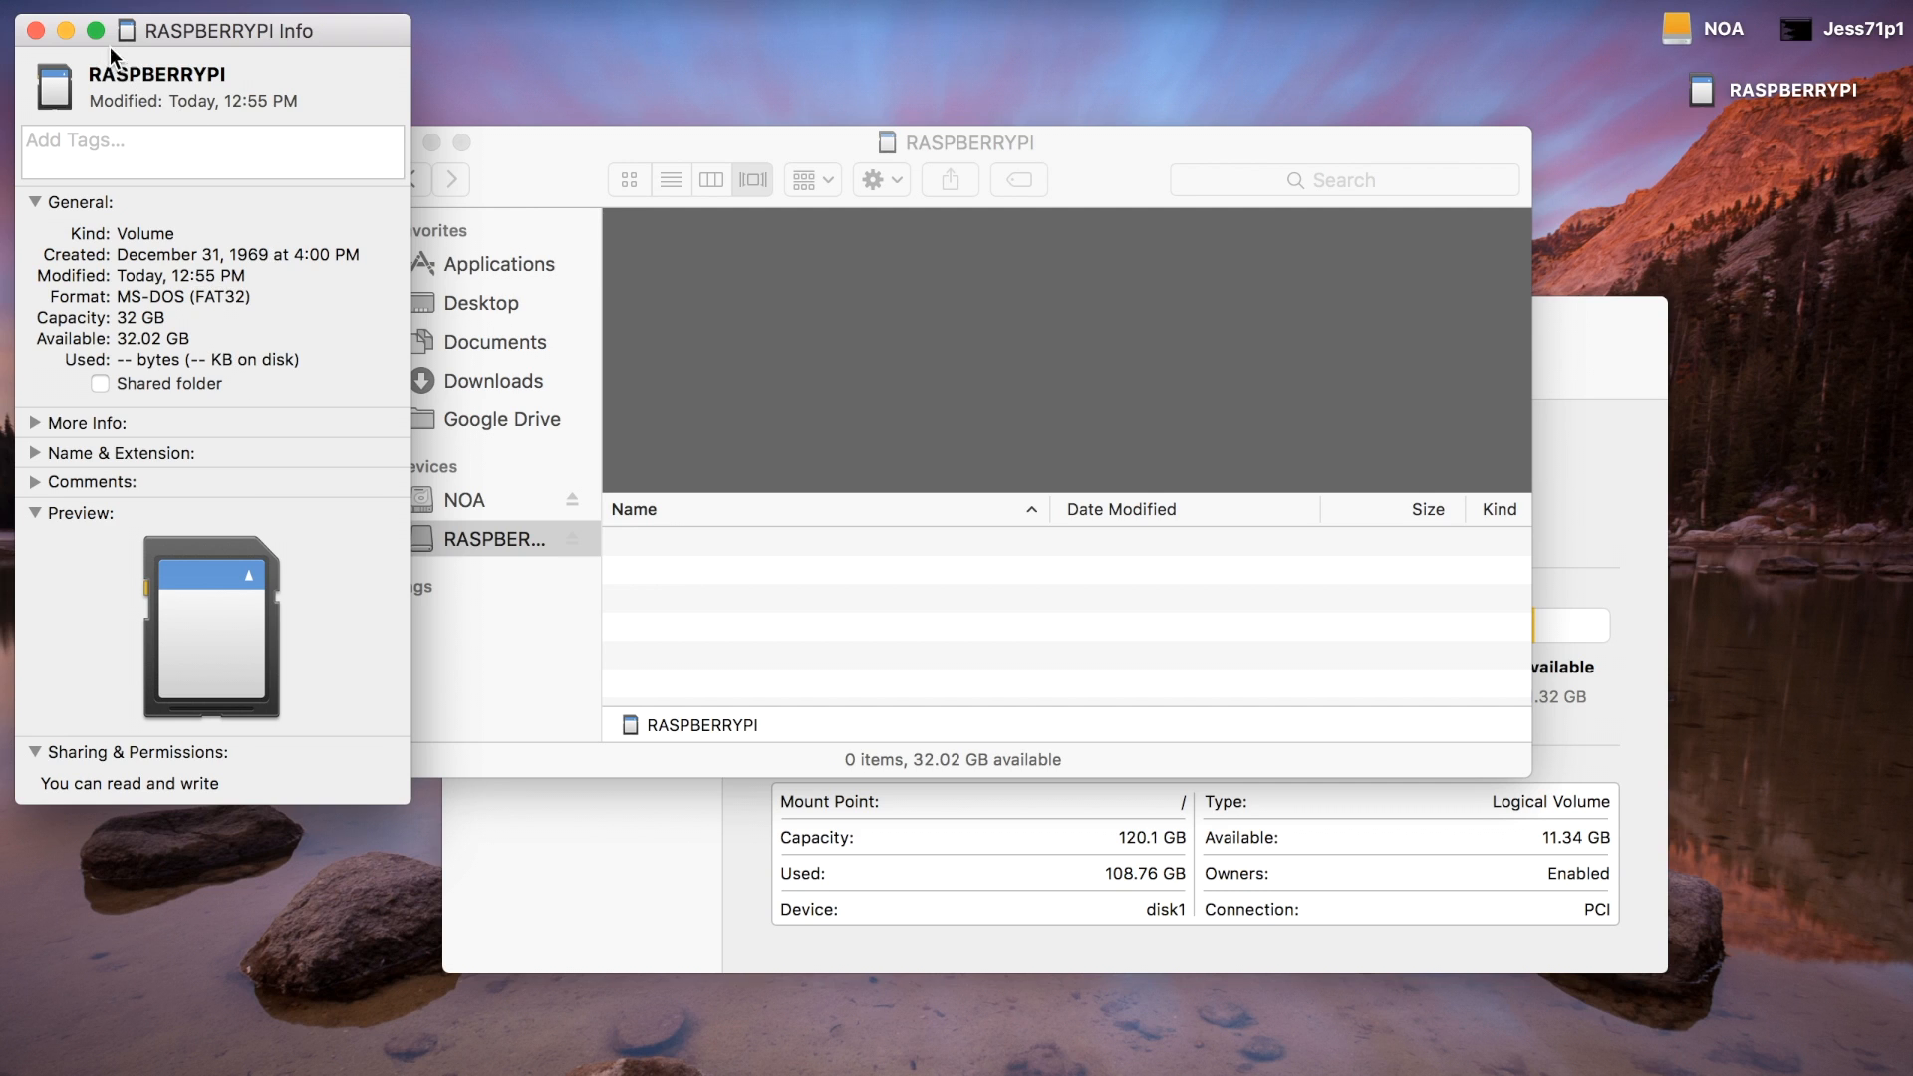
{"action": "left_click", "coordinate": [34, 29]}
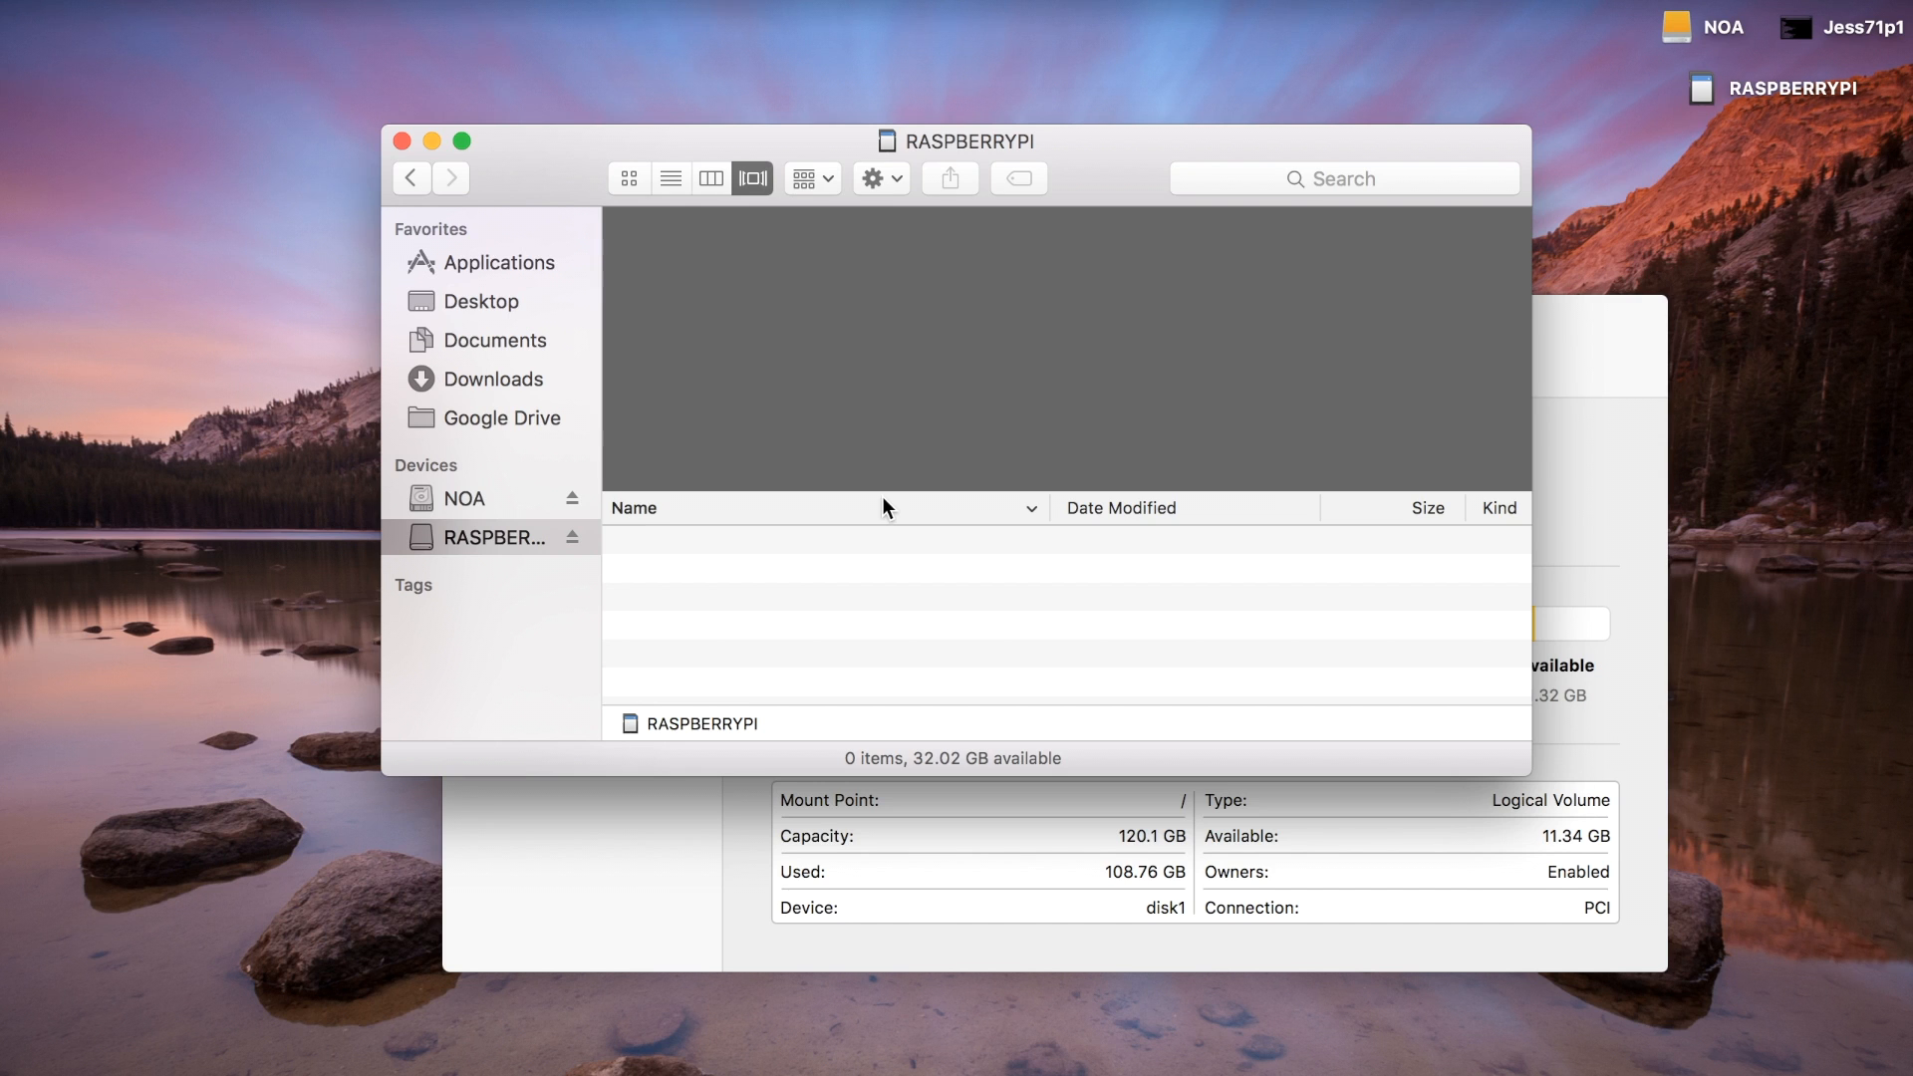
{"action": "mouse_move", "coordinate": [991, 1052]}
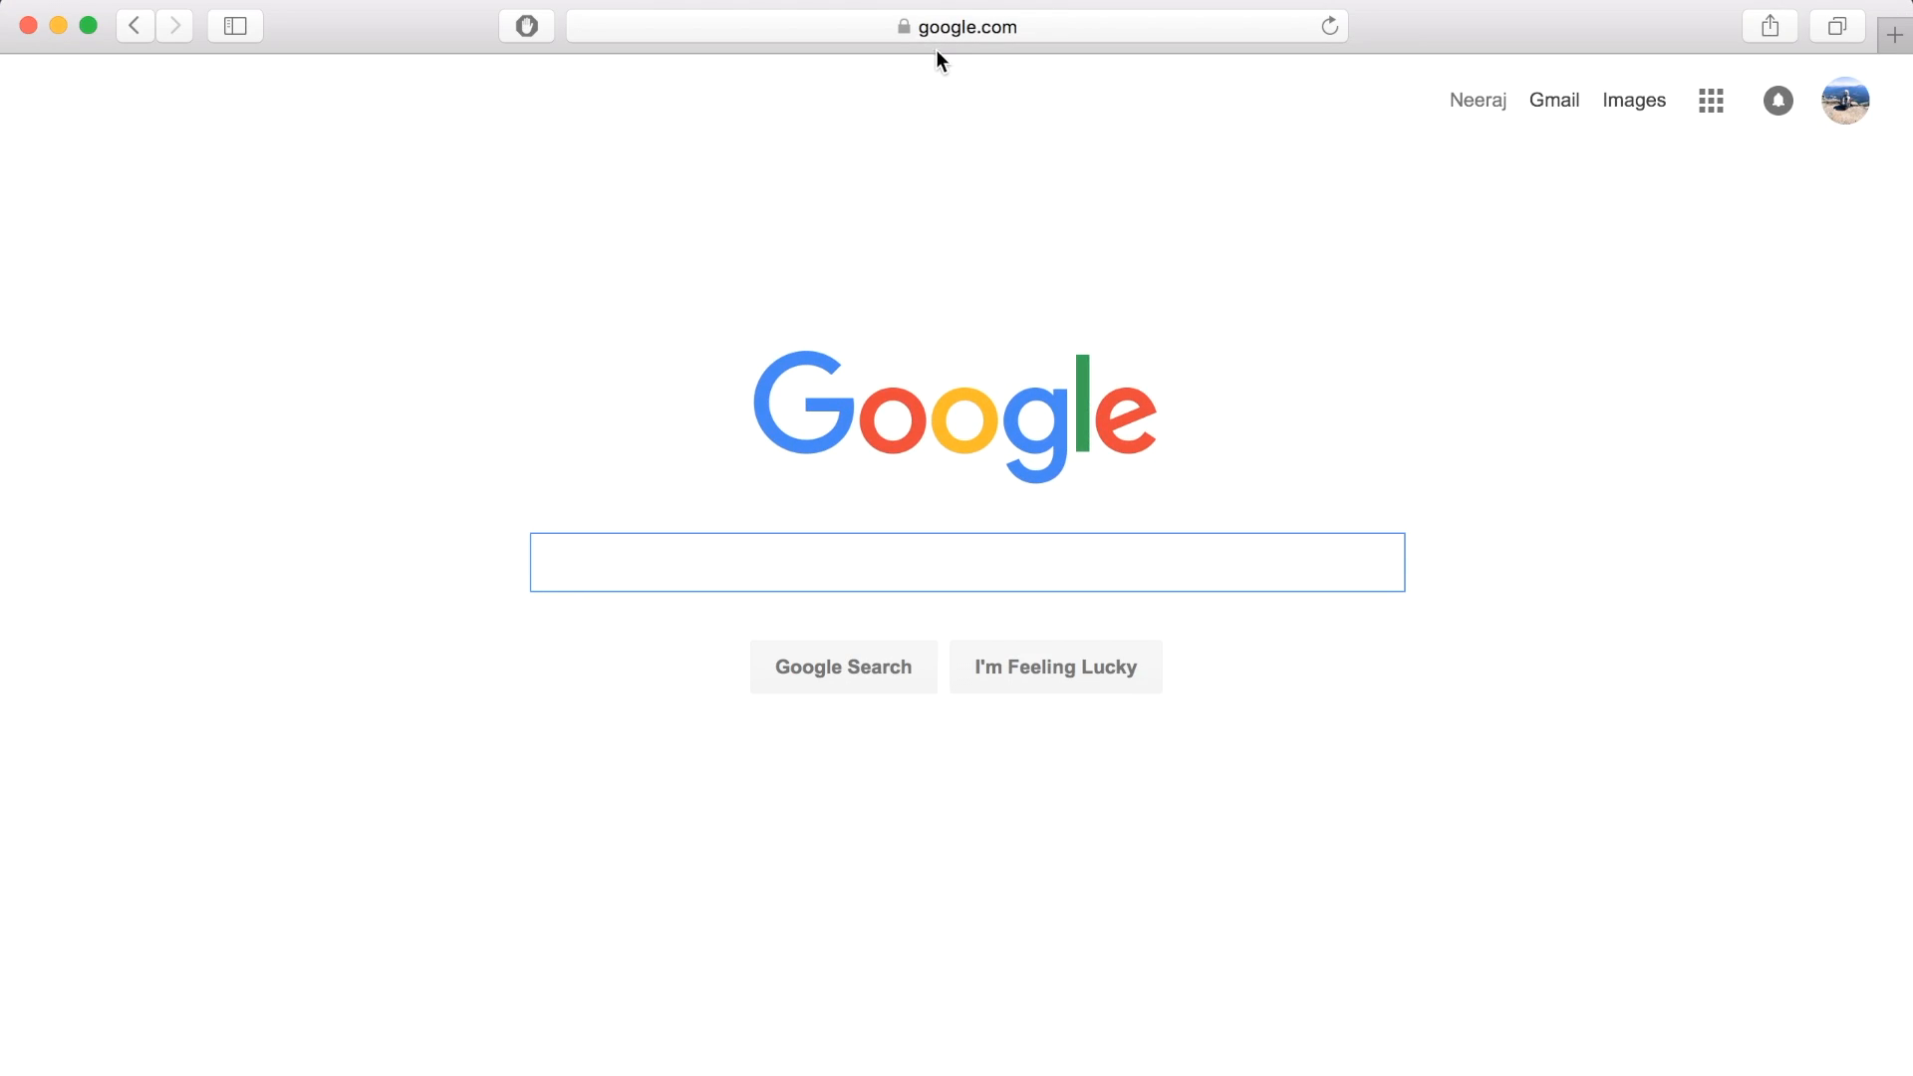
- Go to raspberrypi.org/downloads/noobs and download the NOOBS installer ZIP
{"action": "type", "text": "raspberrypi.org/downlo"}
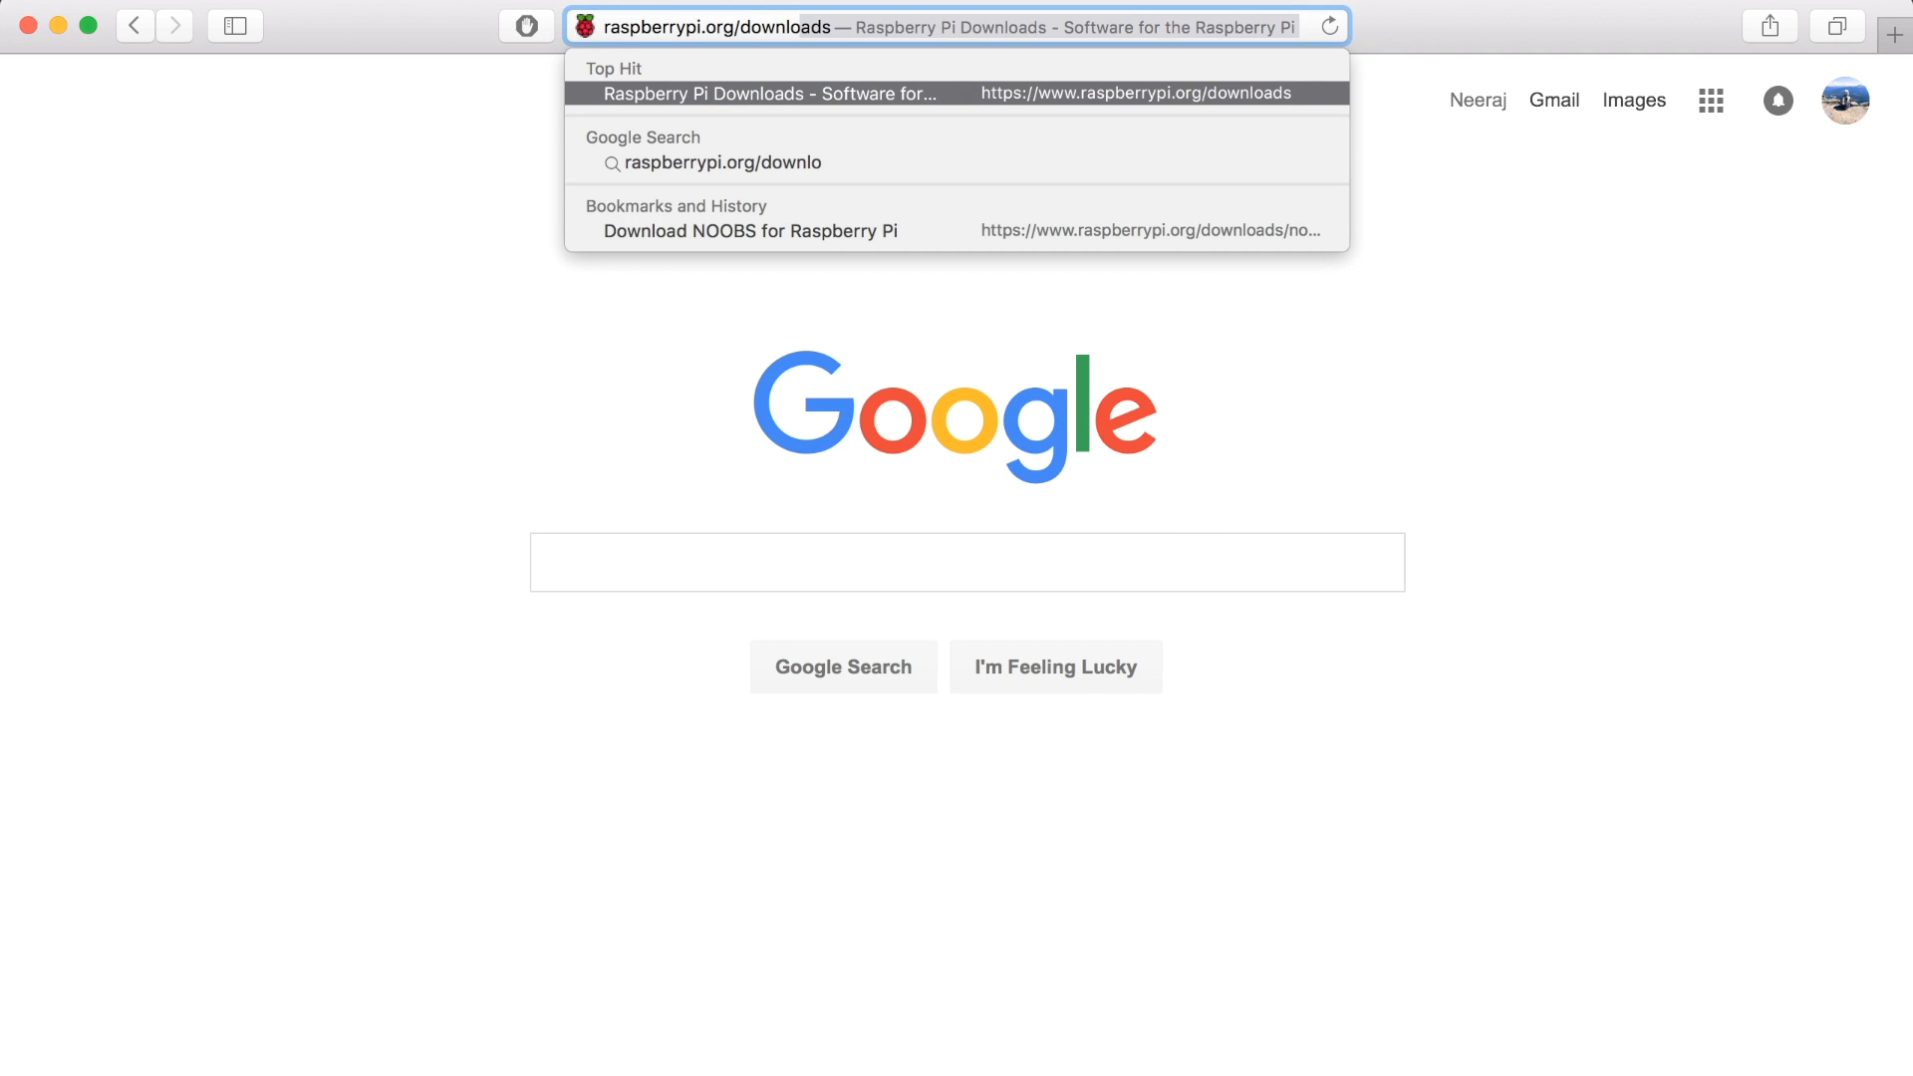
{"action": "type", "text": "noobs/"}
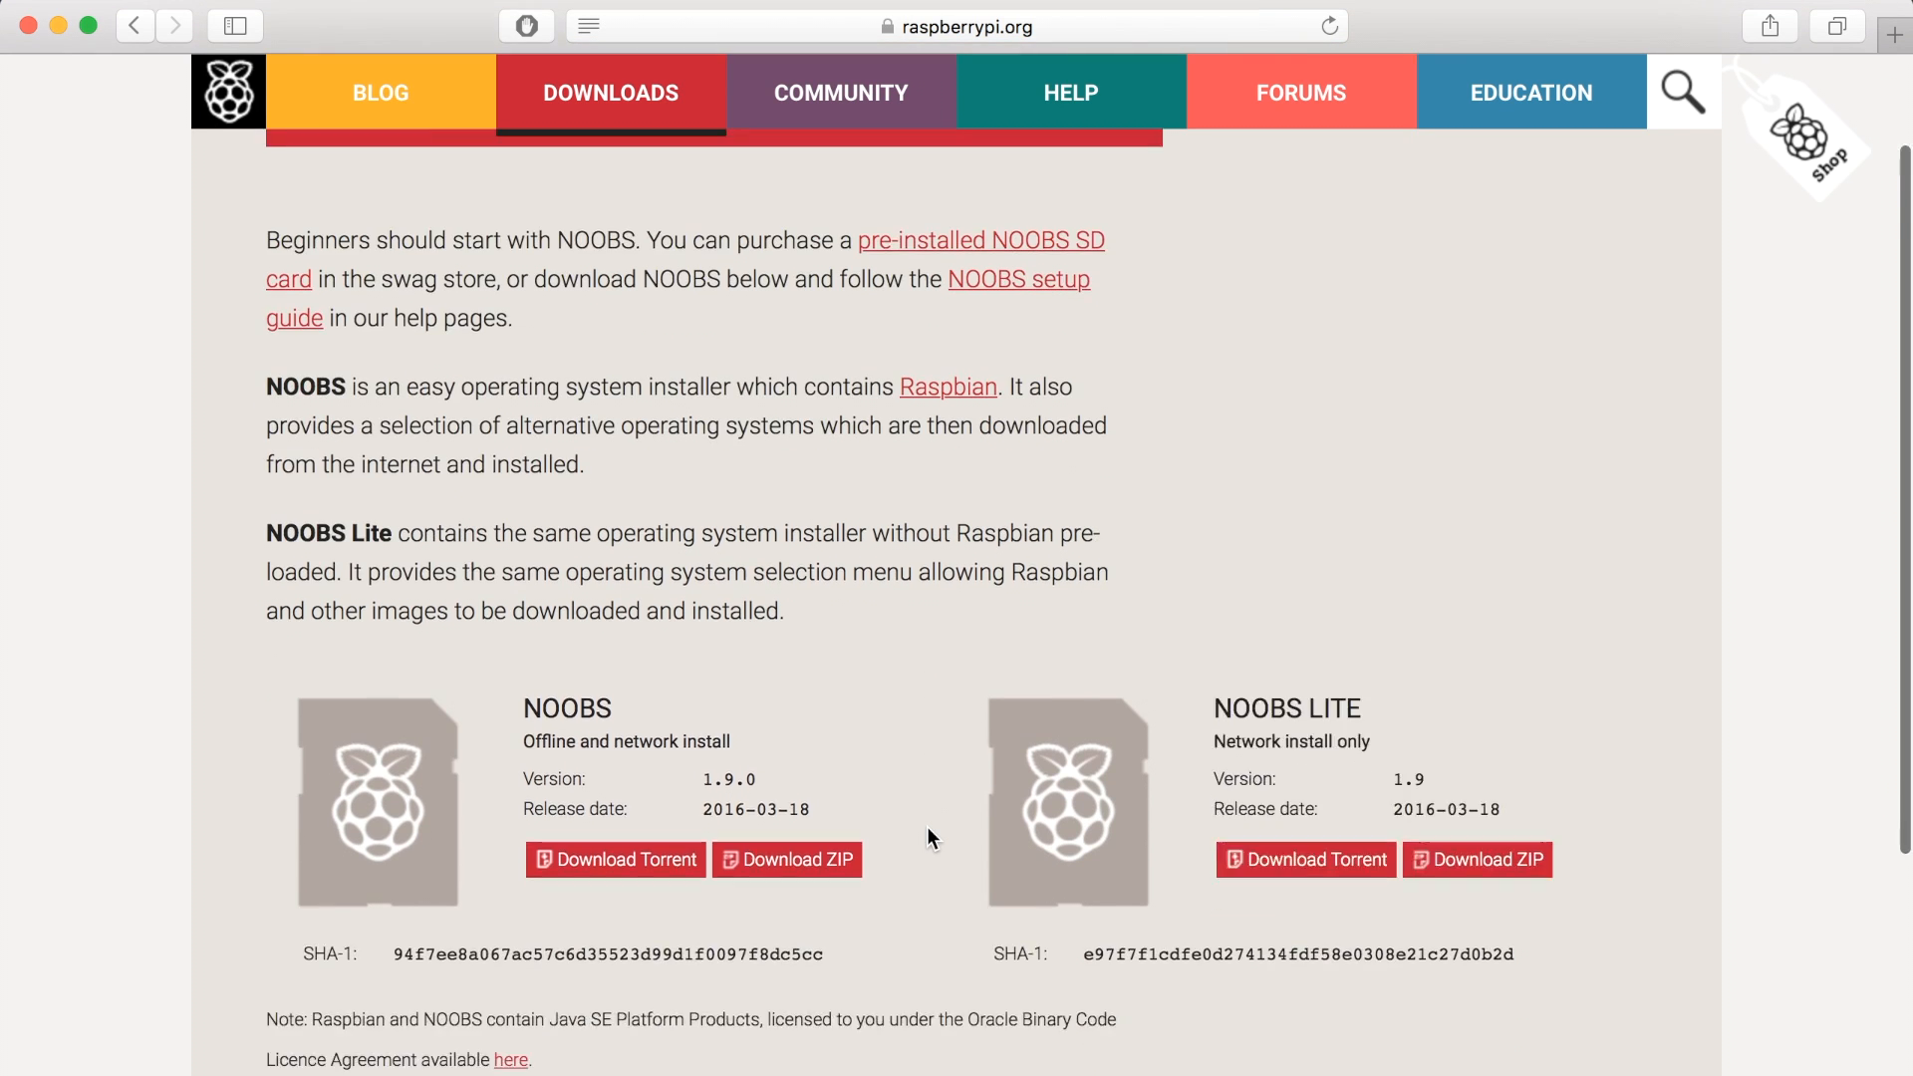
{"action": "scroll", "scroll_direction": "down", "scroll_amount": 3}
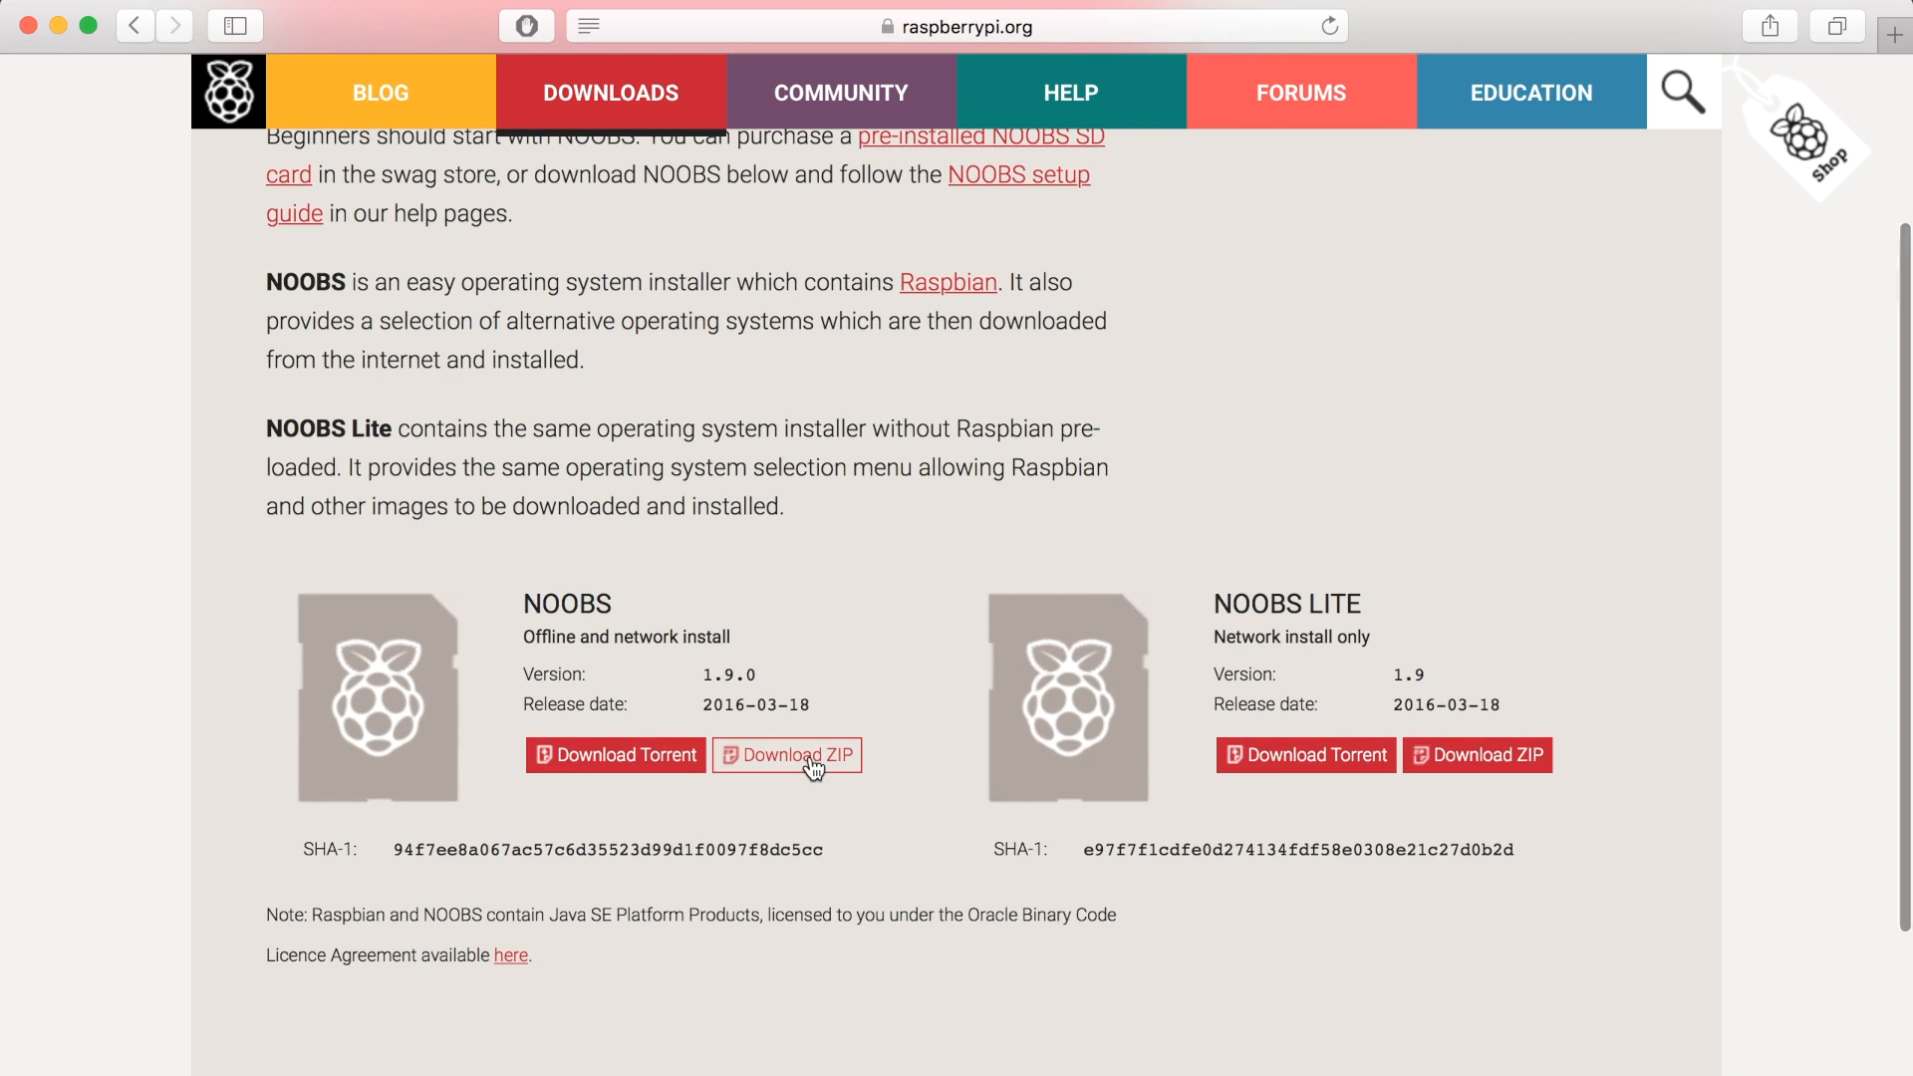
{"action": "left_click", "coordinate": [788, 753]}
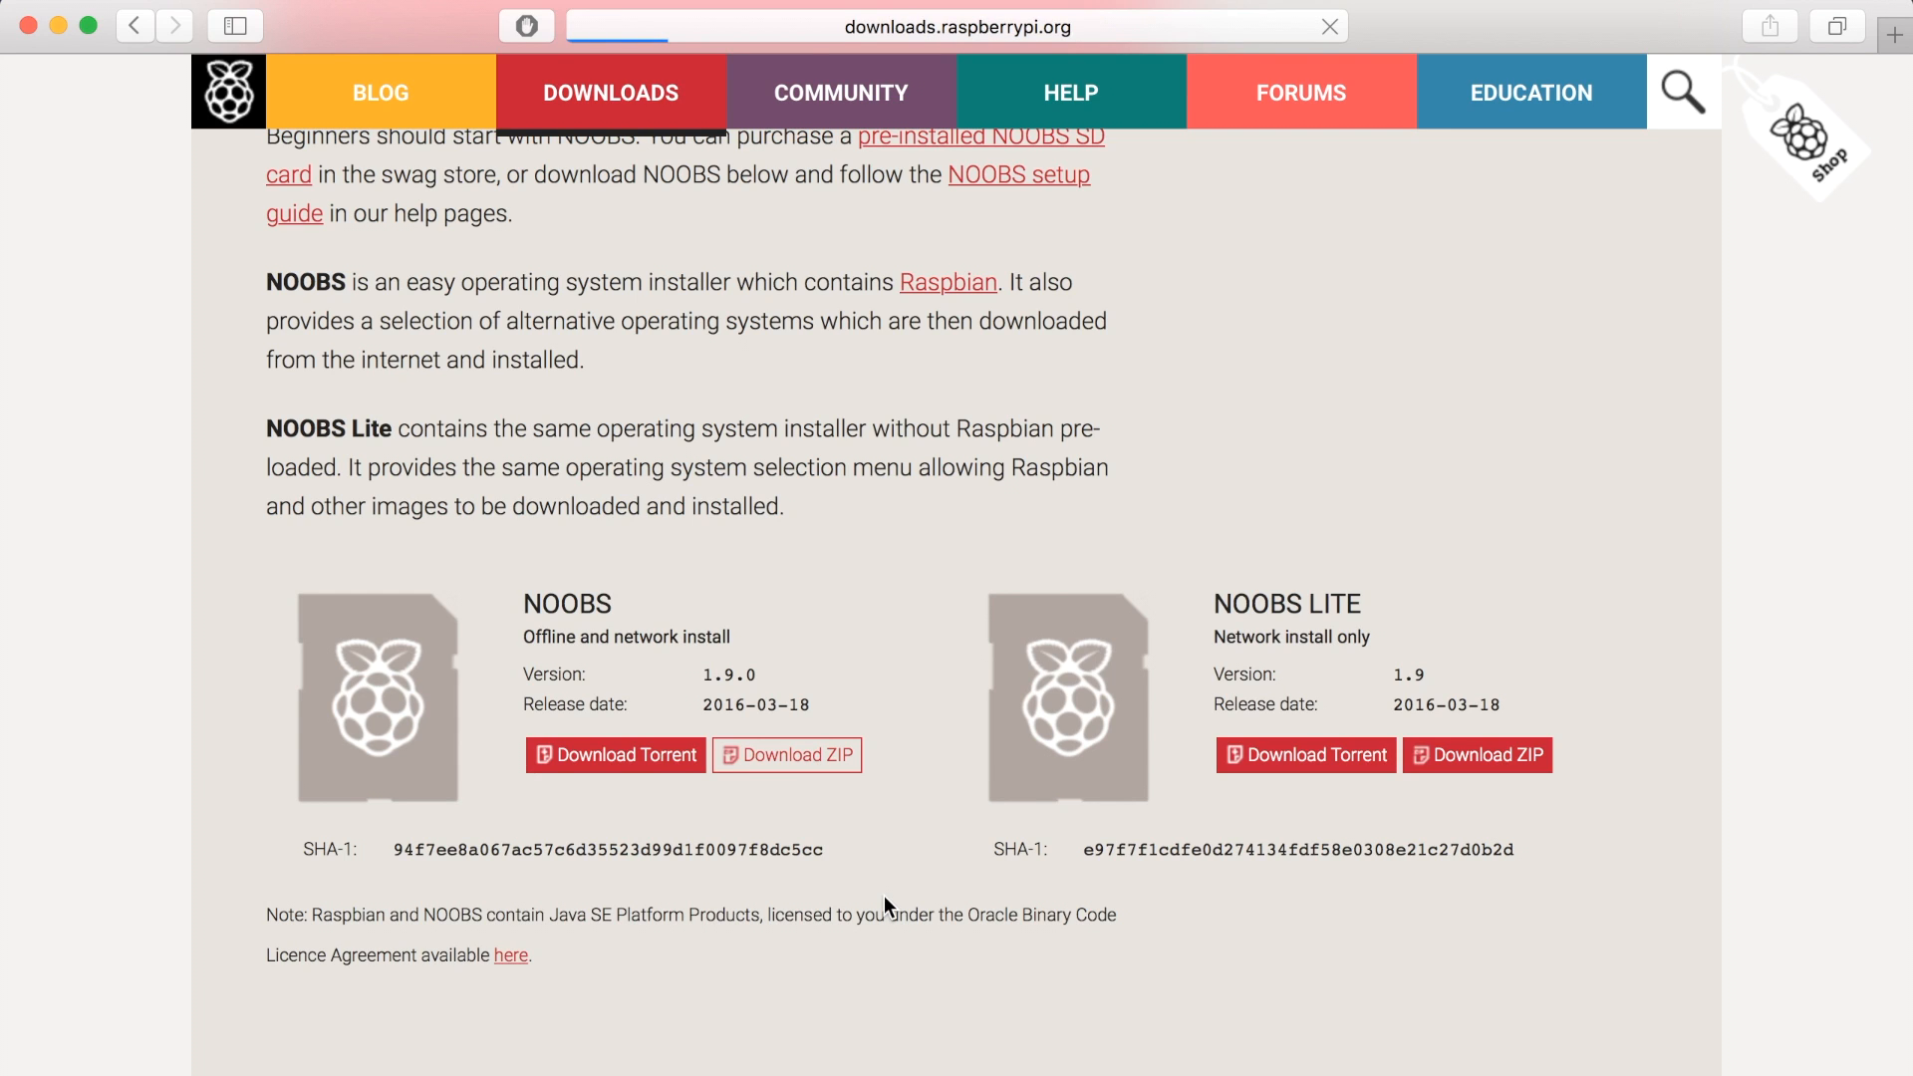
{"action": "left_click", "coordinate": [786, 753]}
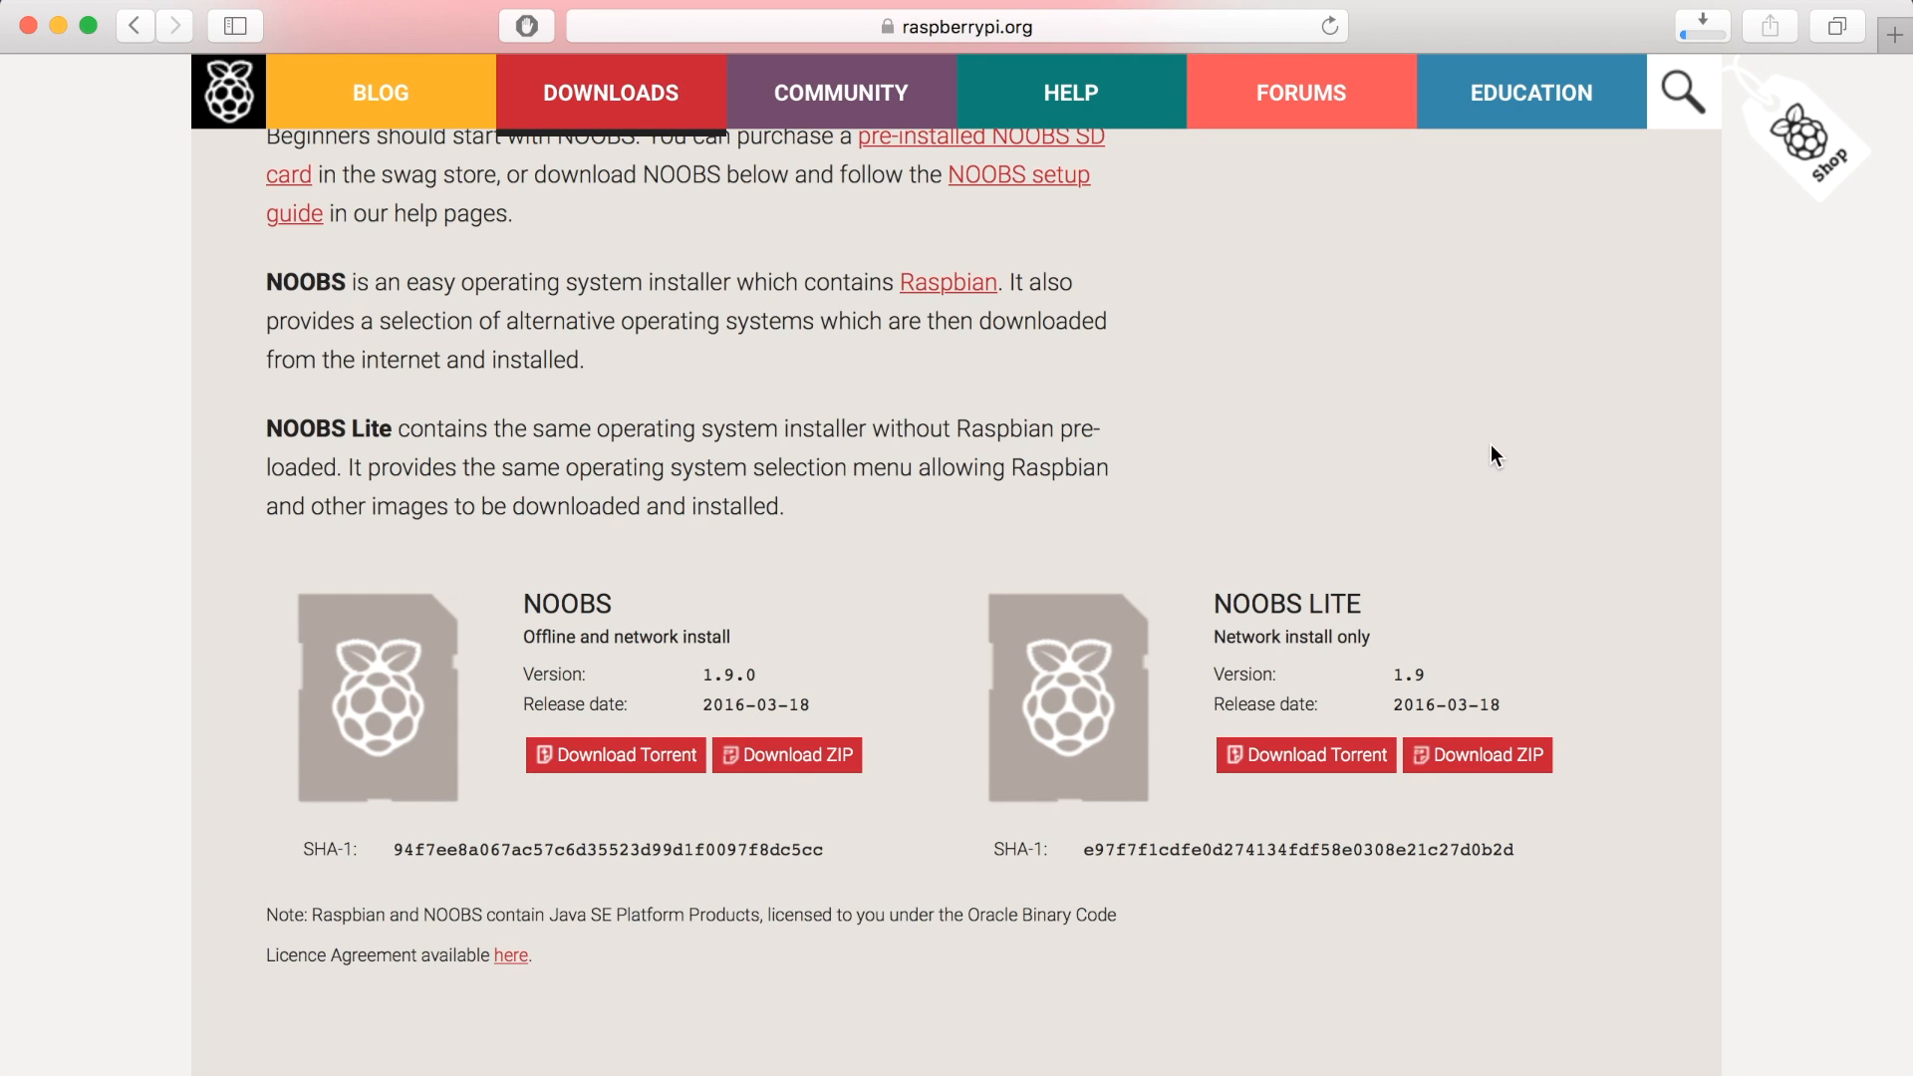
{"action": "mouse_move", "coordinate": [1455, 405]}
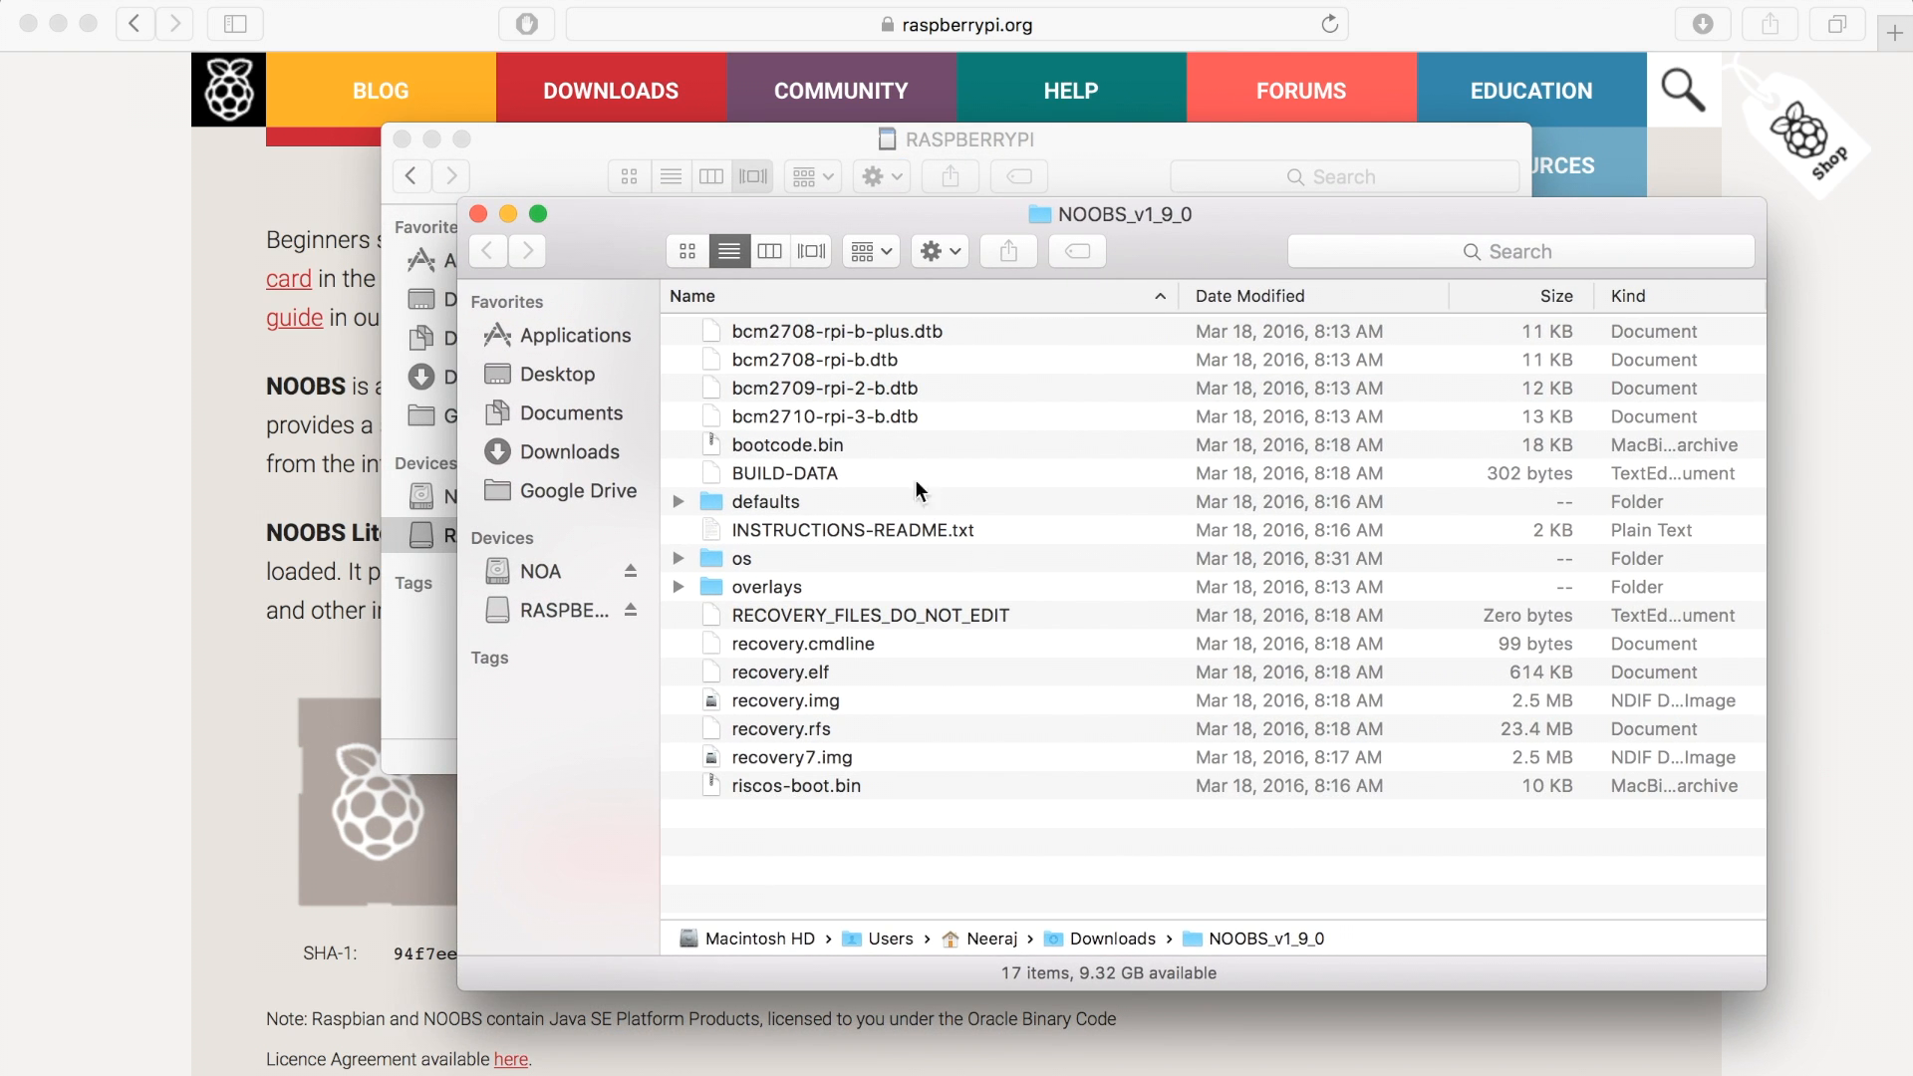
- Select all 17 items in NOOBS_v1_9_0 and bring the RASPBERRYPI card window forward
{"action": "key", "text": "cmd+a"}
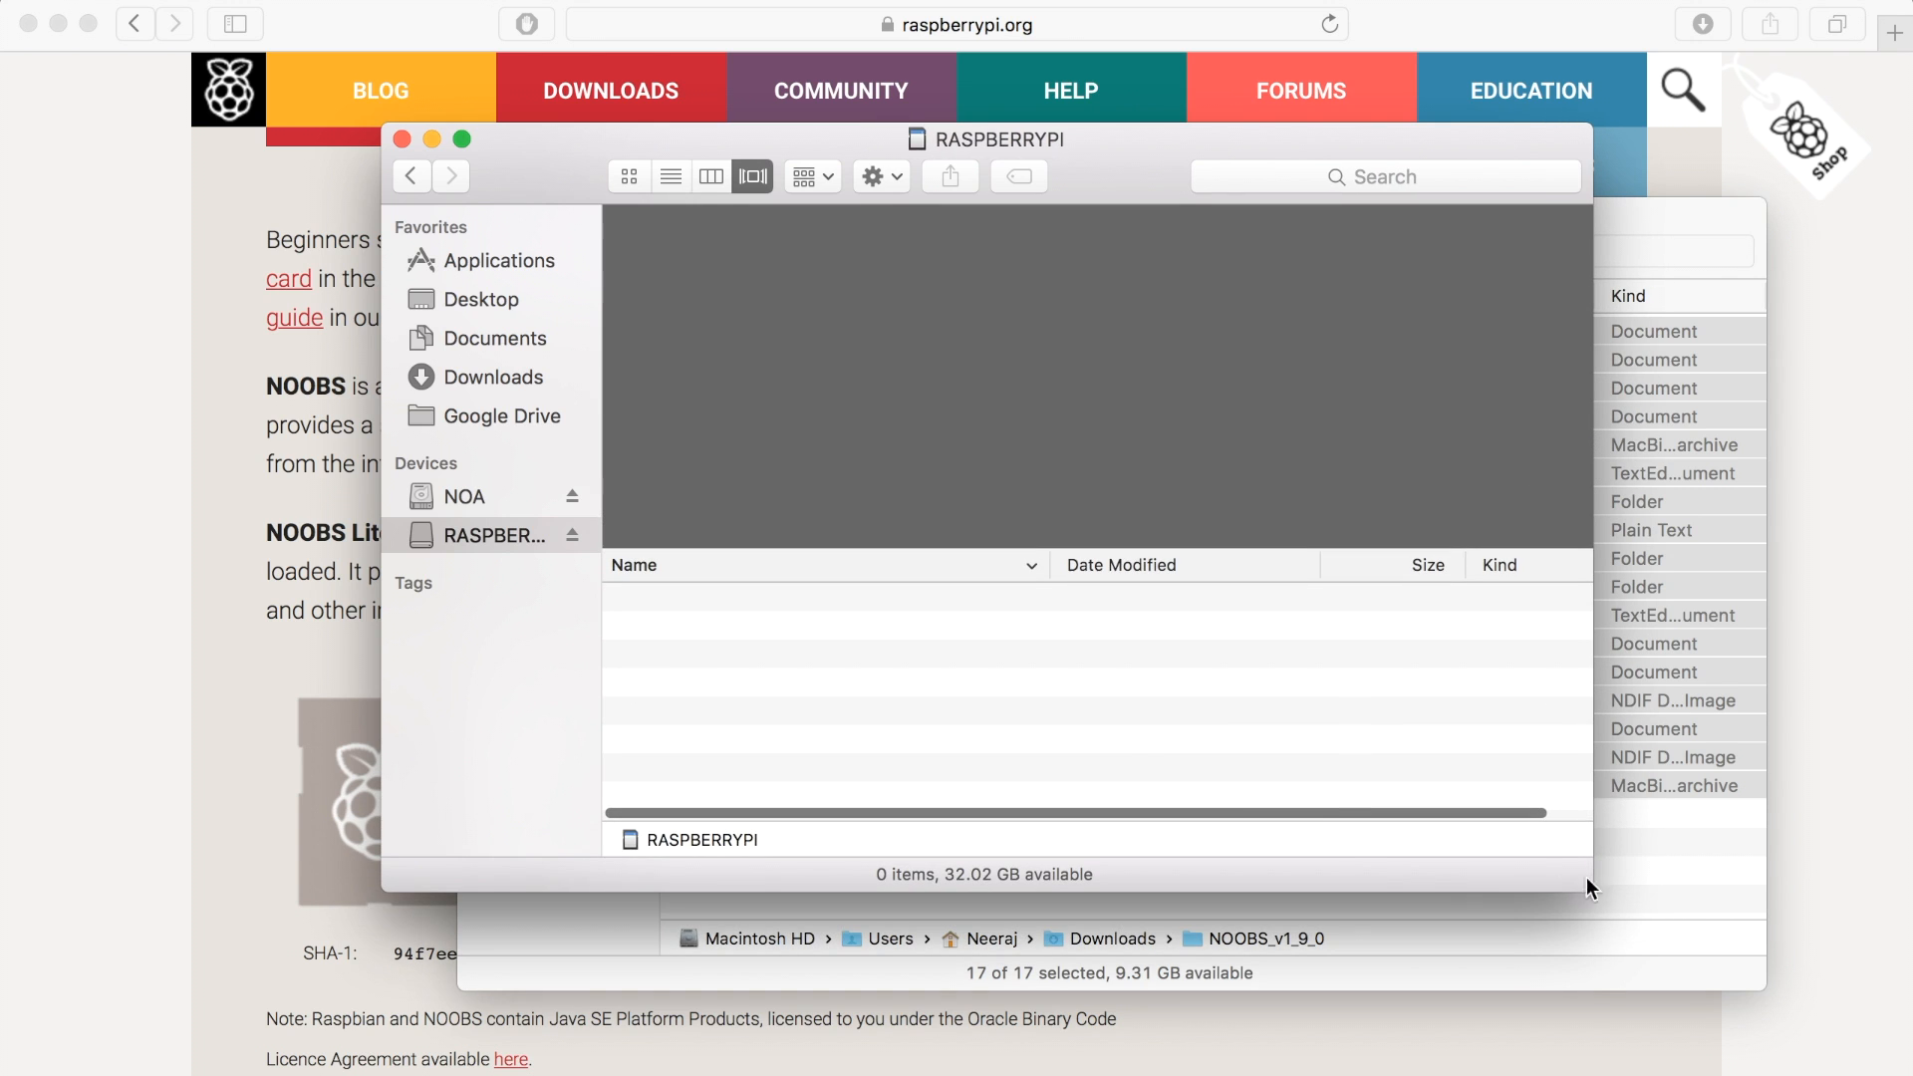
{"action": "left_click", "coordinate": [737, 600]}
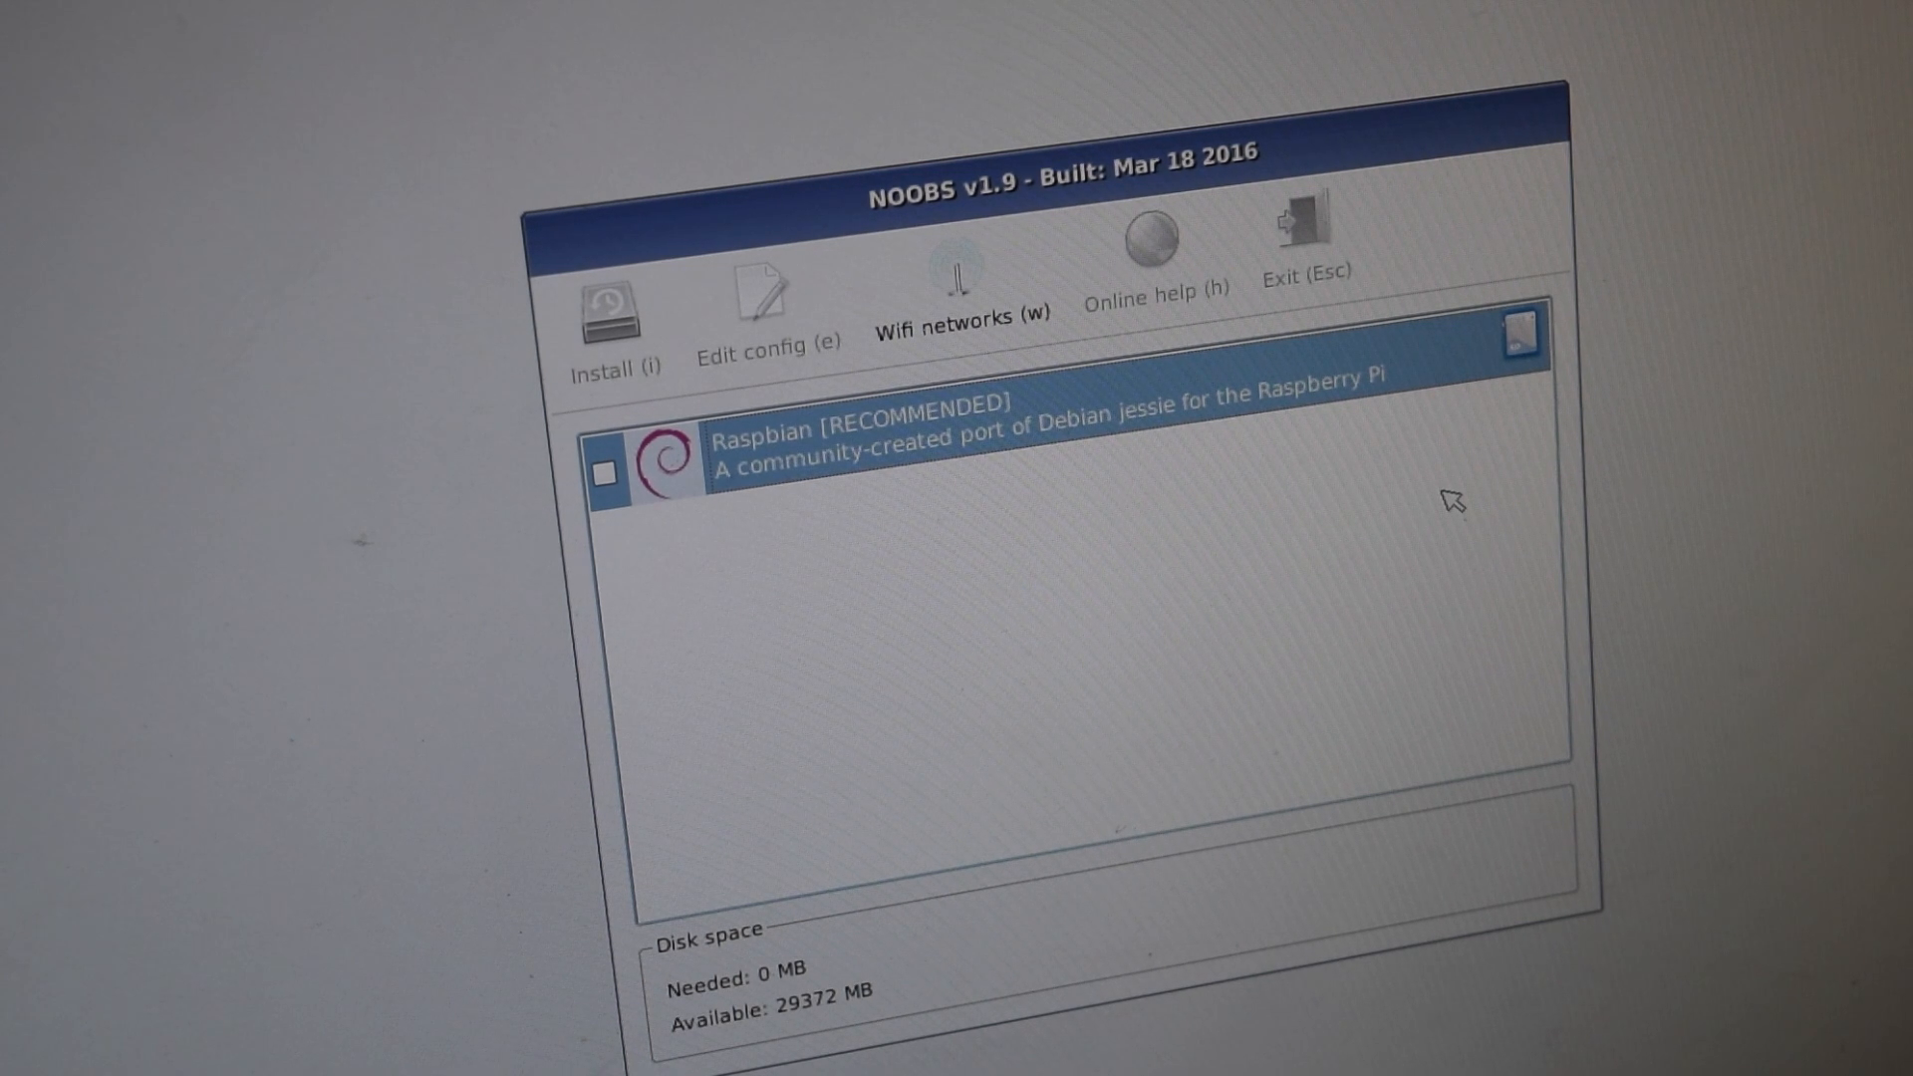
{"action": "mouse_move", "coordinate": [1225, 275]}
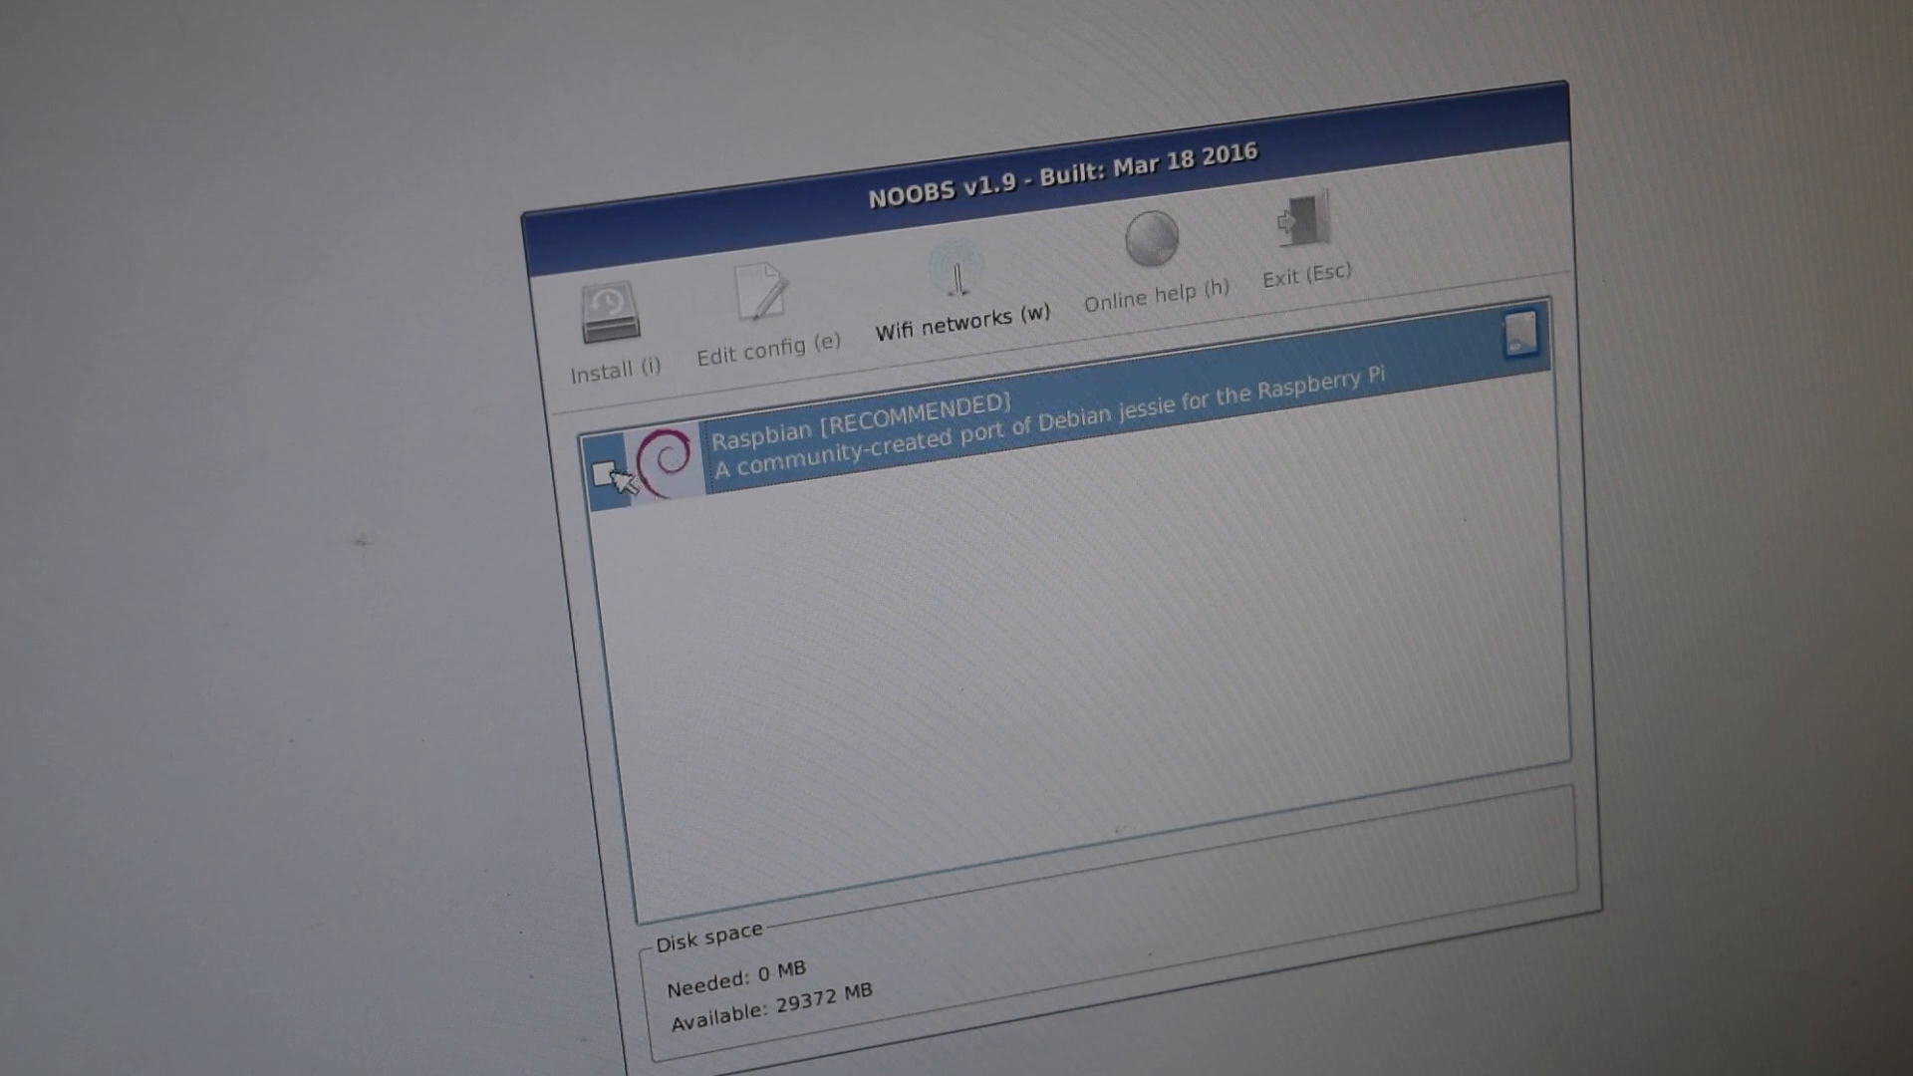
- Install Raspbian via NOOBS, confirming the SD card overwrite and acknowledging success
{"action": "left_click", "coordinate": [612, 323]}
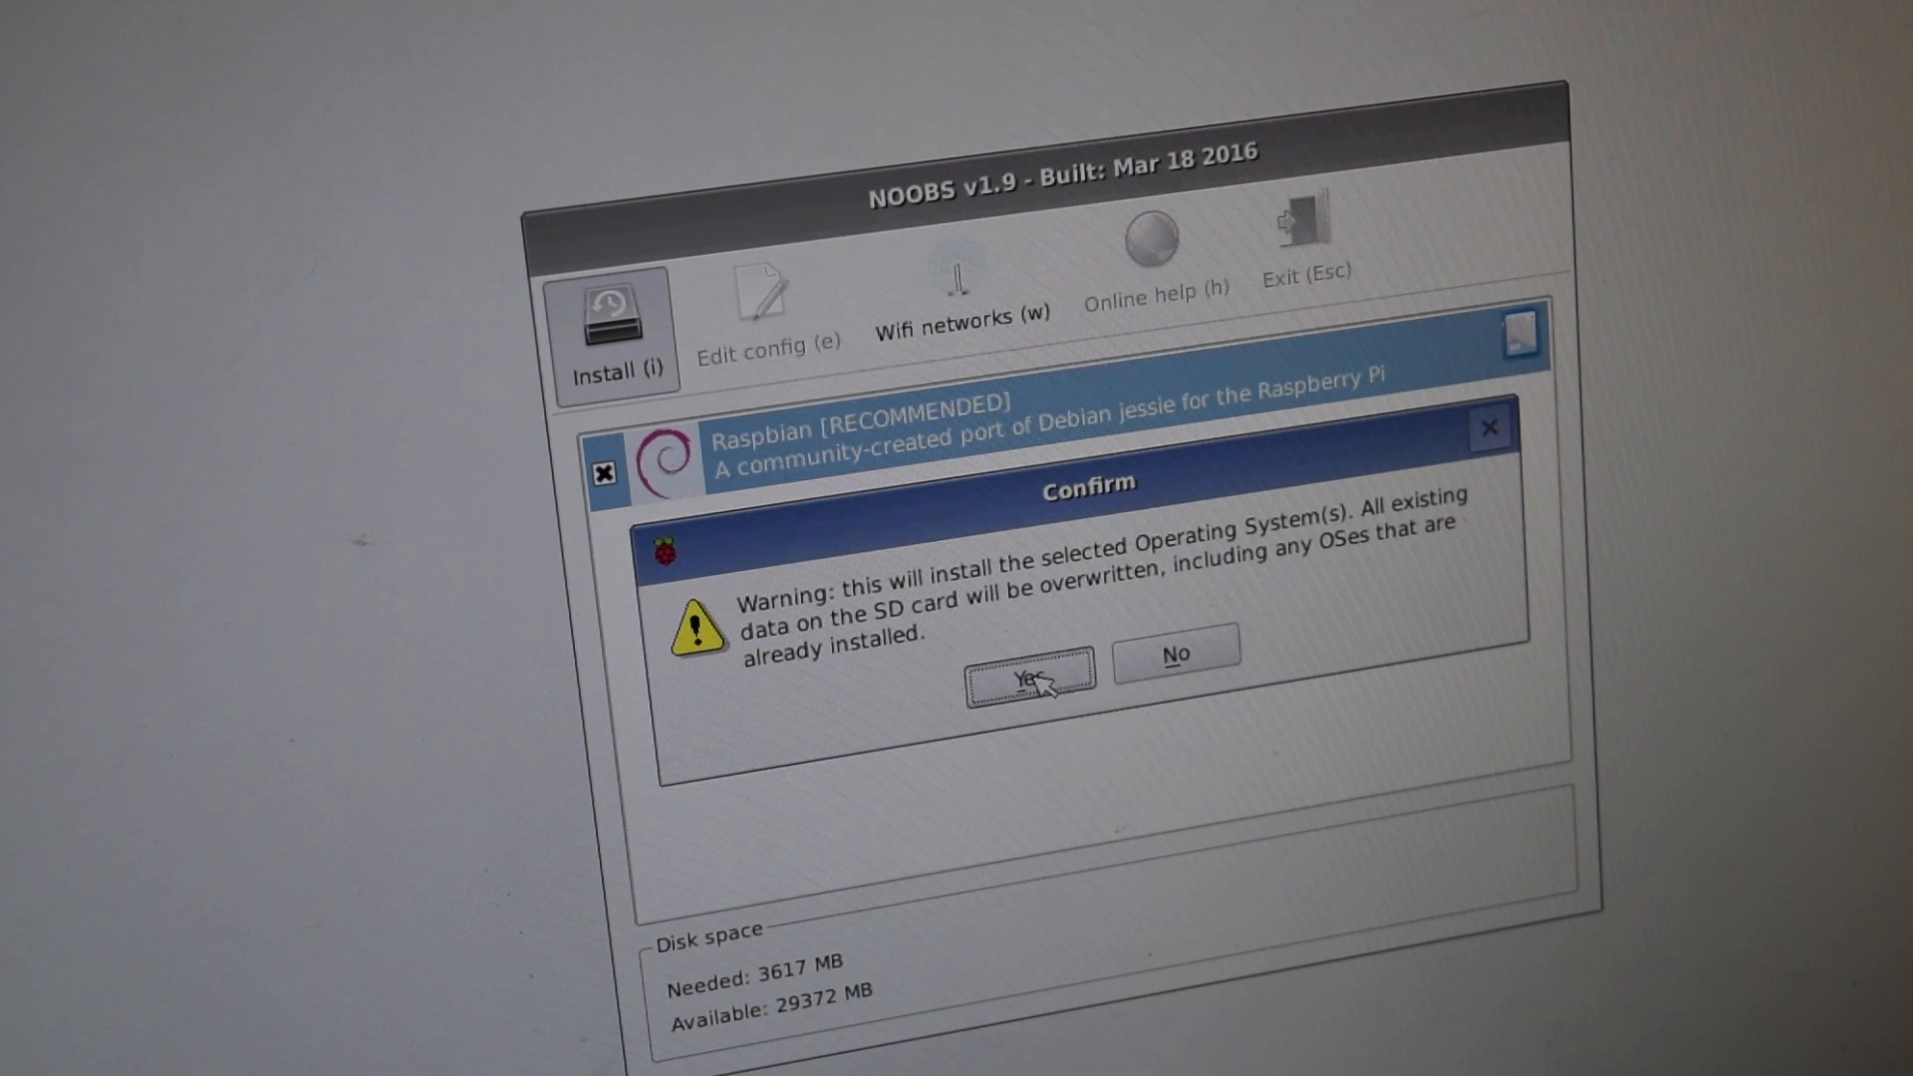
{"action": "left_click", "coordinate": [1029, 678]}
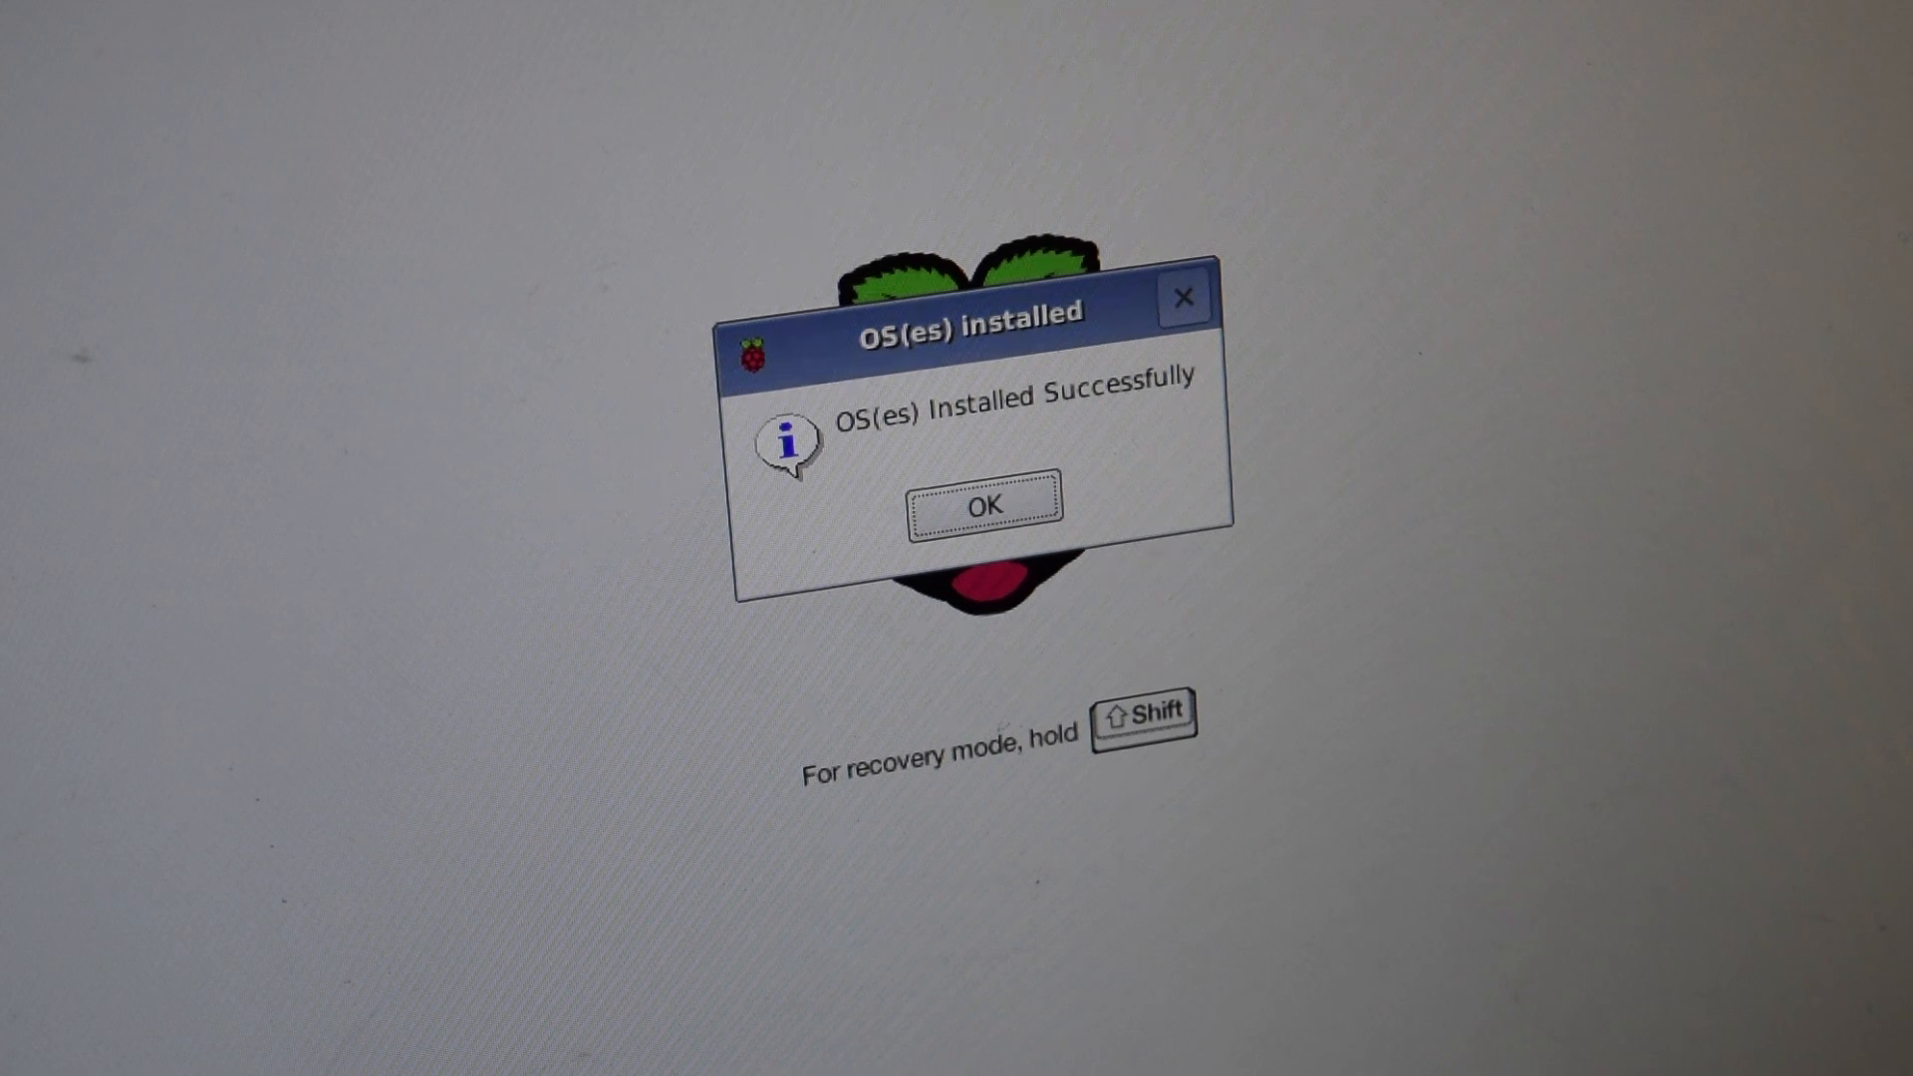
{"action": "left_click", "coordinate": [983, 502]}
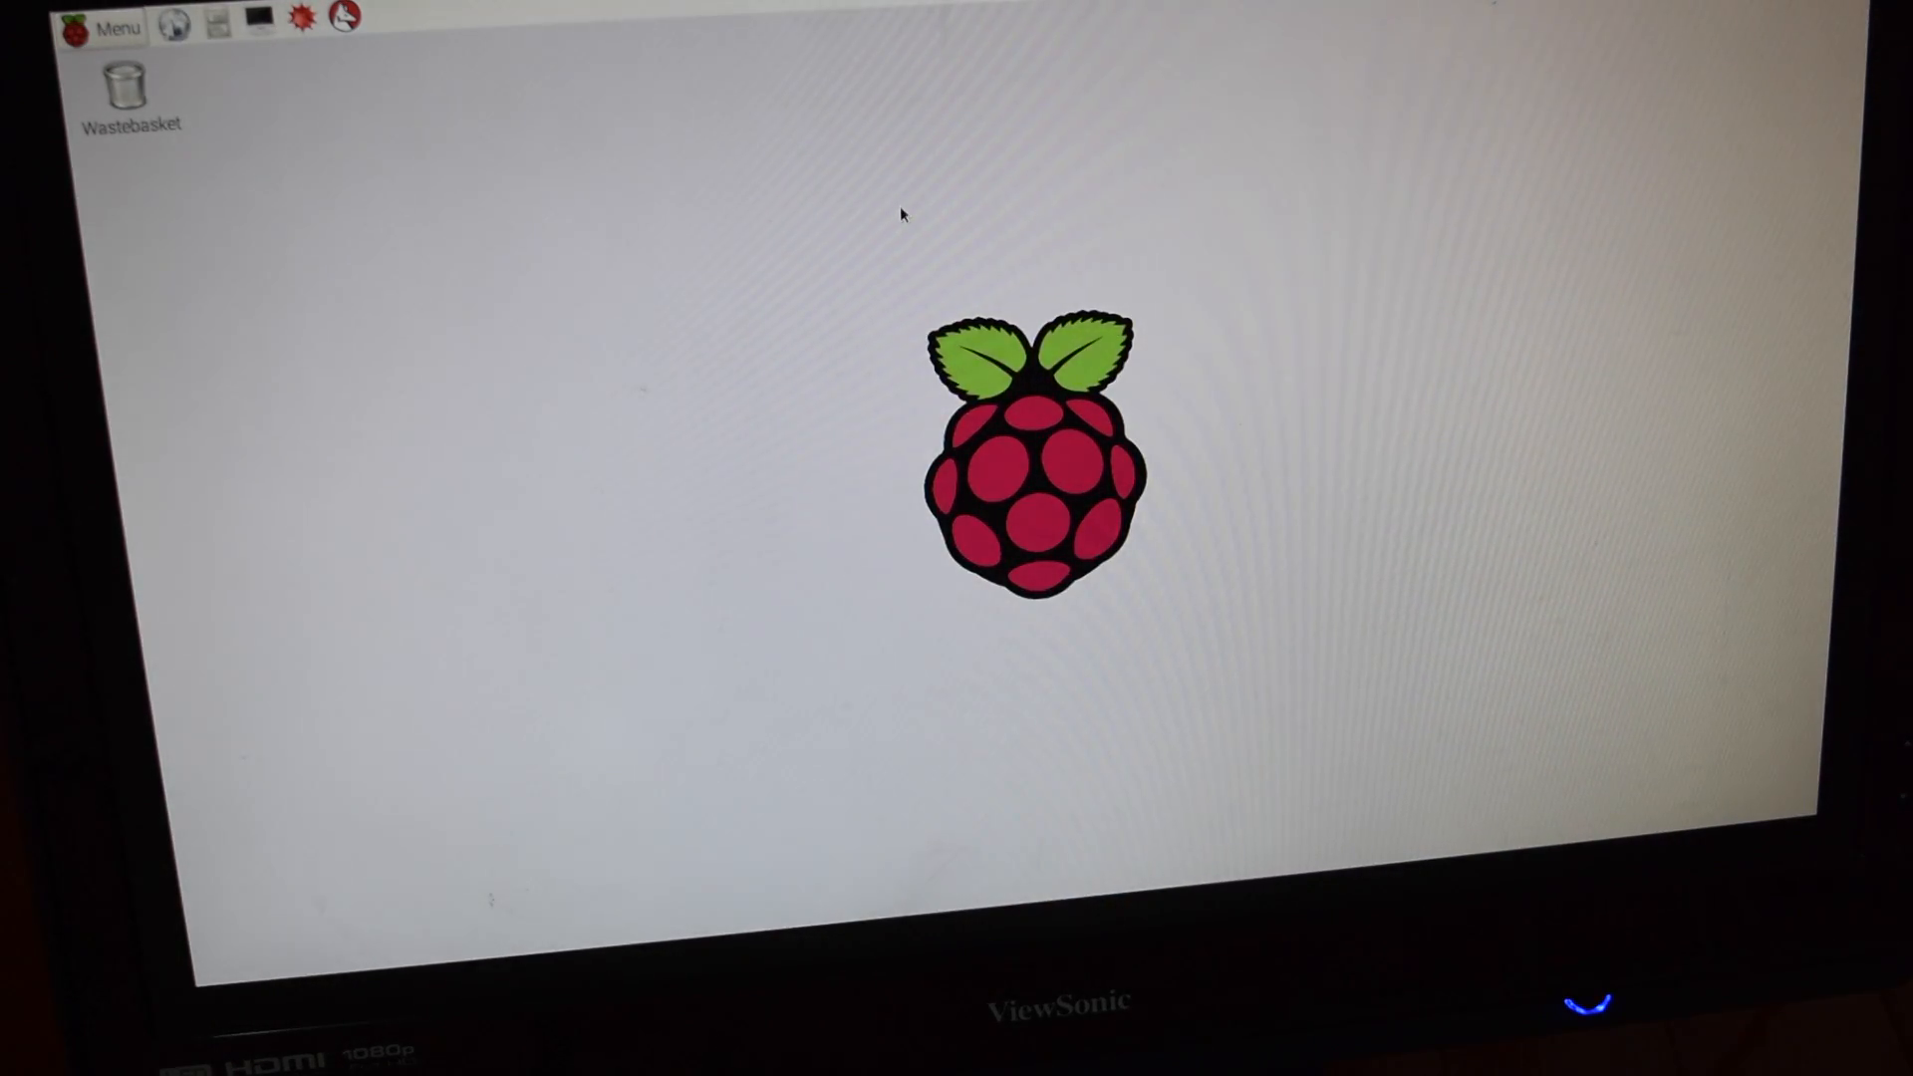
- Launch LXTerminal from the taskbar to get a pi@raspberrypi prompt
{"action": "left_click", "coordinate": [257, 24]}
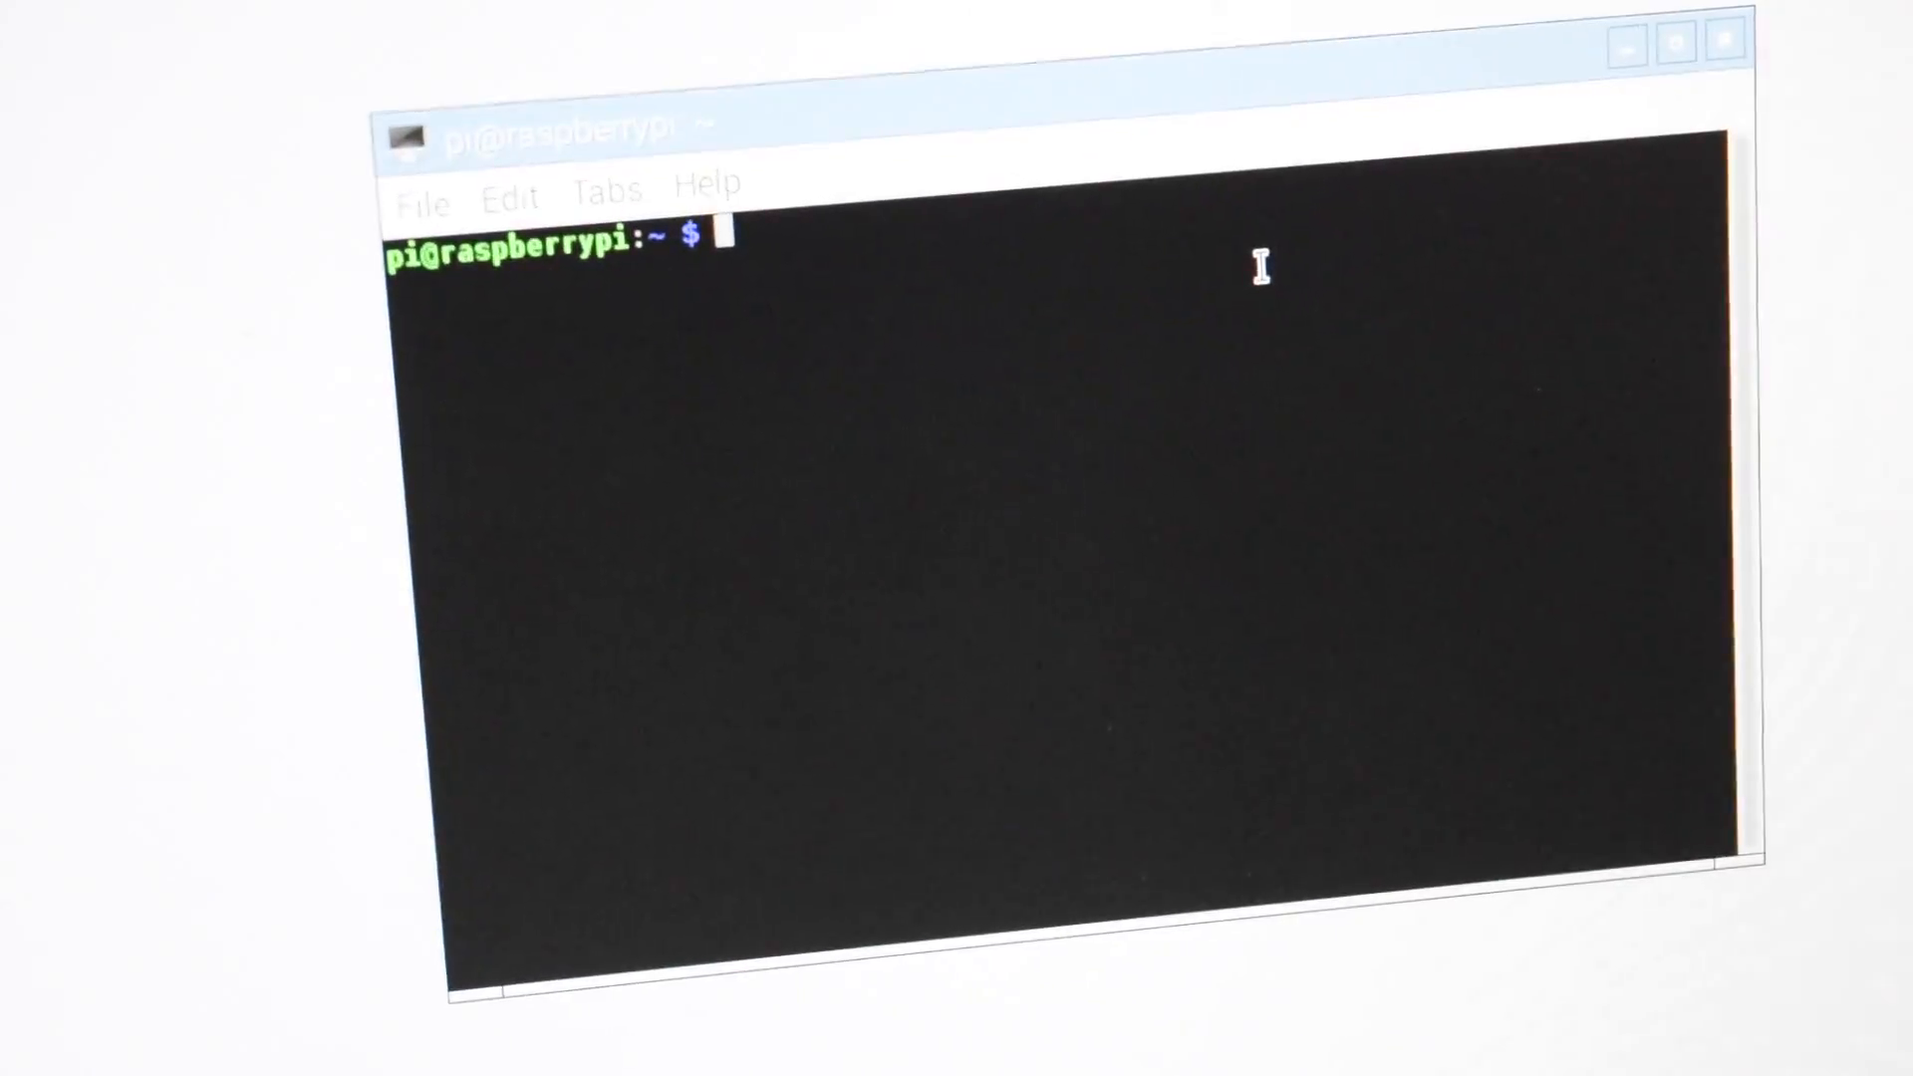
- Run sudo iwlist wlan0 scan to list nearby Wi-Fi networks, then begin a new sudo command
{"action": "type", "text": "sudo iwlist w"}
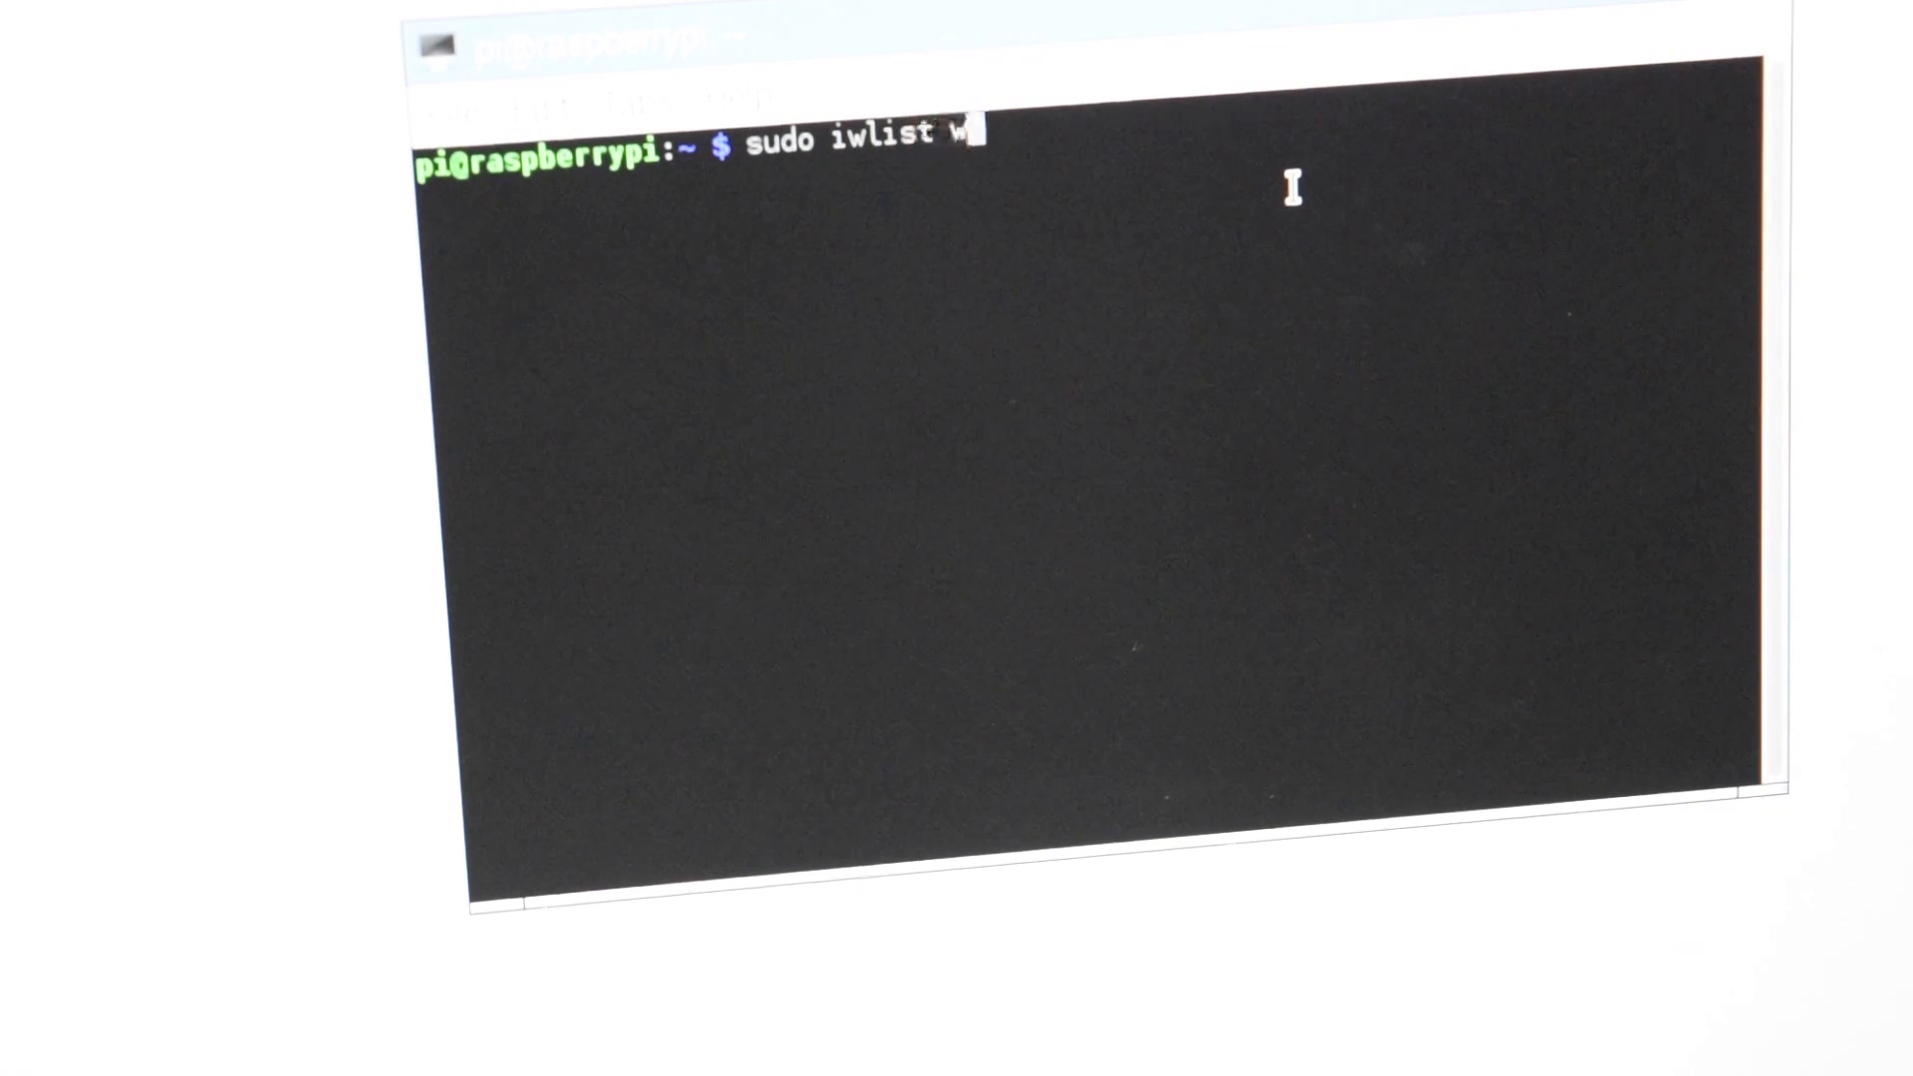
{"action": "type", "text": "lan0 scan"}
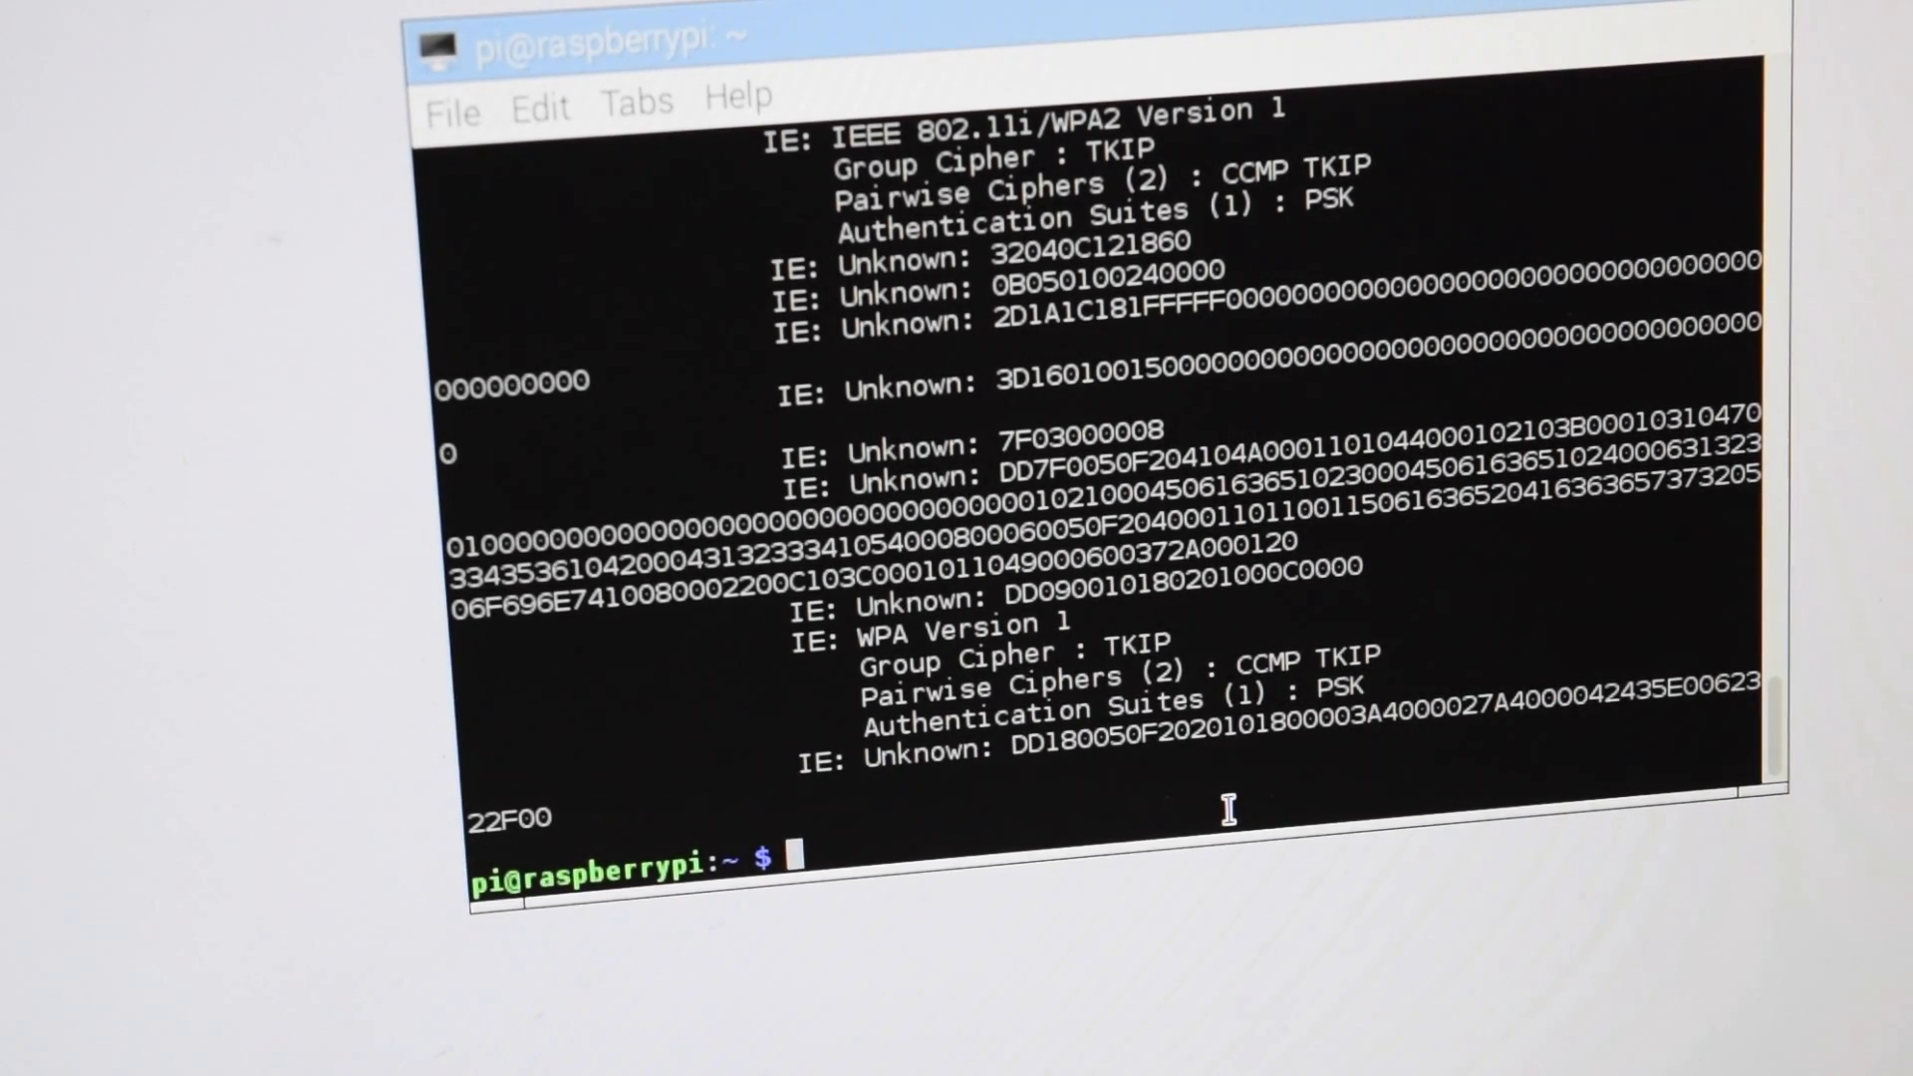
{"action": "type", "text": "sudo"}
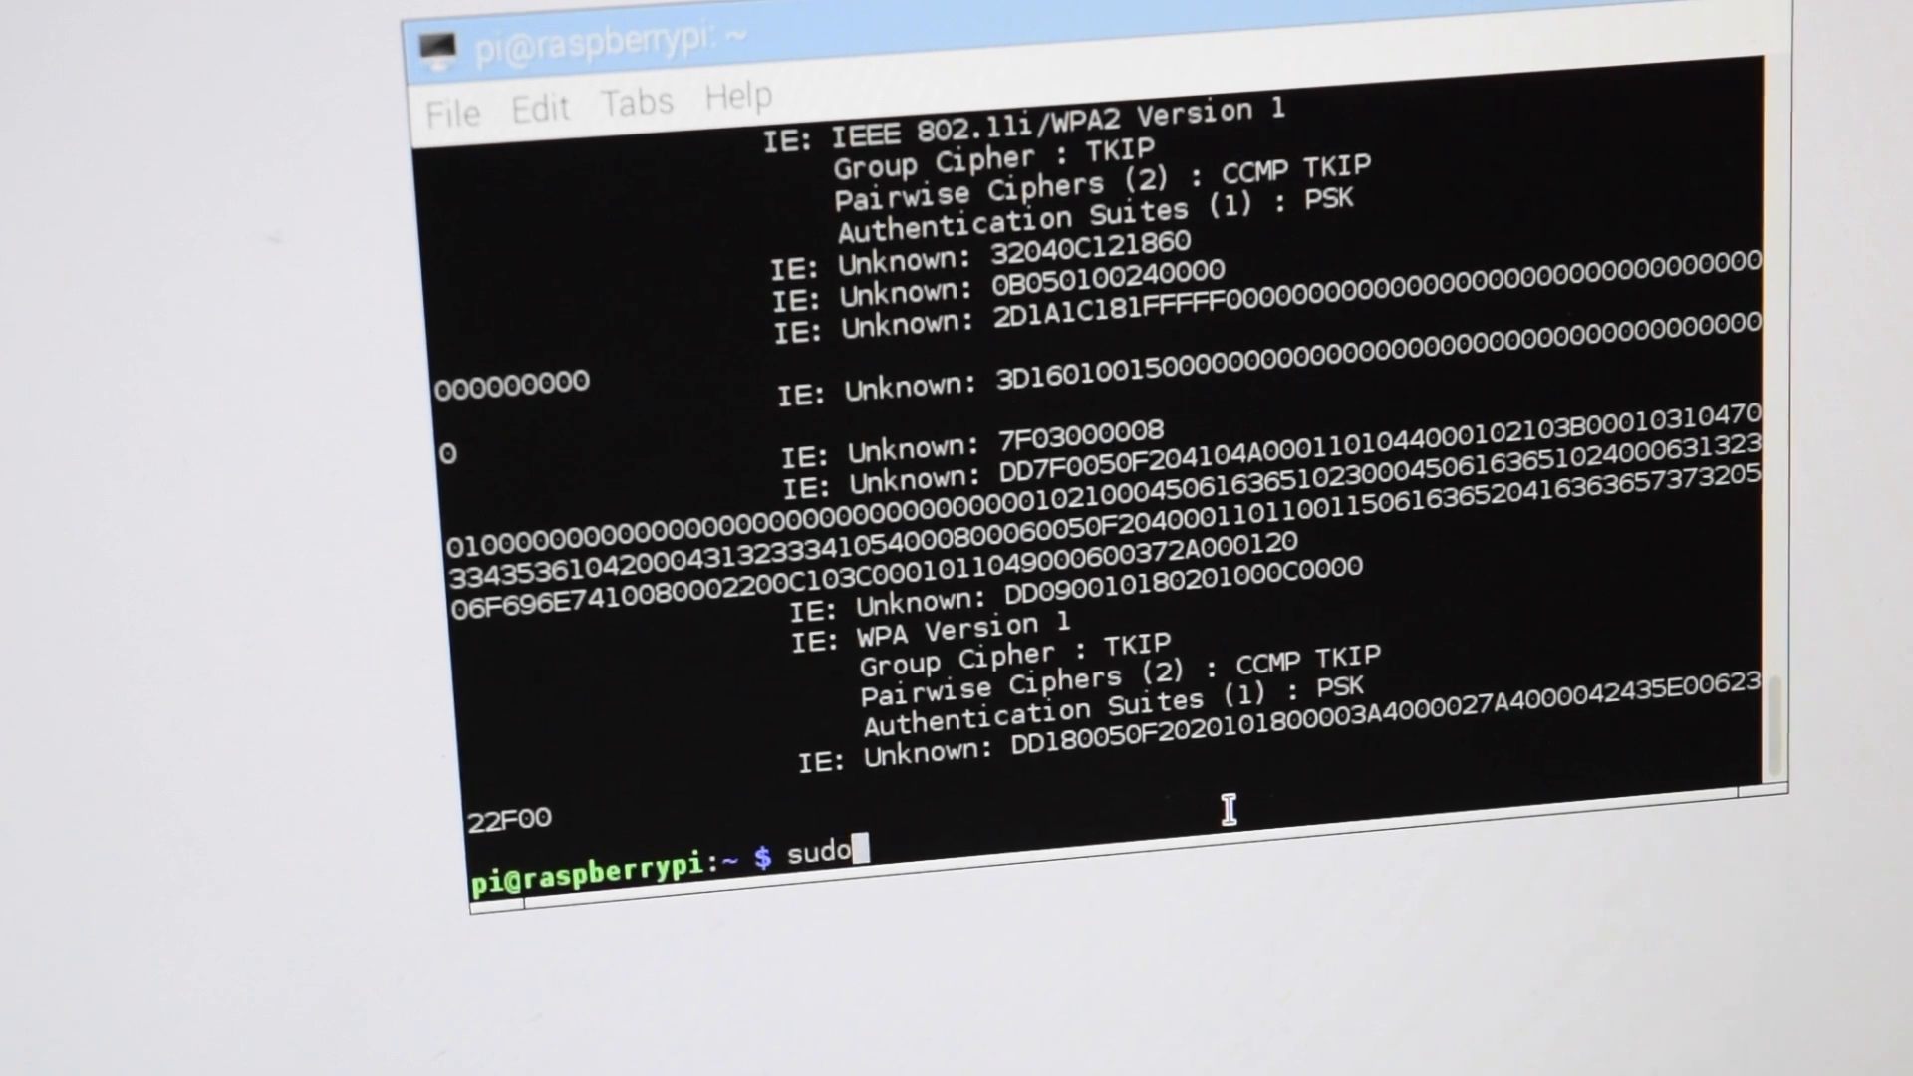
- Open /etc/wpa_supplicant/wpa_supplicant.conf in nano with sudo
{"action": "type", "text": "nano /e"}
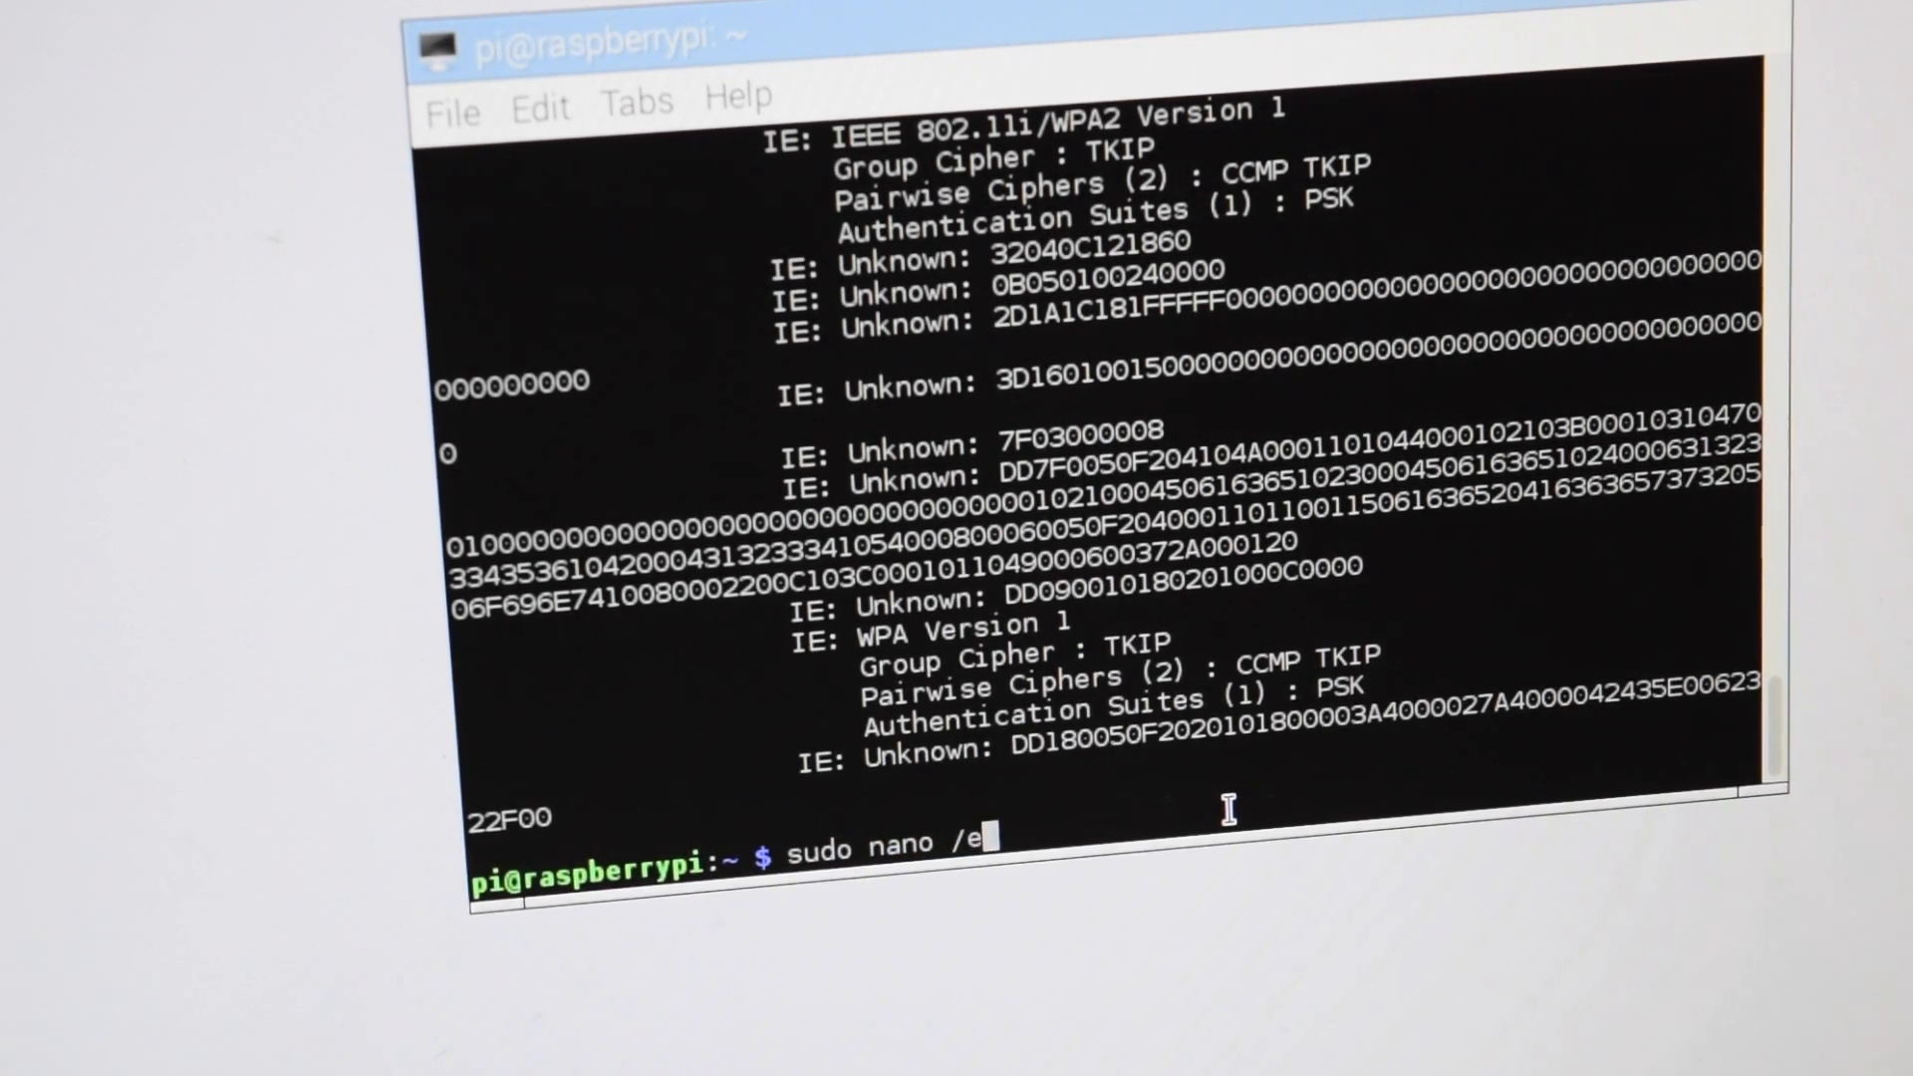
{"action": "type", "text": "tc/"}
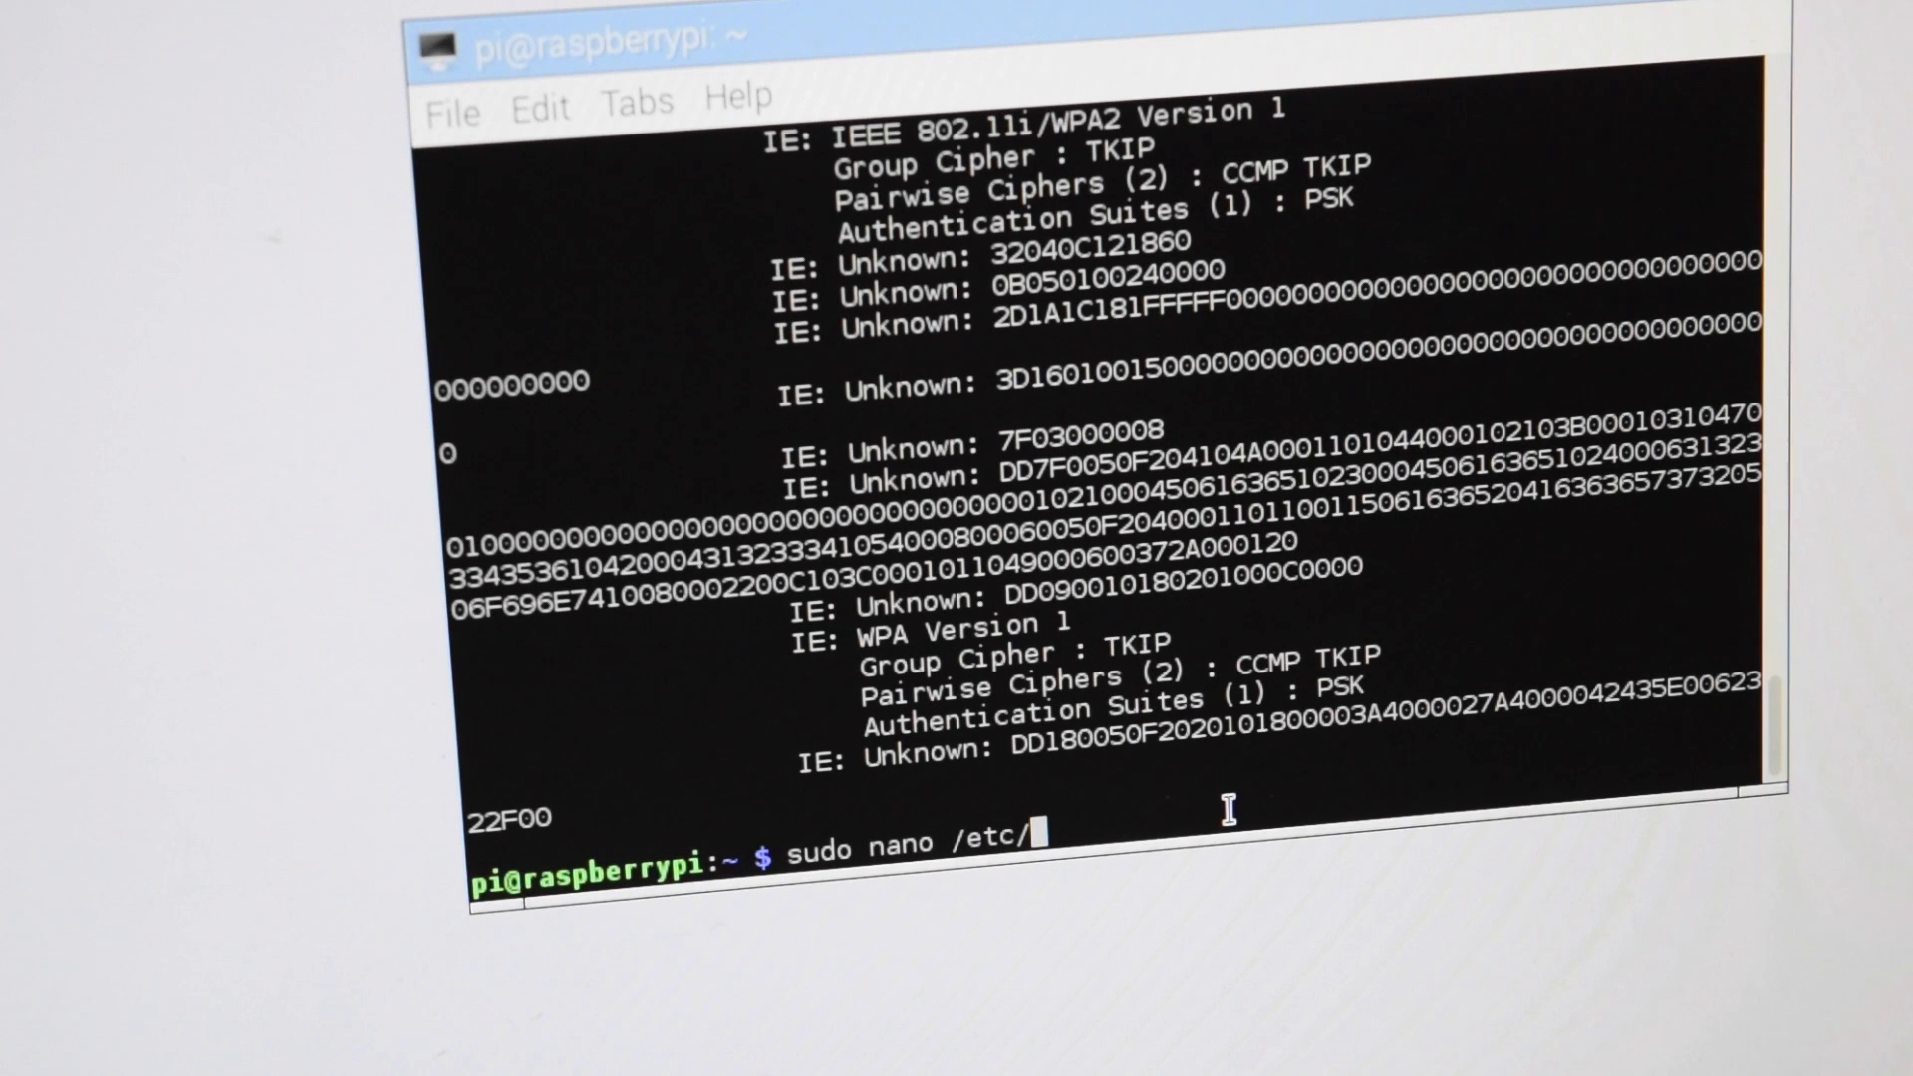
{"action": "type", "text": "wpa_supplica"}
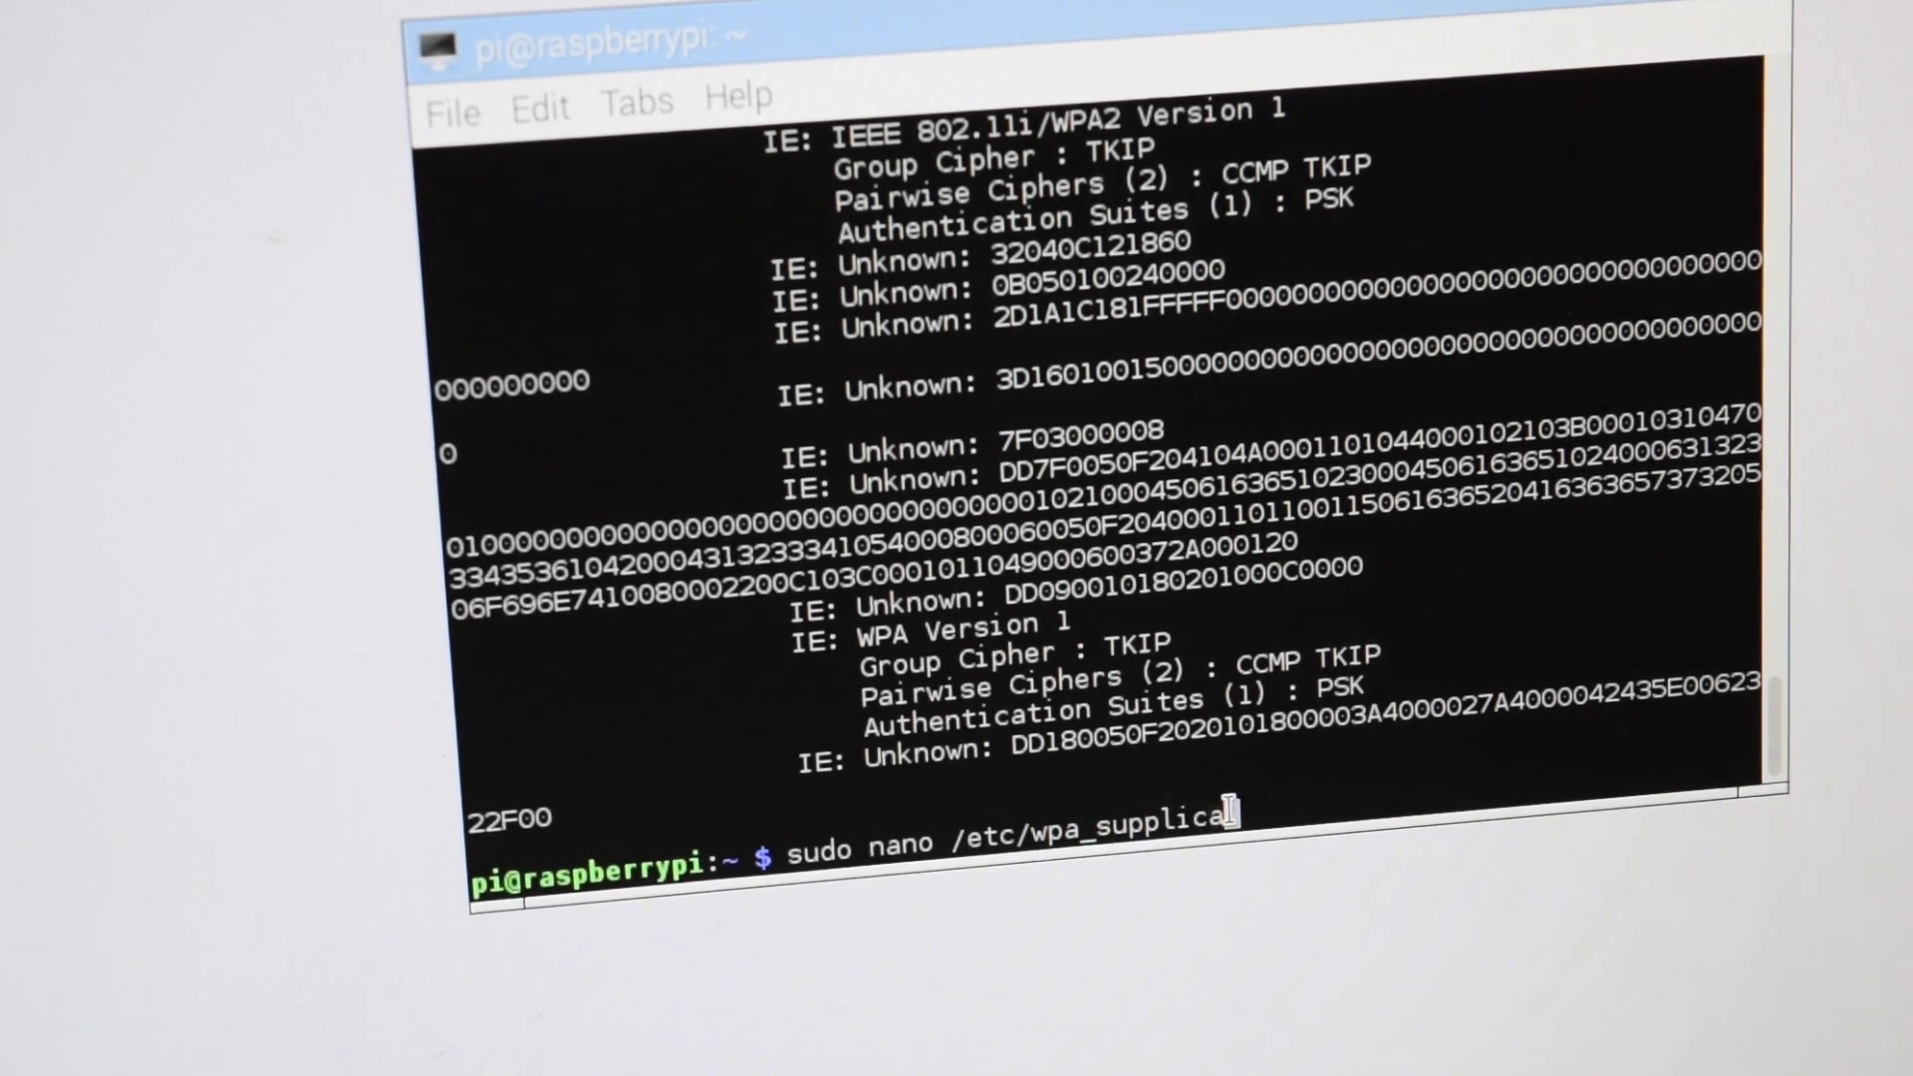
{"action": "type", "text": "t/w"}
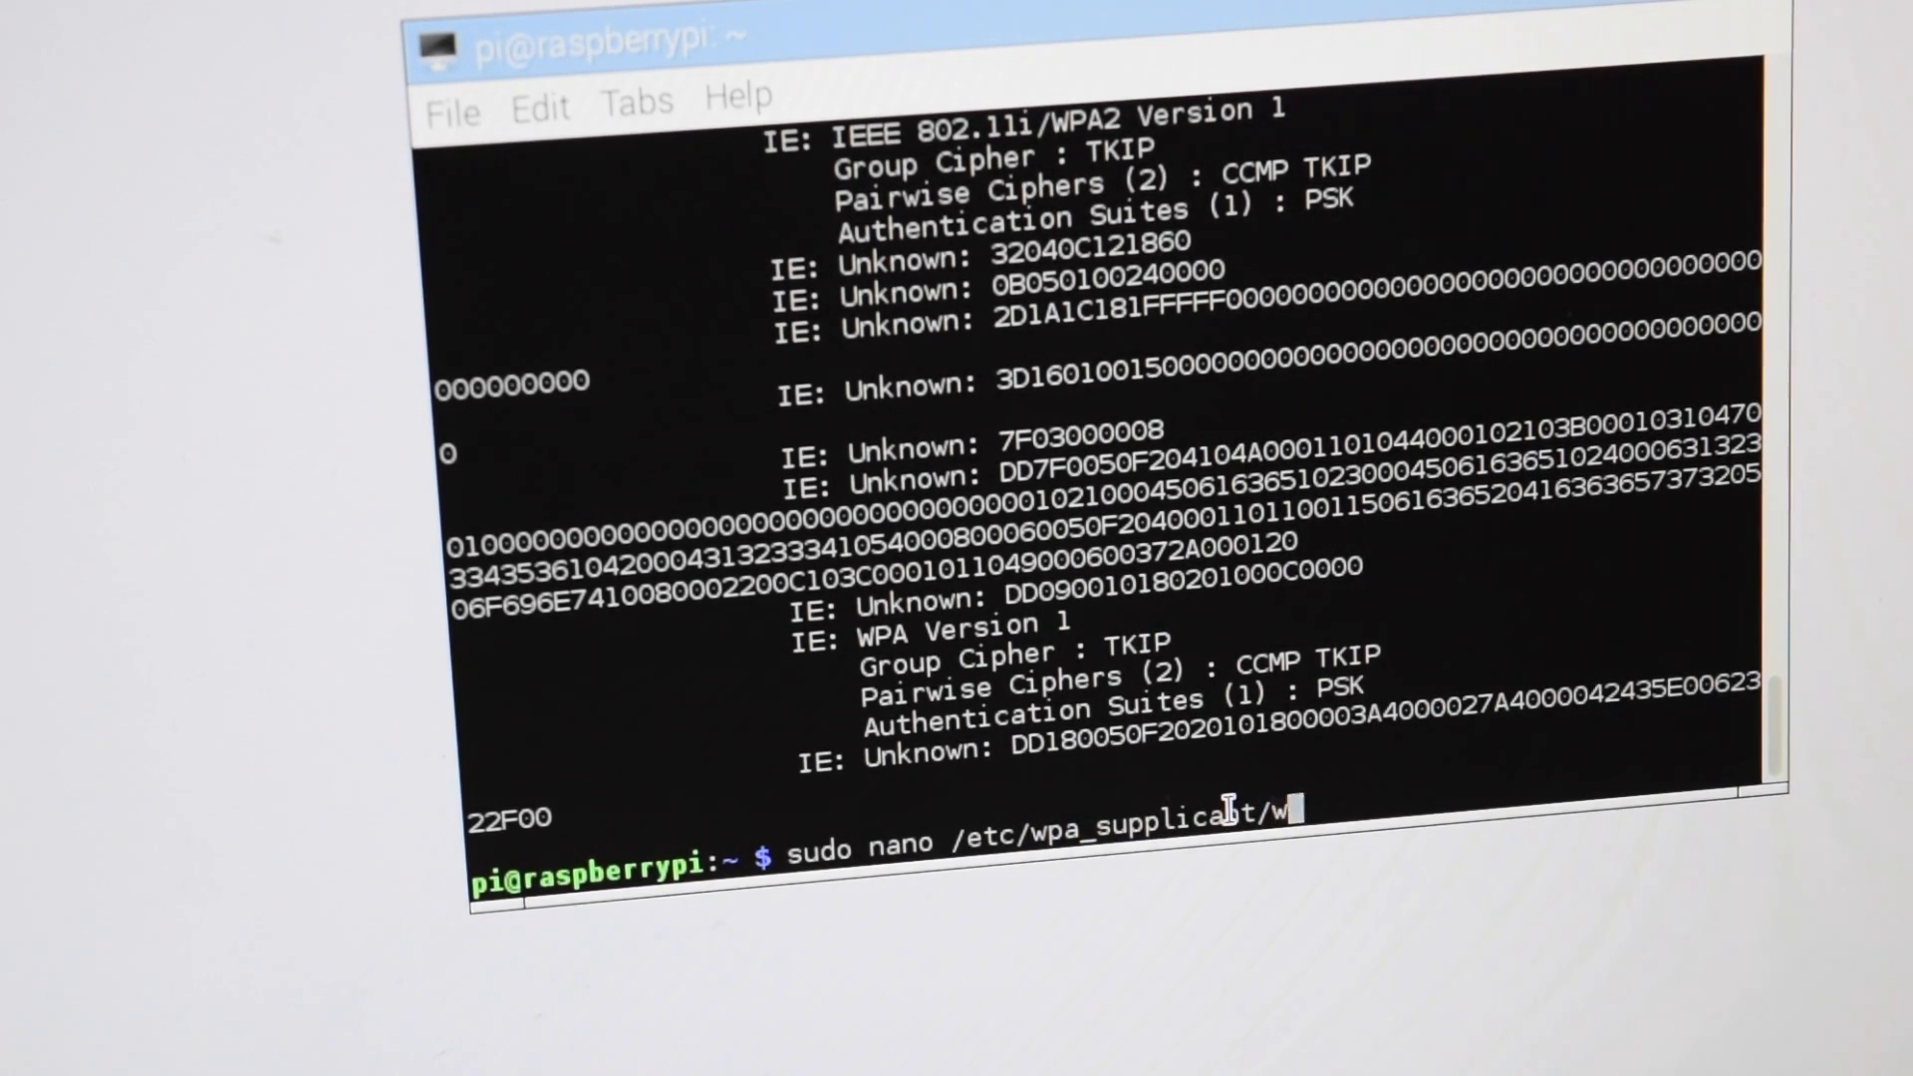
{"action": "type", "text": "pa_suppl"}
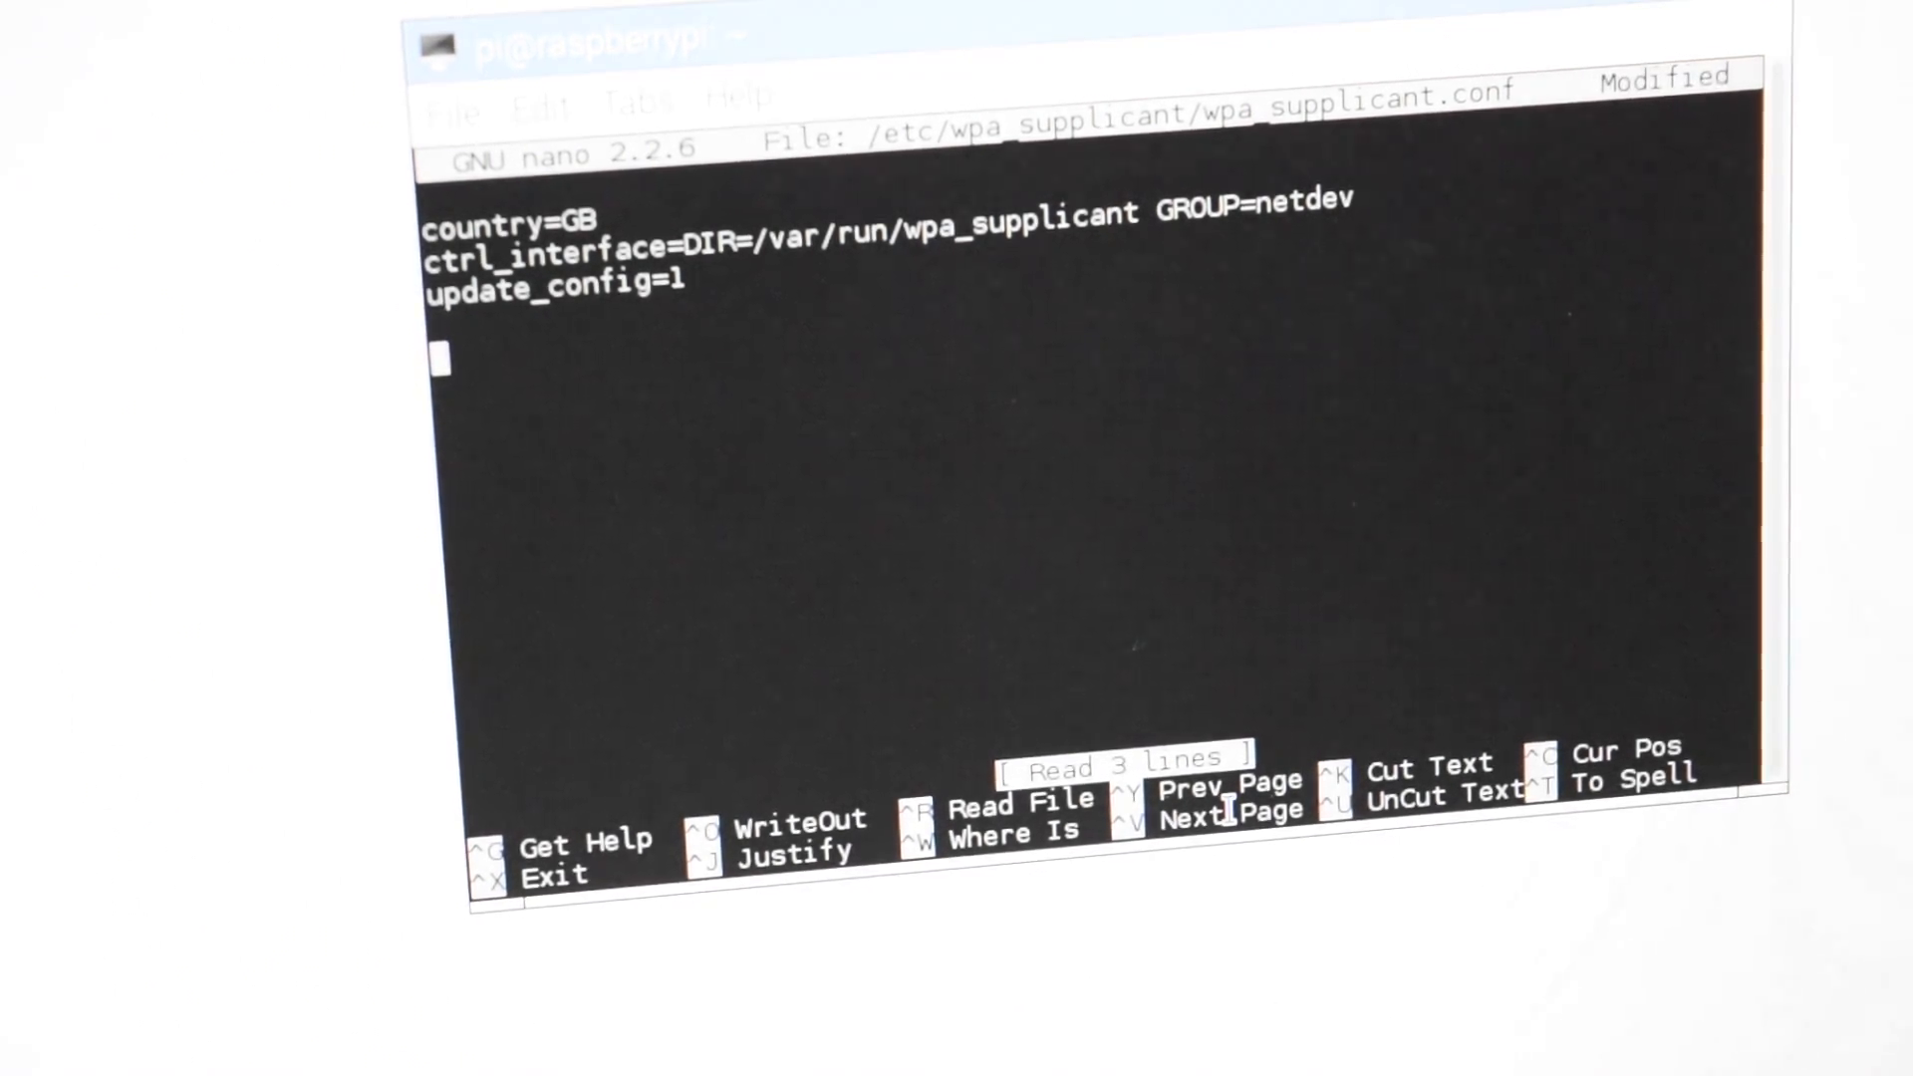
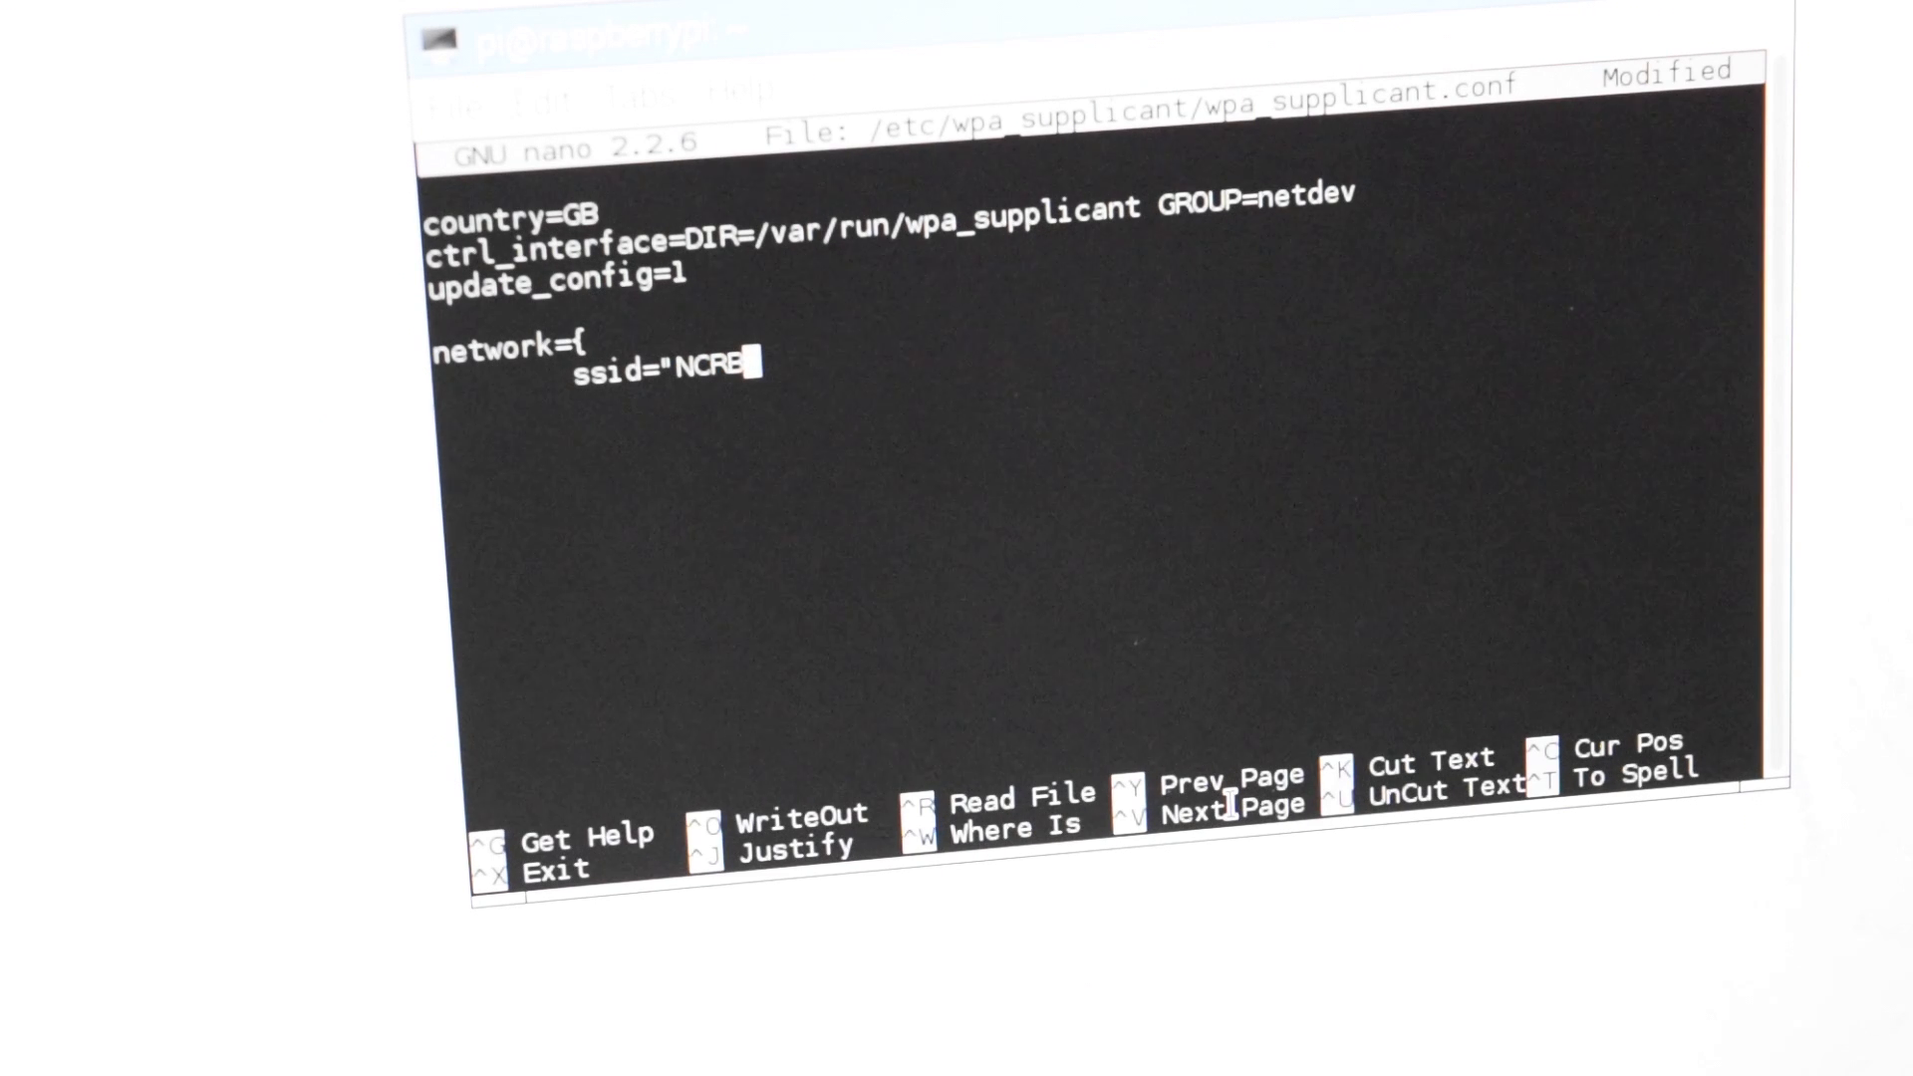
- Add a network={ block with ssid="NCRB" below update_config=1
{"action": "key", "text": "enter"}
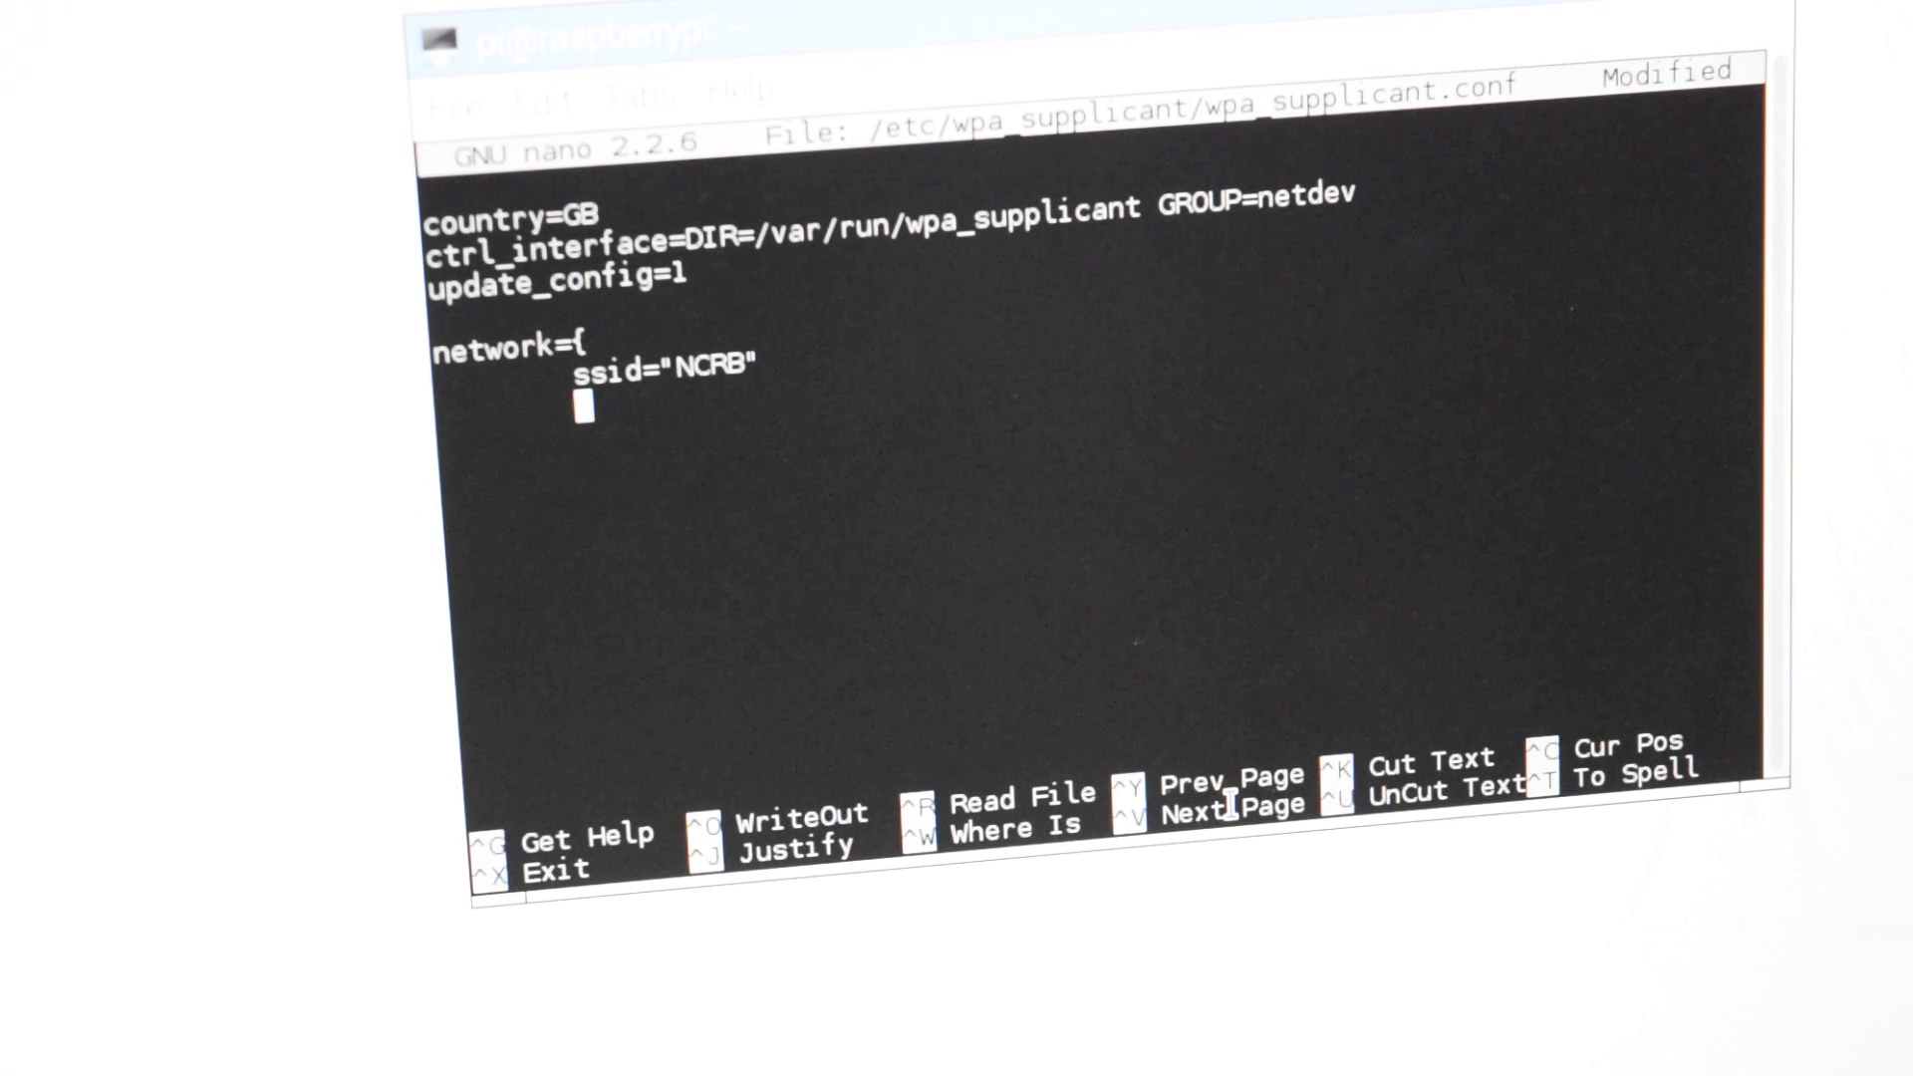
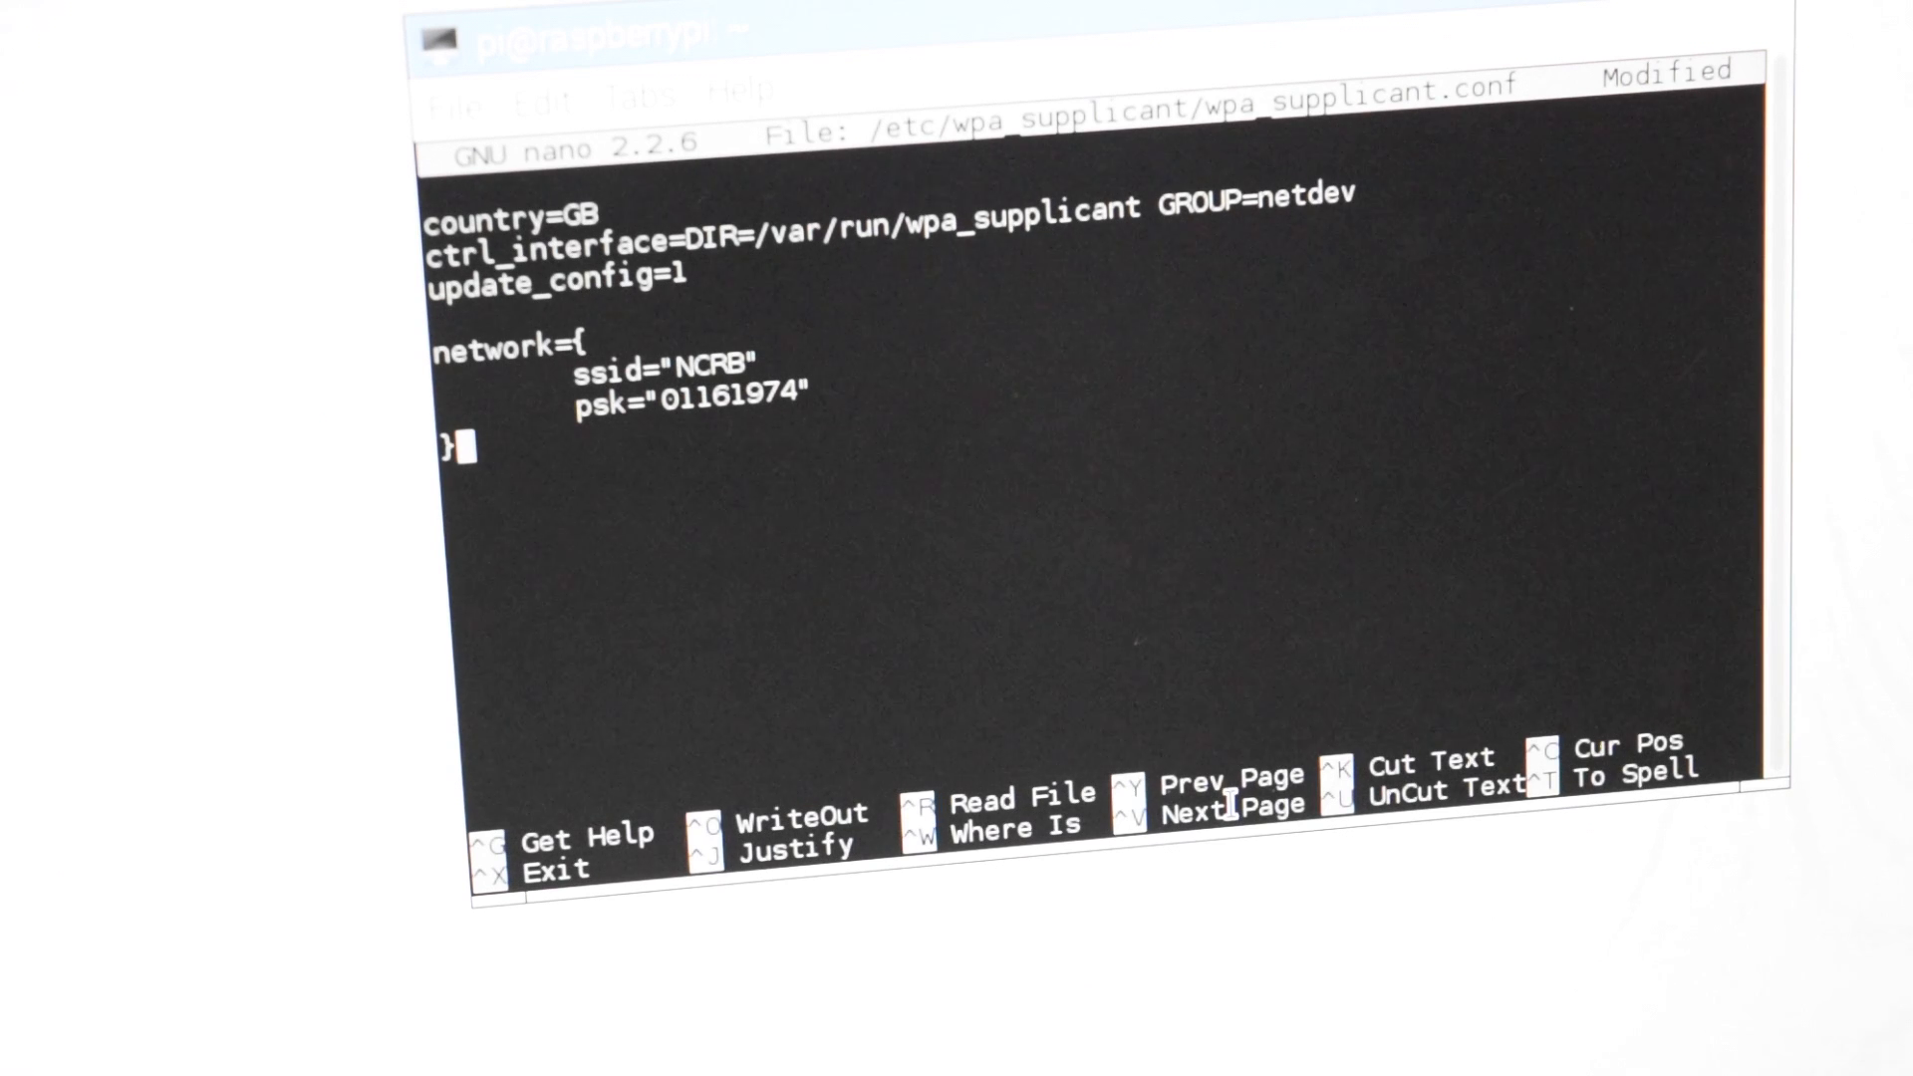
{"action": "key", "text": "ctrl+x"}
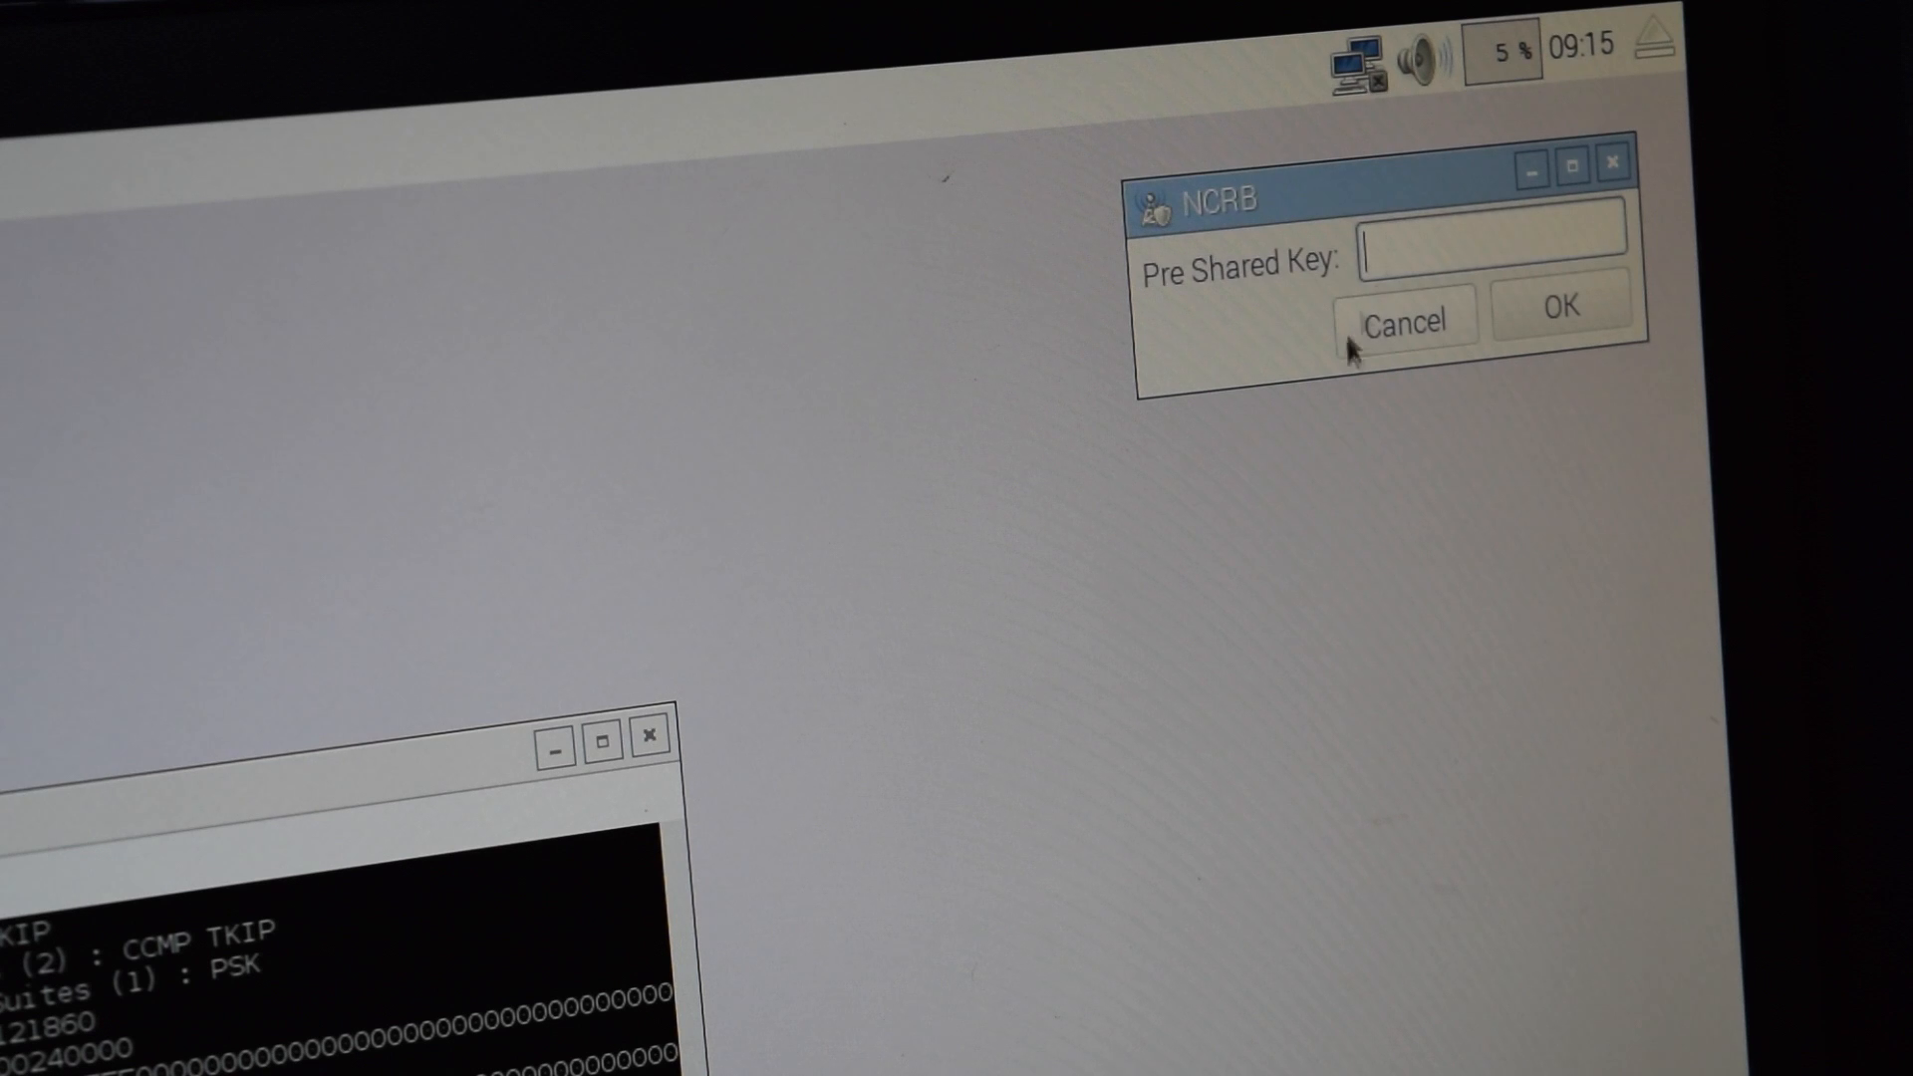
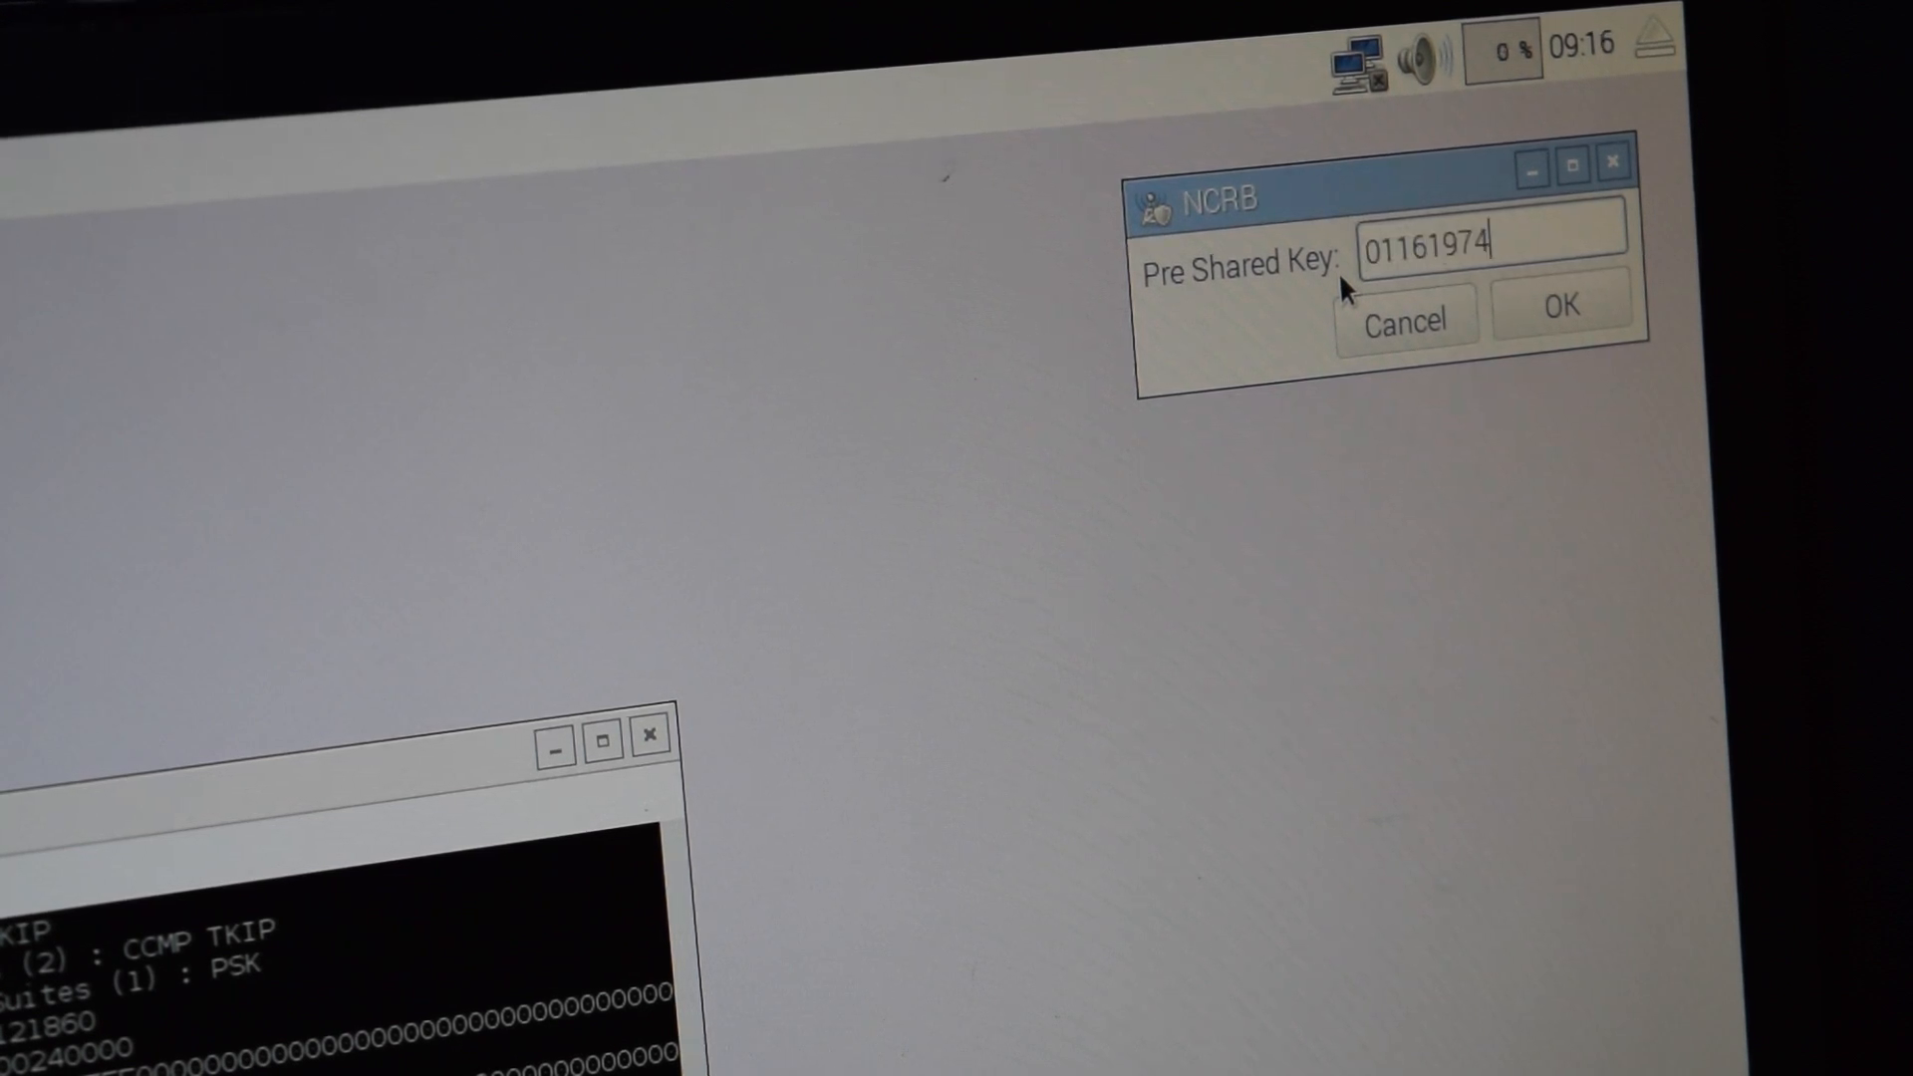
{"action": "left_click", "coordinate": [1559, 305]}
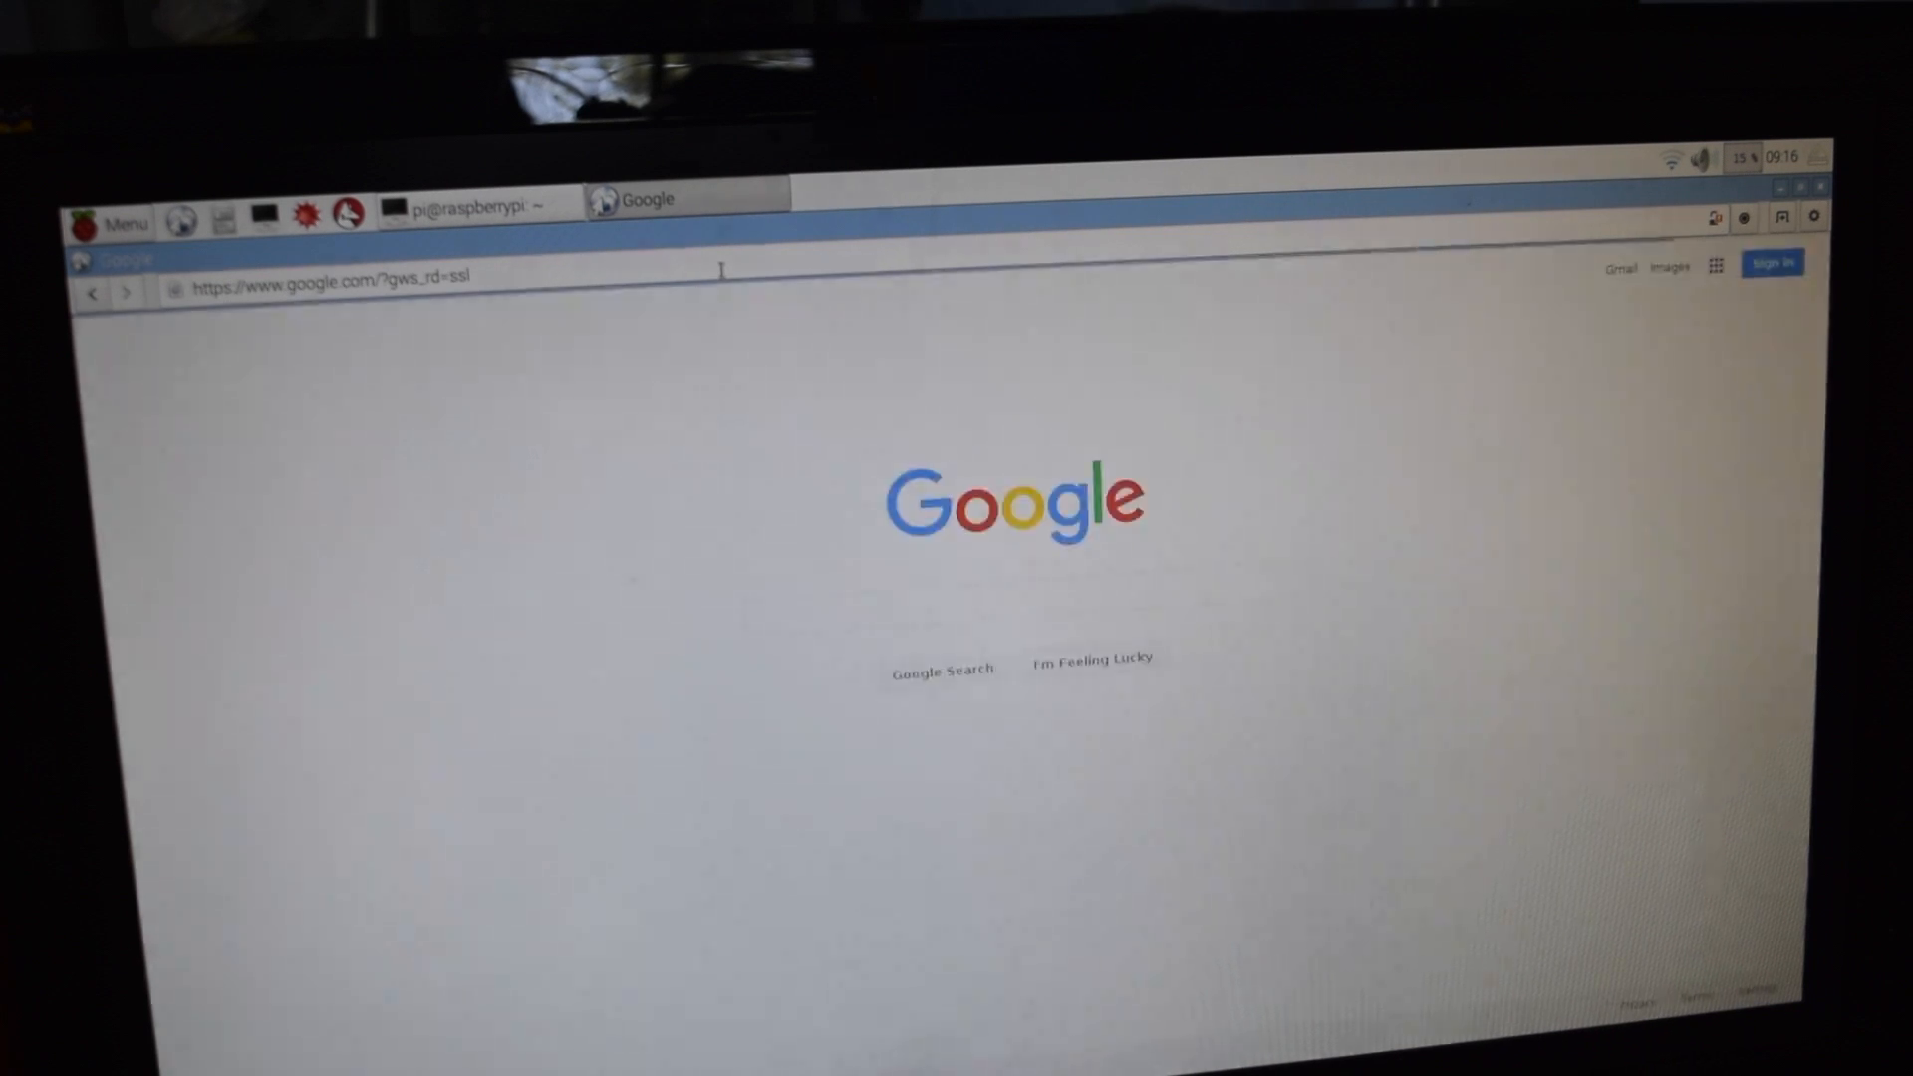
- Focus the search box on the loaded Google homepage in Chromium
{"action": "left_click", "coordinate": [1020, 616]}
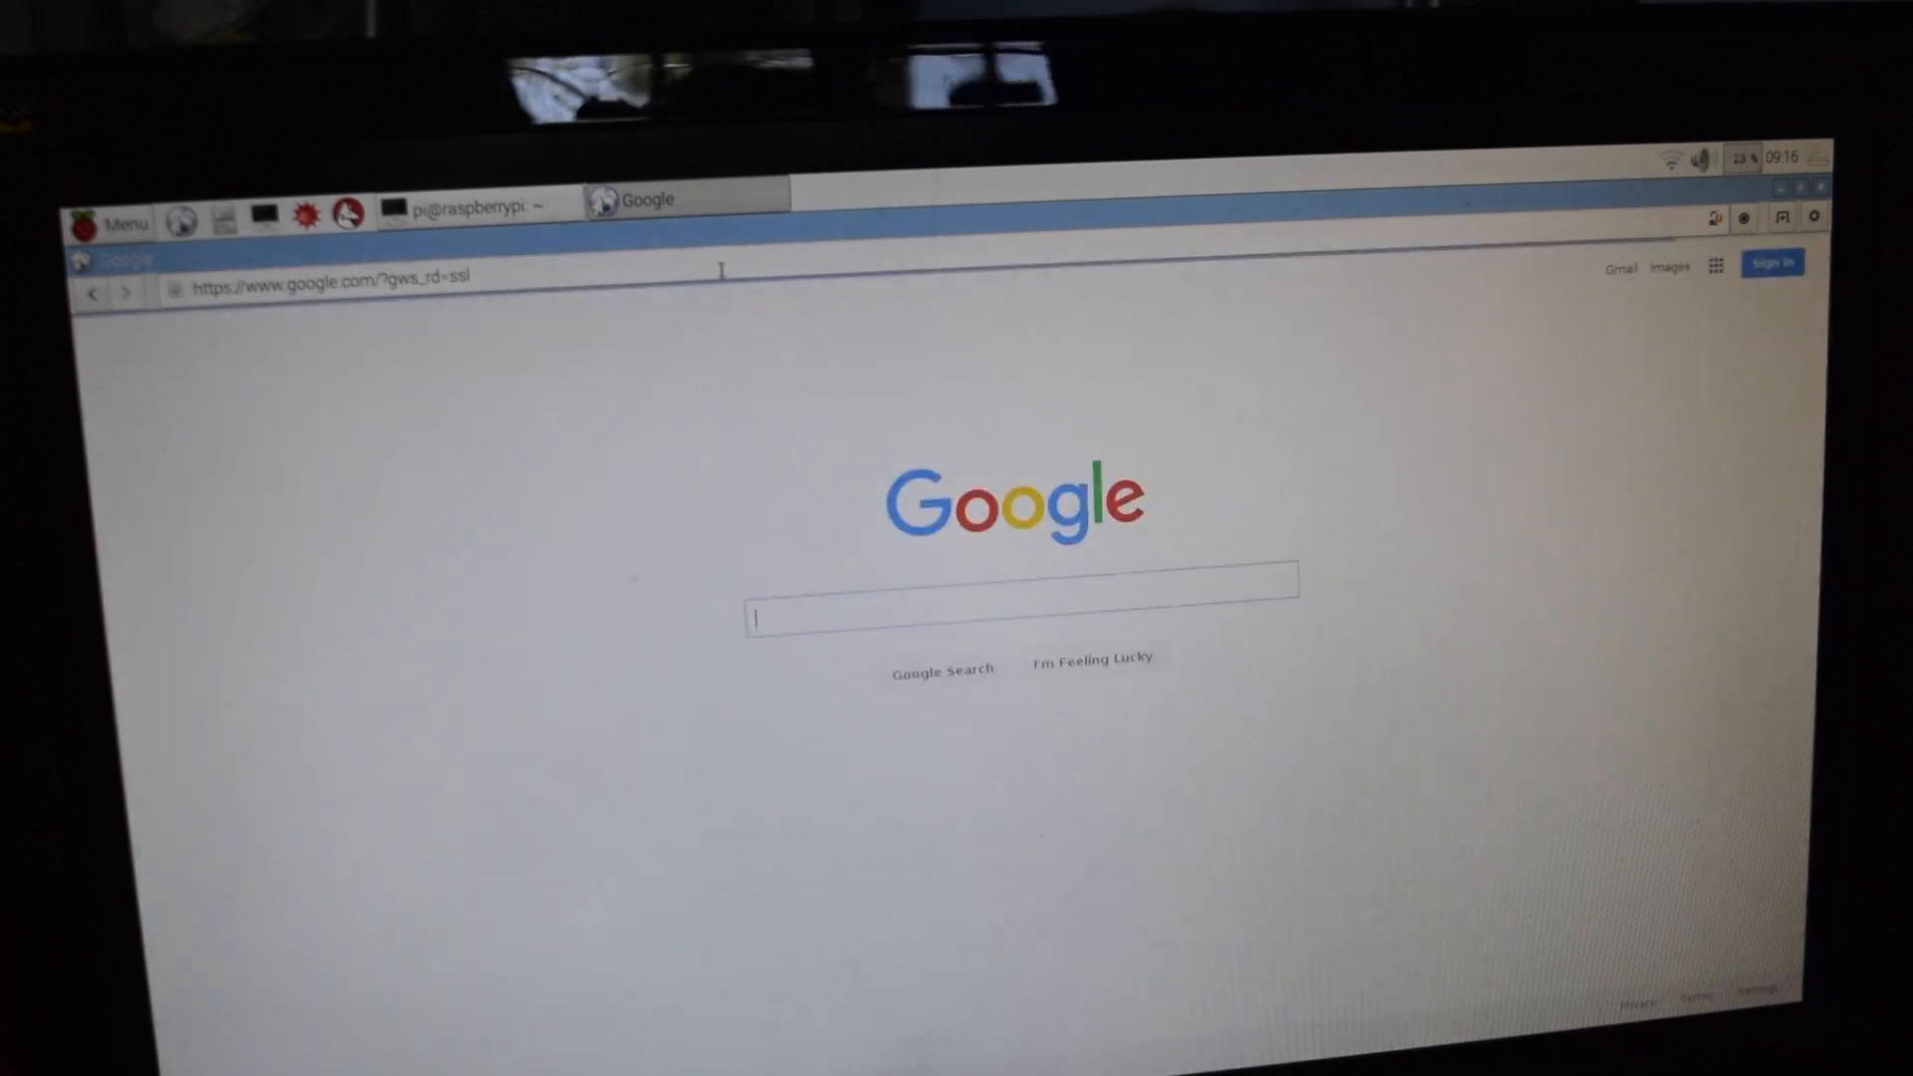